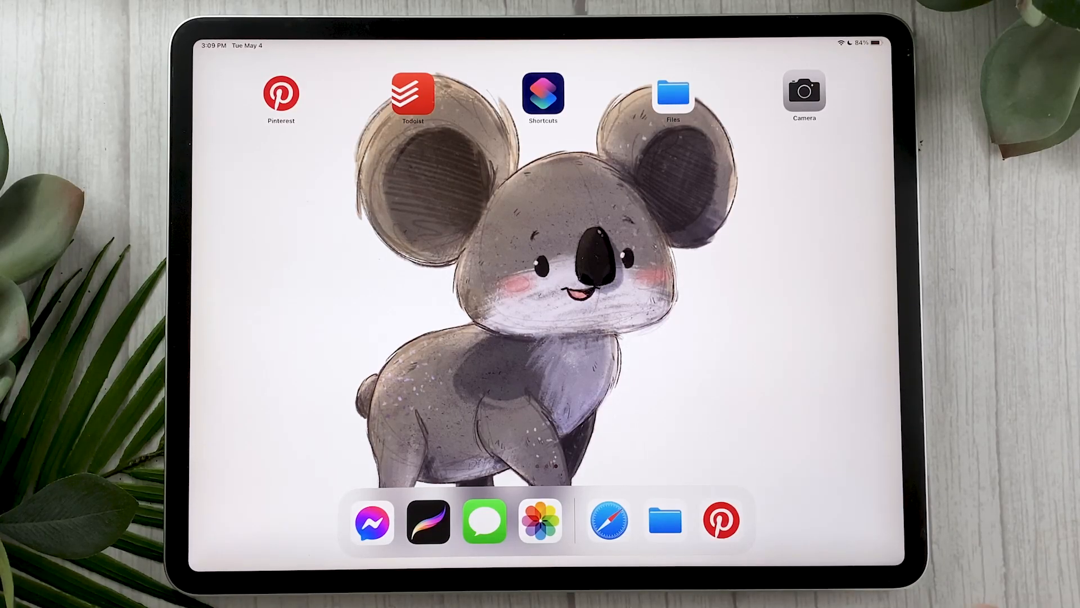
# - Open Safari, sign in to GIPHY and open the account settings page
pyautogui.click(606, 521)
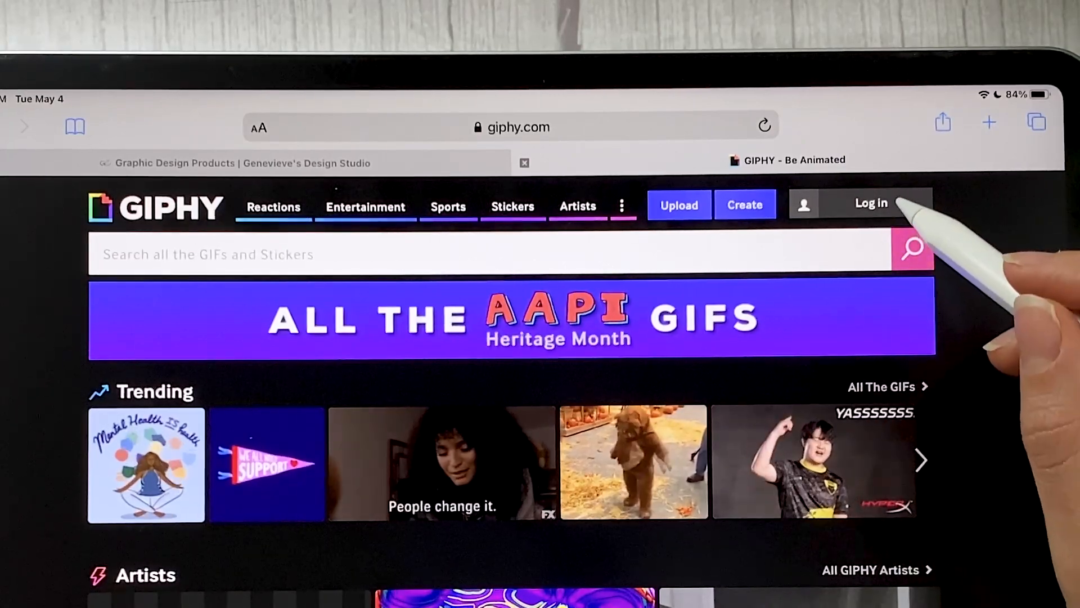
pyautogui.click(870, 203)
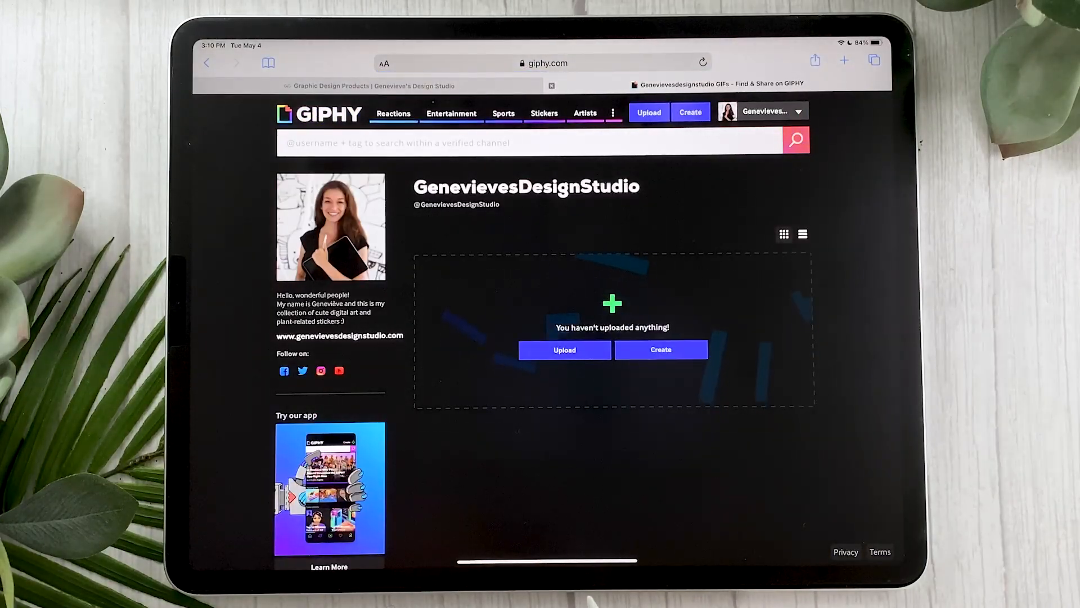
pyautogui.click(523, 142)
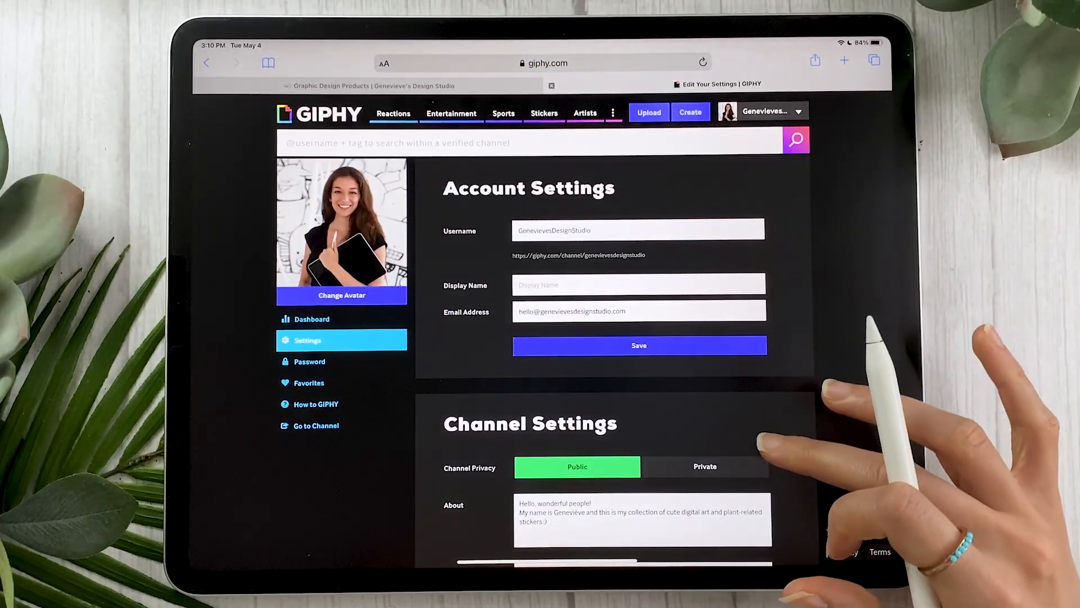
# - Scroll through Account Settings and Channel Settings to confirm the channel is public
pyautogui.scroll(-3)
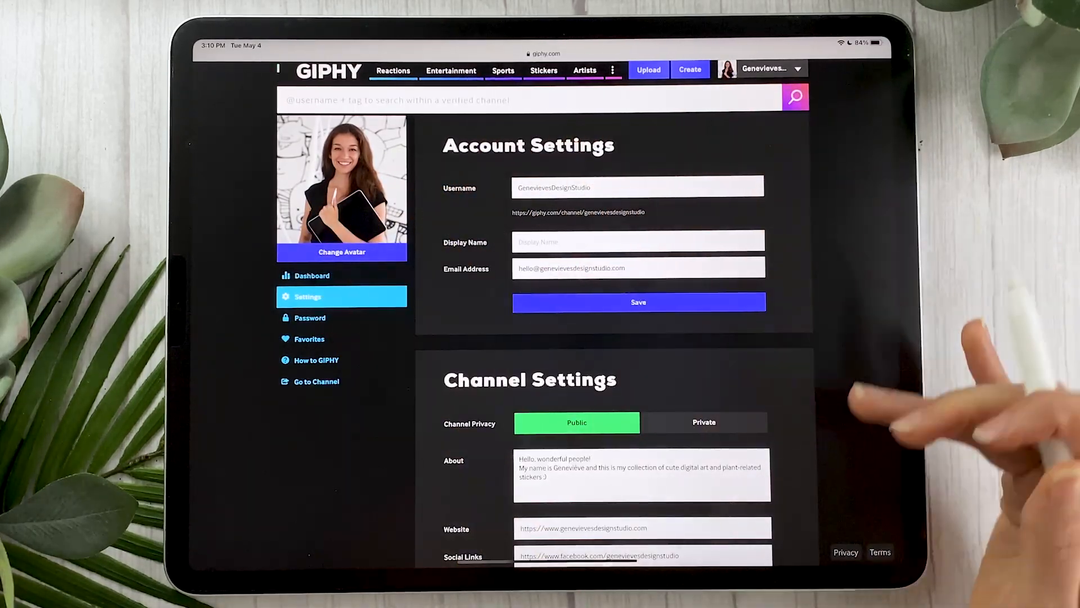
pyautogui.scroll(-3)
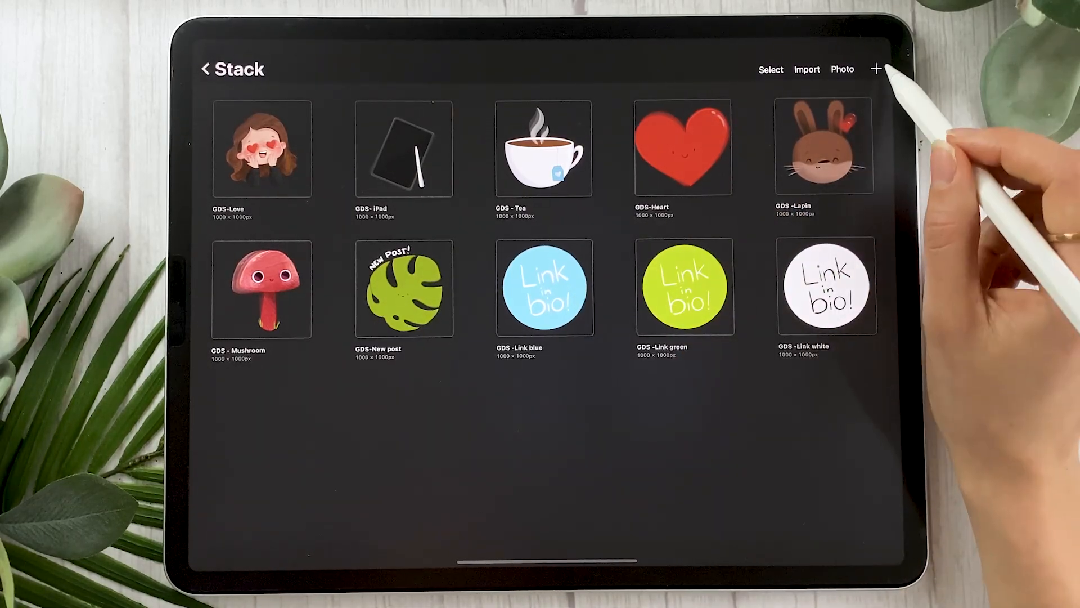
# - Create a custom 1000 × 1000 px canvas using the sRGB IEC61966-2.1 colour profile
pyautogui.click(876, 69)
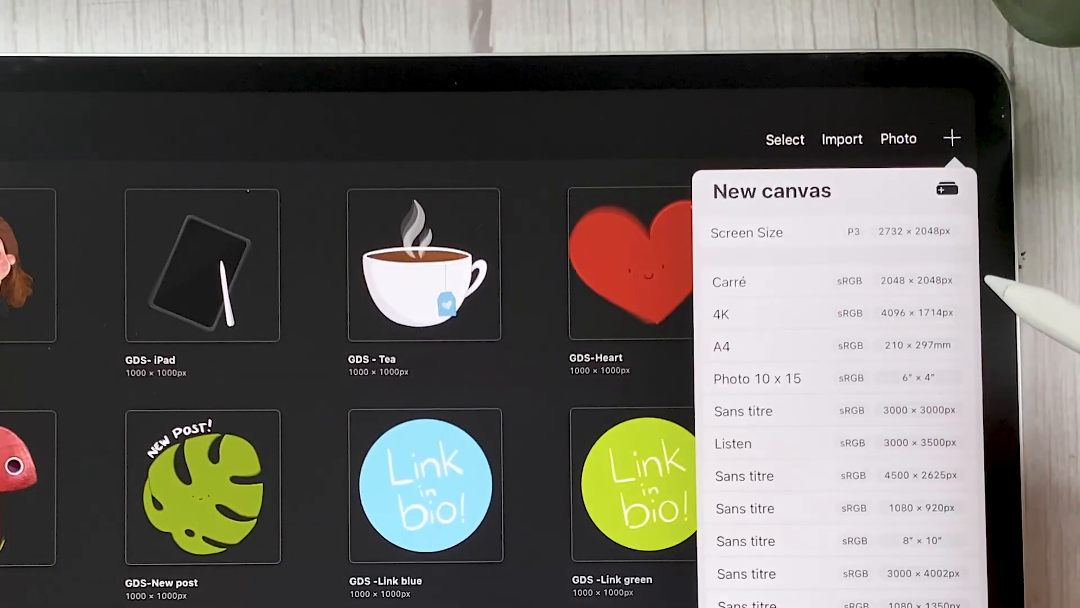
pyautogui.click(946, 189)
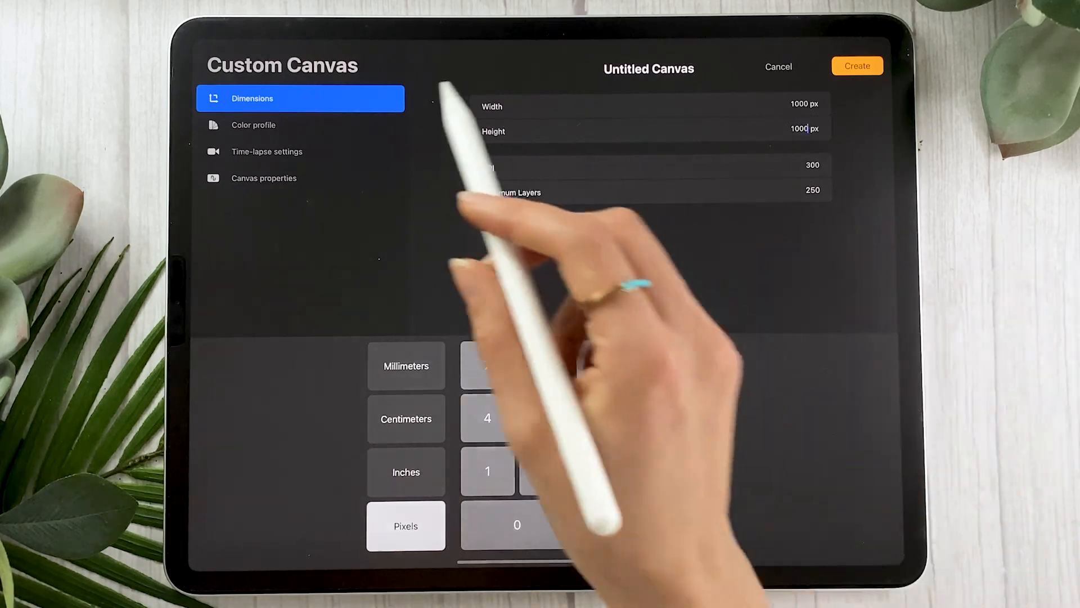
pyautogui.click(252, 125)
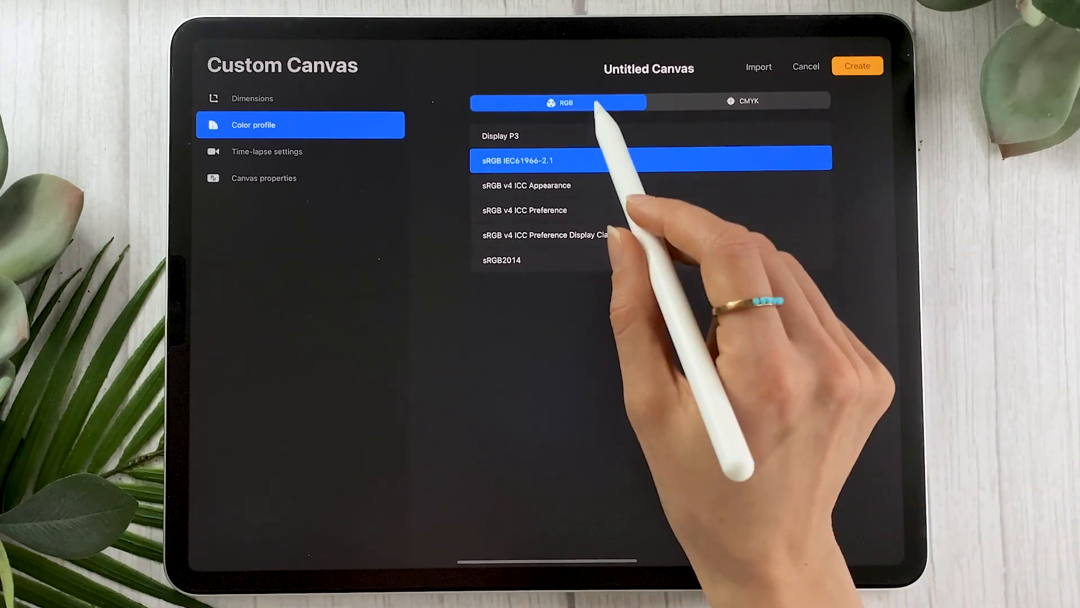
pyautogui.click(743, 101)
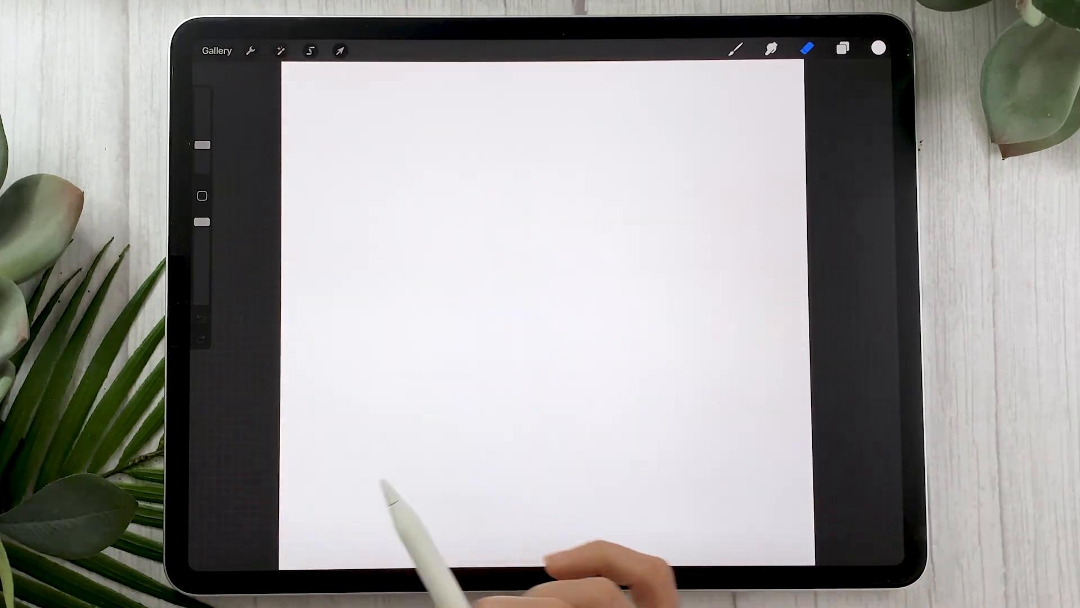
# - Bring up the blue circle 'Link in bio!' sticker with Animation Assist frames showing
pyautogui.click(216, 49)
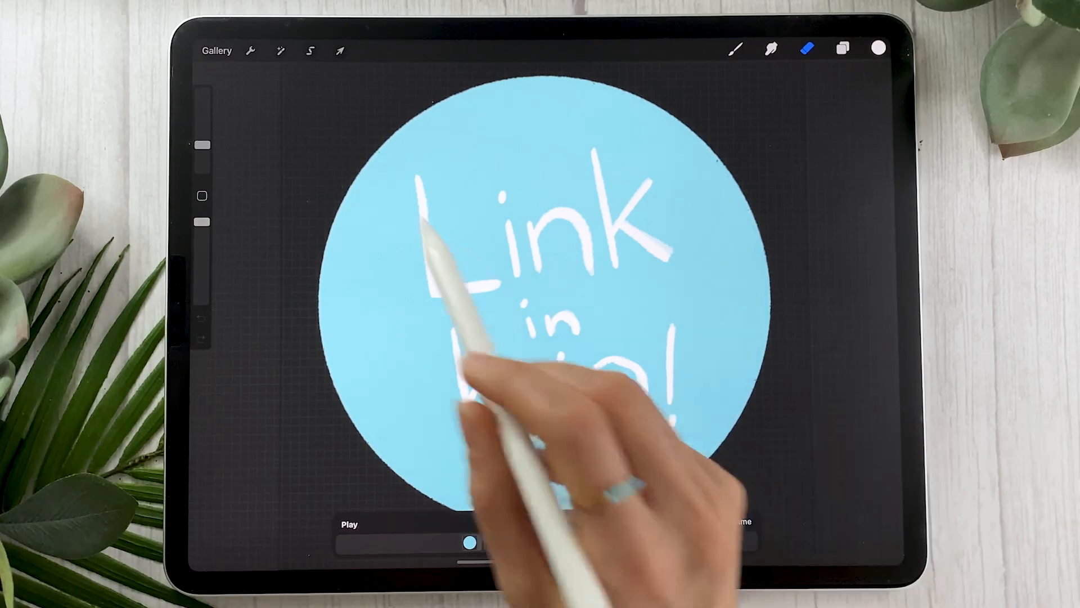
pyautogui.click(251, 49)
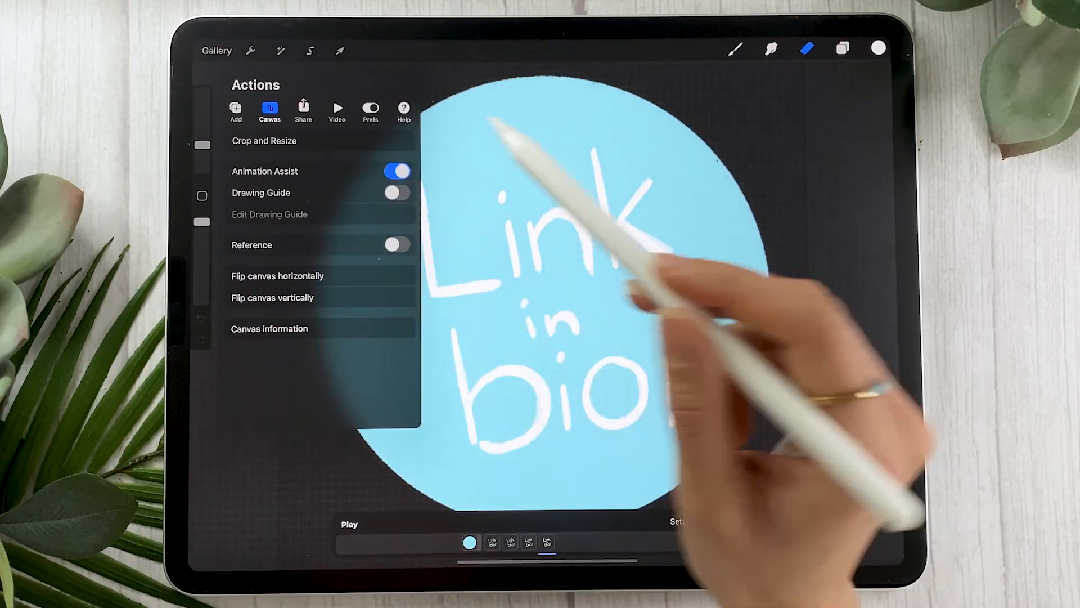
# - Confirm Animation Assist is on, close the canvas options and show the sticker's layers
pyautogui.click(396, 171)
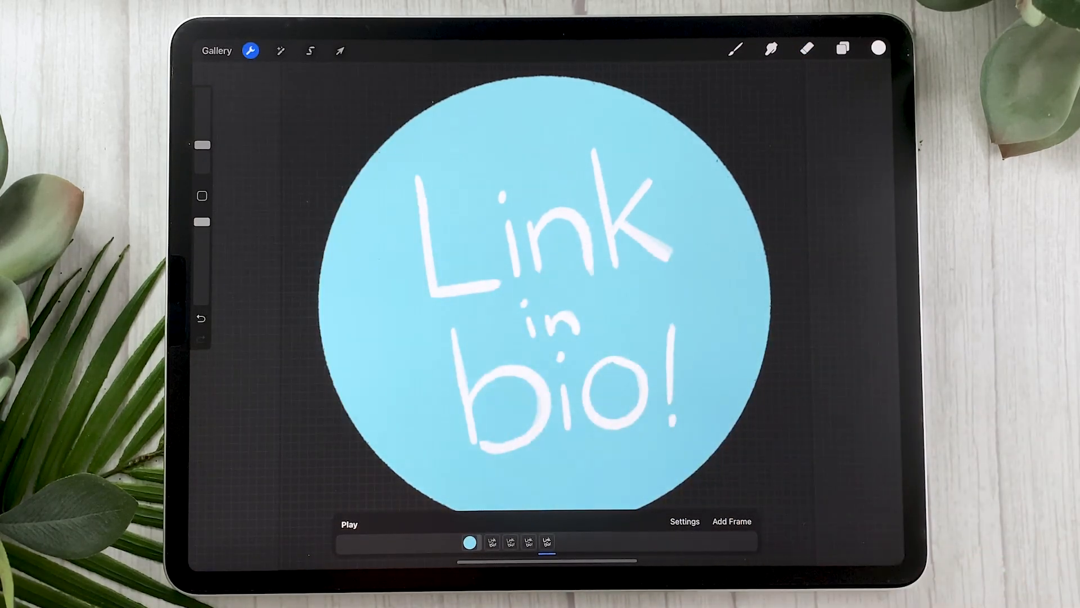
pyautogui.click(807, 49)
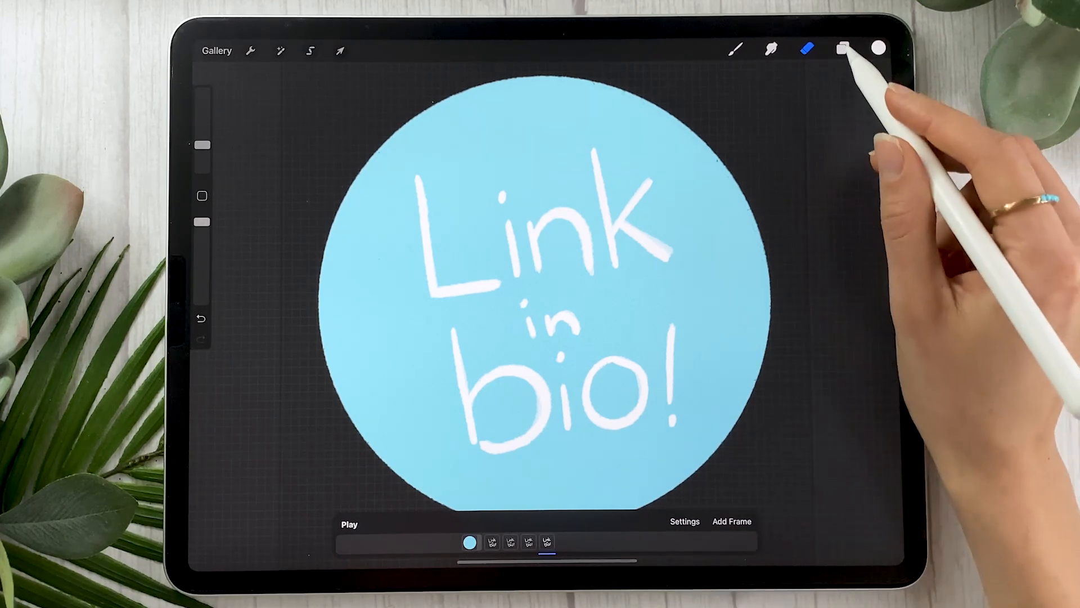
pyautogui.click(843, 50)
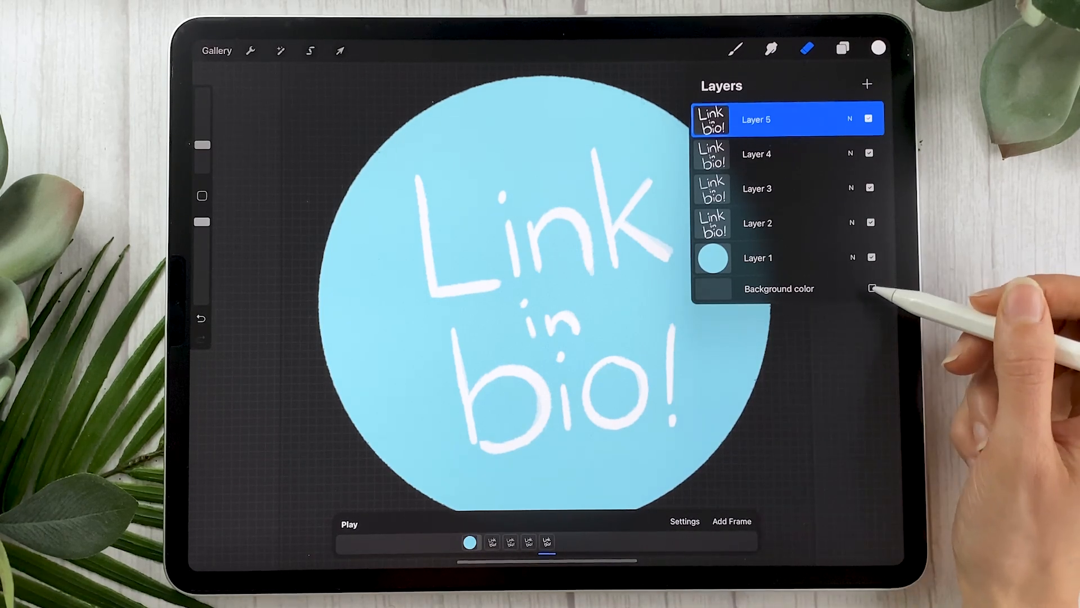
# - Hide the background colour, blue circle layer and top lettering layers, leaving one lettering layer
pyautogui.click(871, 288)
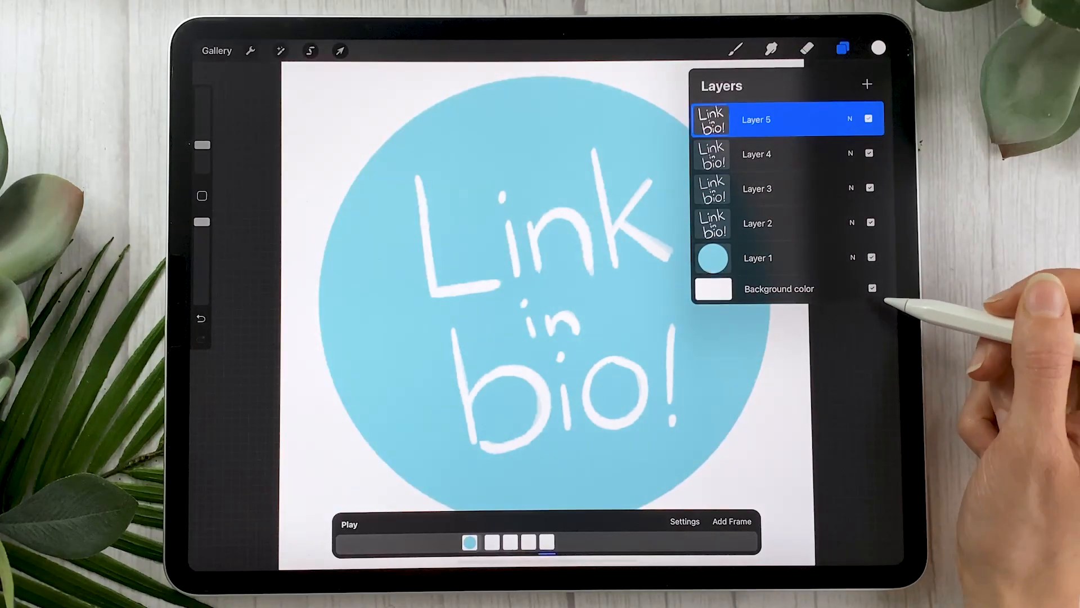
pyautogui.click(872, 288)
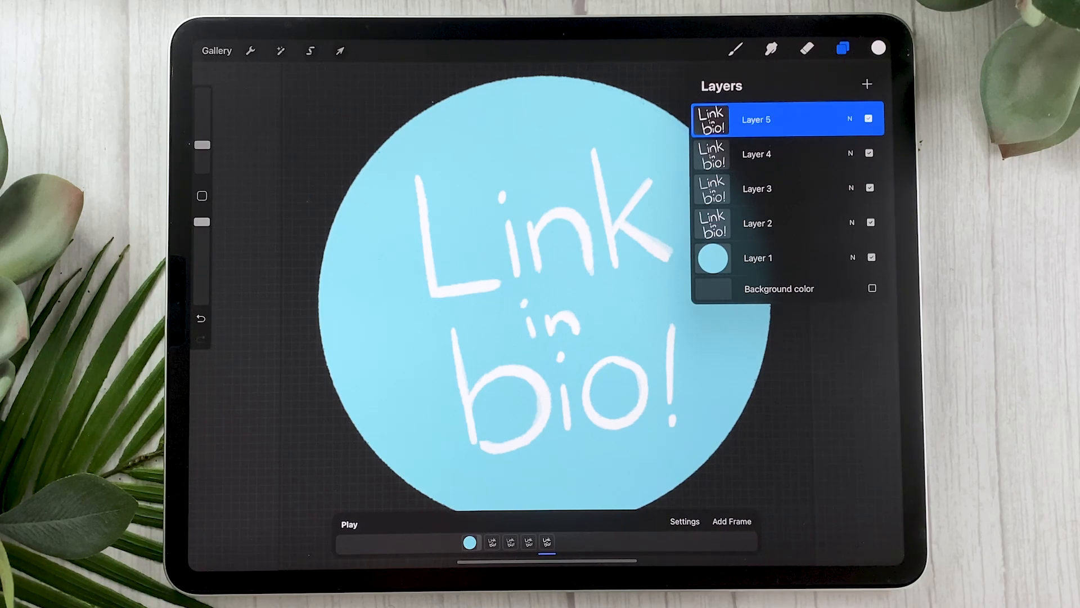
pyautogui.click(871, 257)
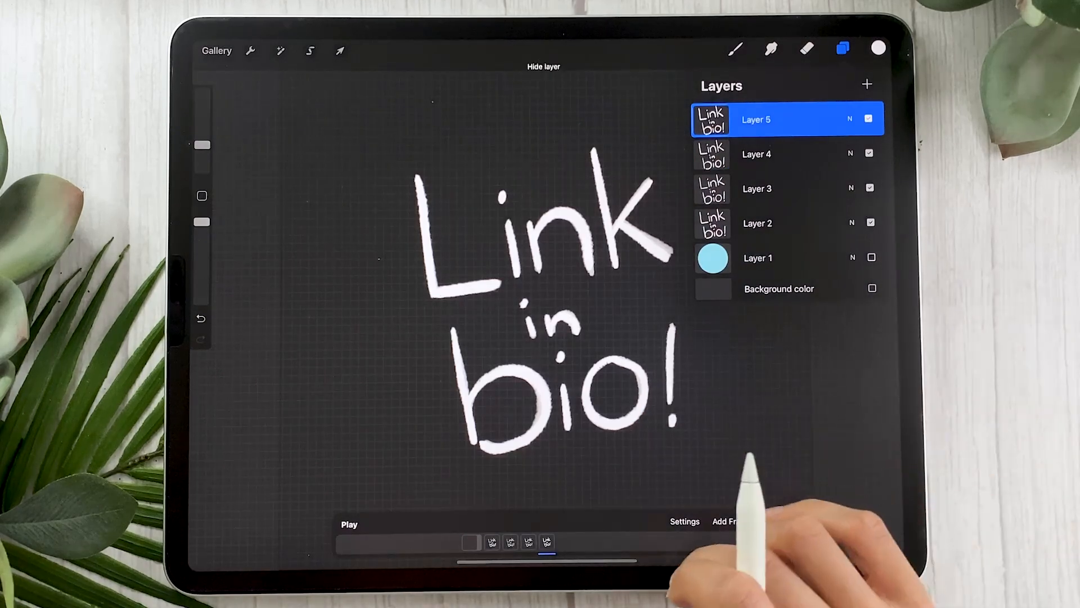
pyautogui.click(869, 119)
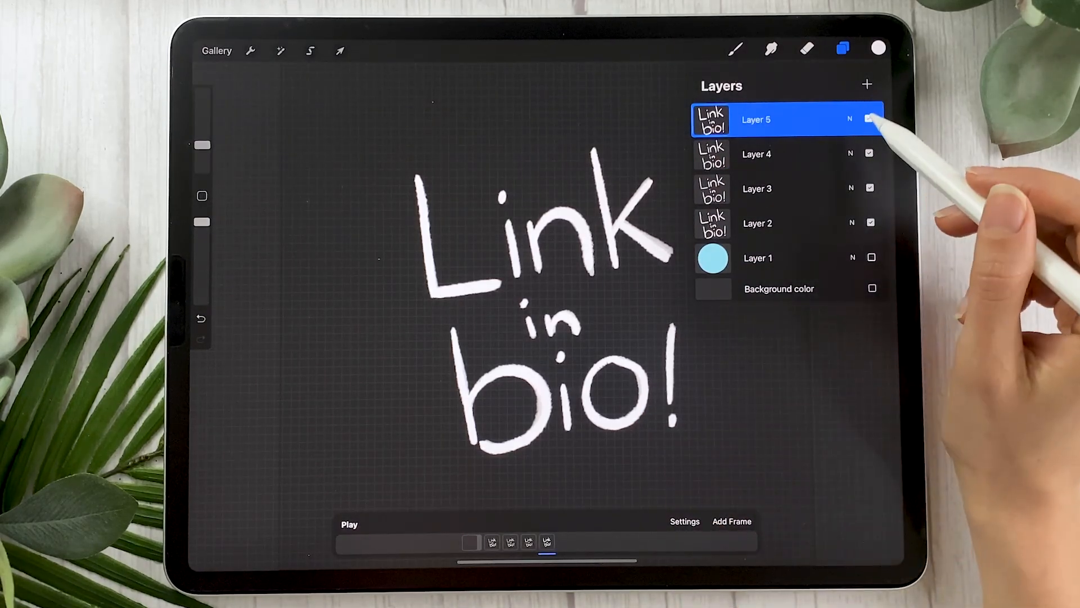
pyautogui.click(870, 188)
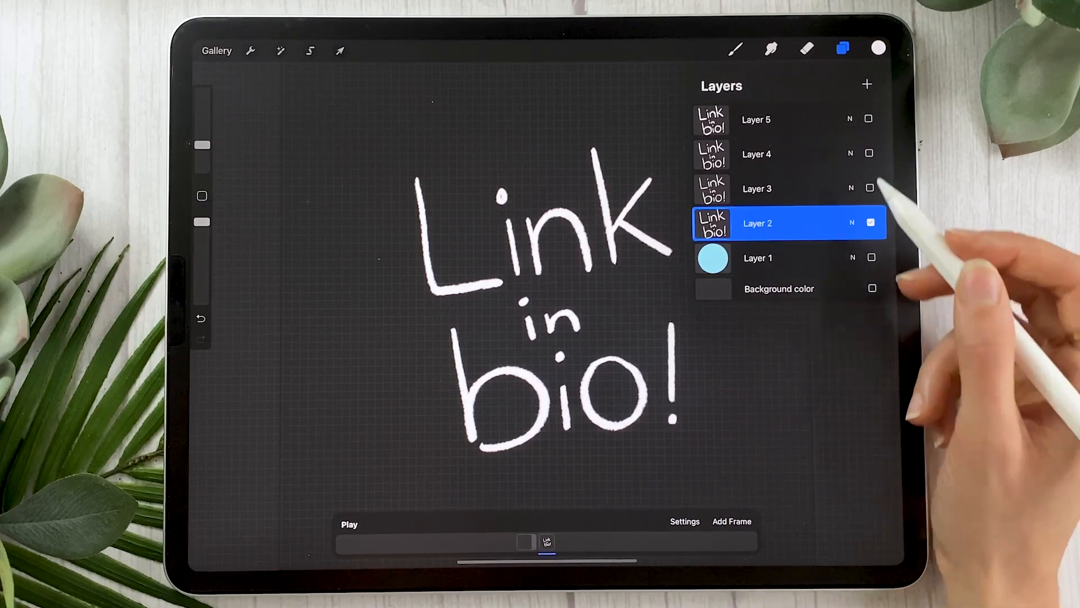
# - Add a layer above Layer 2, retrace 'Link in bio!', preview it, and hide Layer 2
pyautogui.click(867, 83)
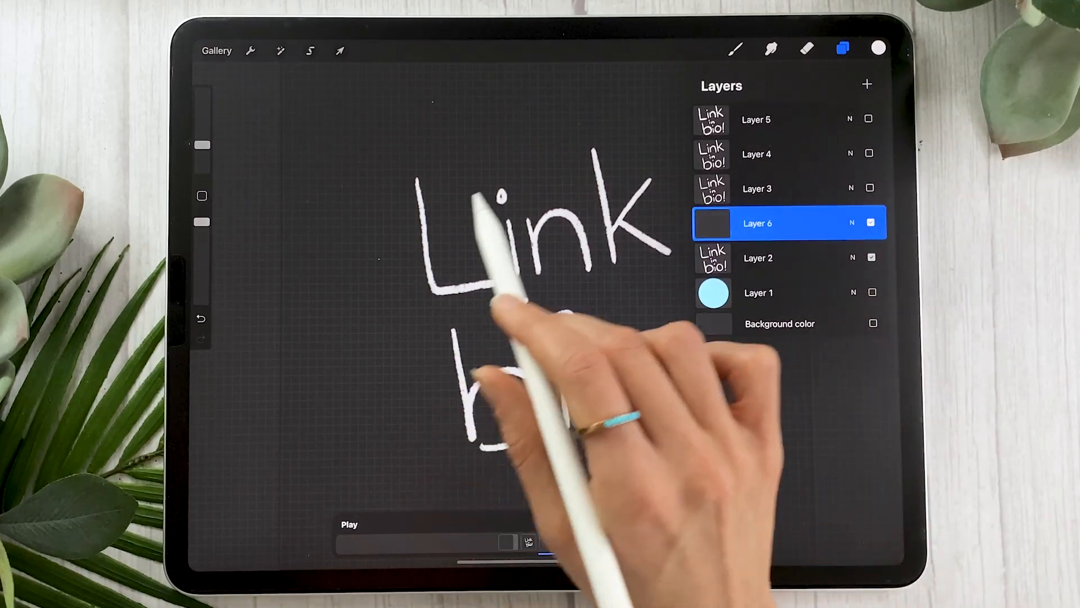
pyautogui.click(684, 521)
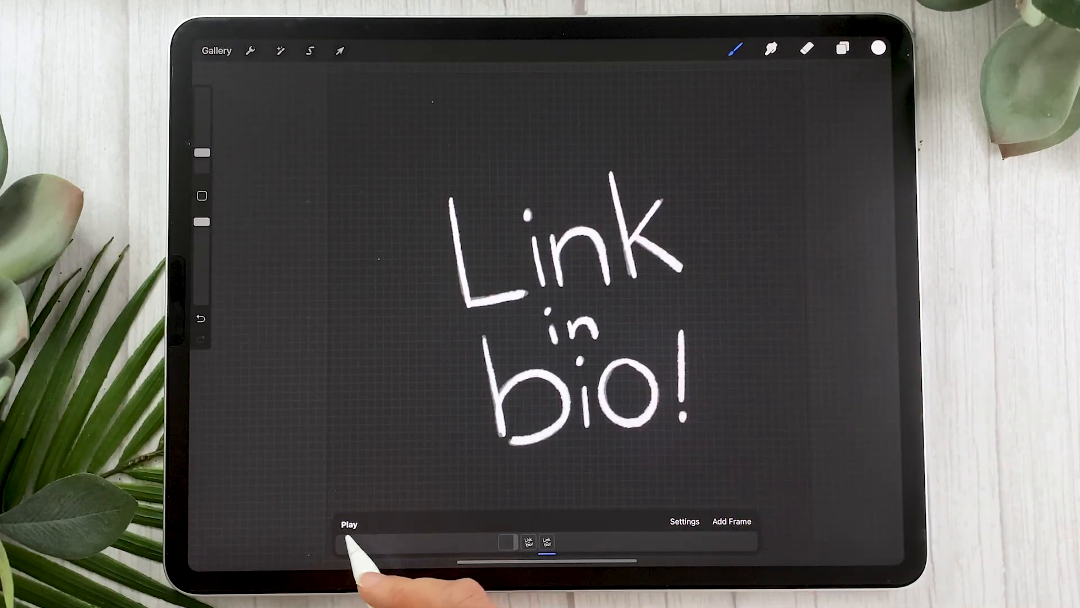
pyautogui.click(349, 524)
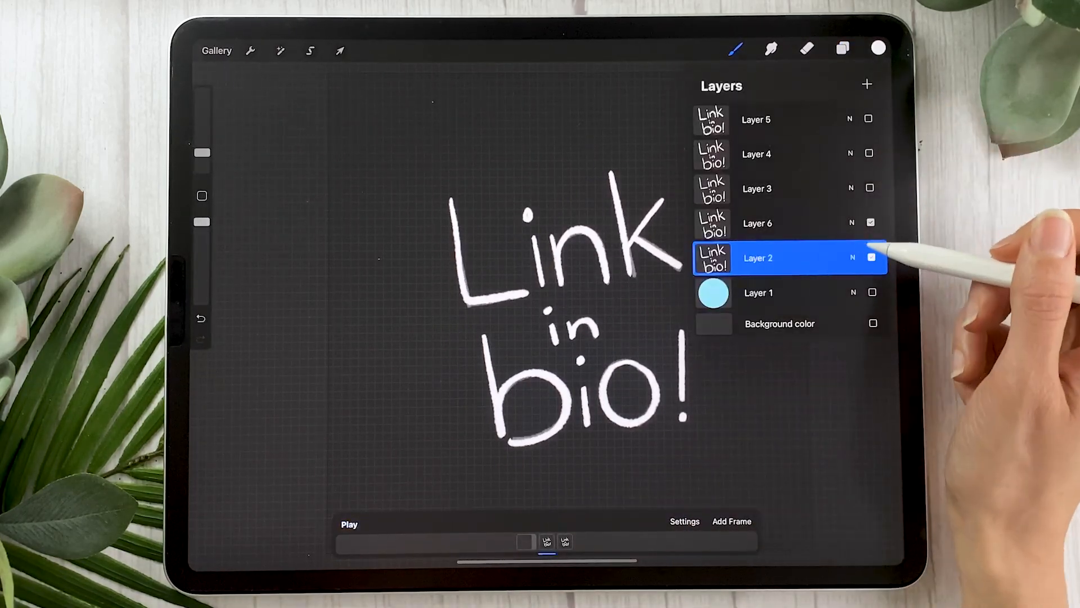
pyautogui.click(872, 257)
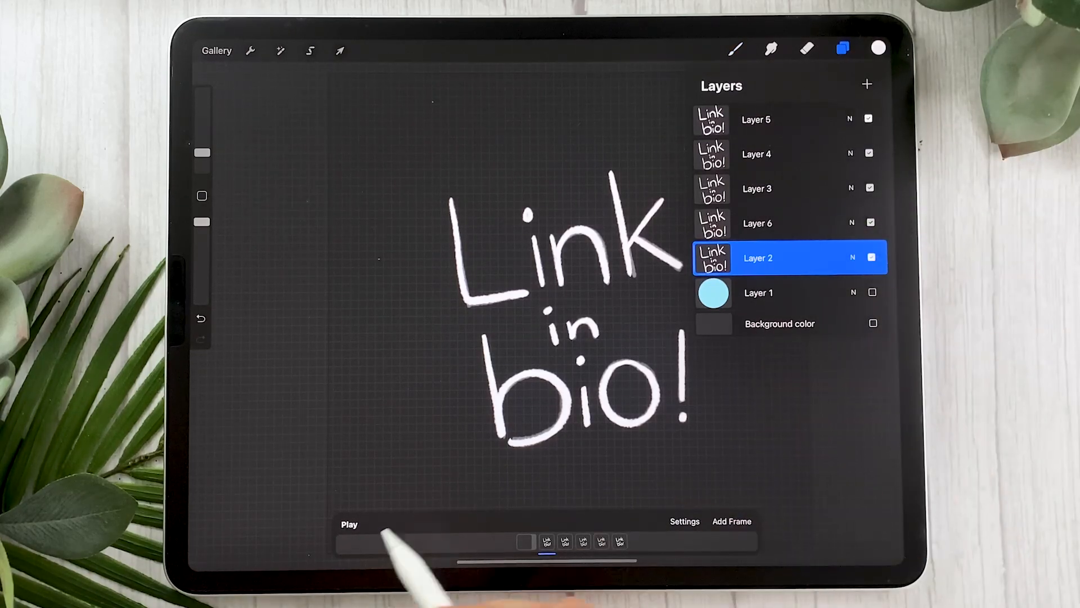
# - Preview the lettering animation and set playback to One Shot at 3 frames per second
pyautogui.click(348, 523)
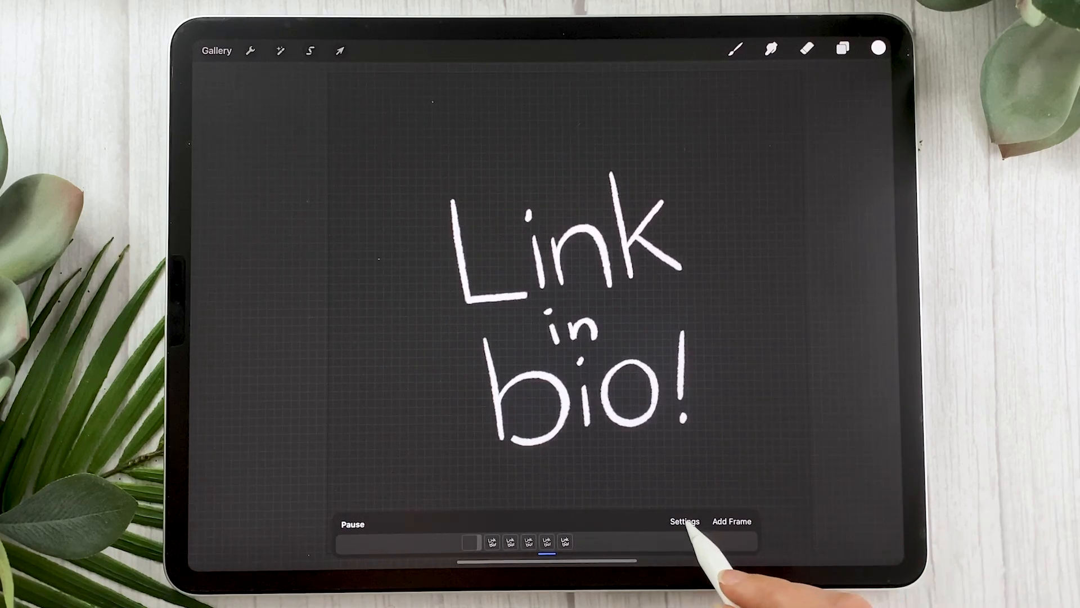
pyautogui.click(684, 521)
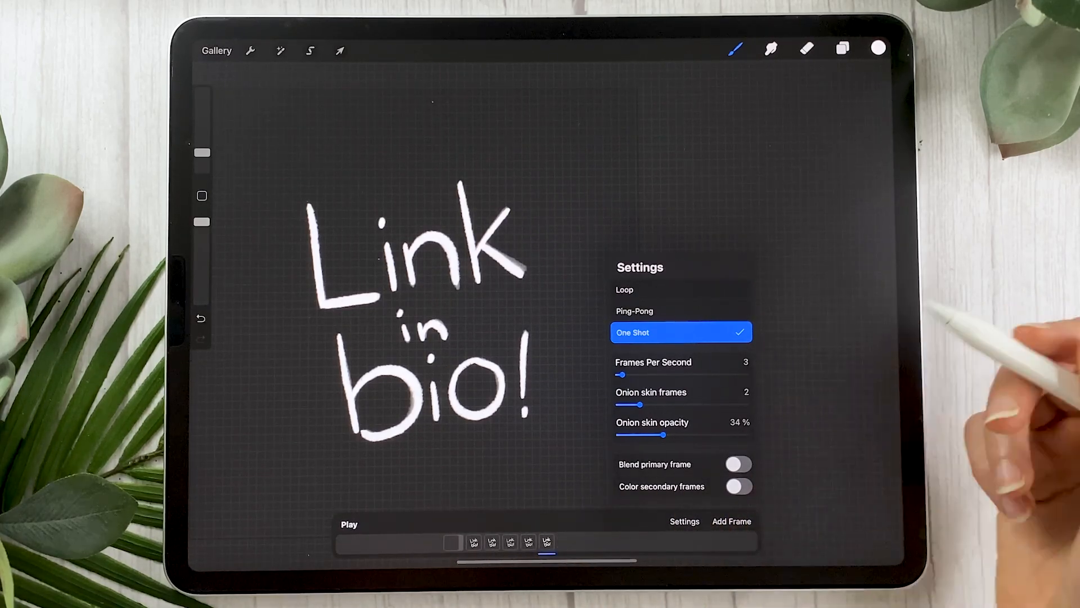
# - Switch playback to Loop with the frame rate slider returned to 3 fps
pyautogui.click(680, 289)
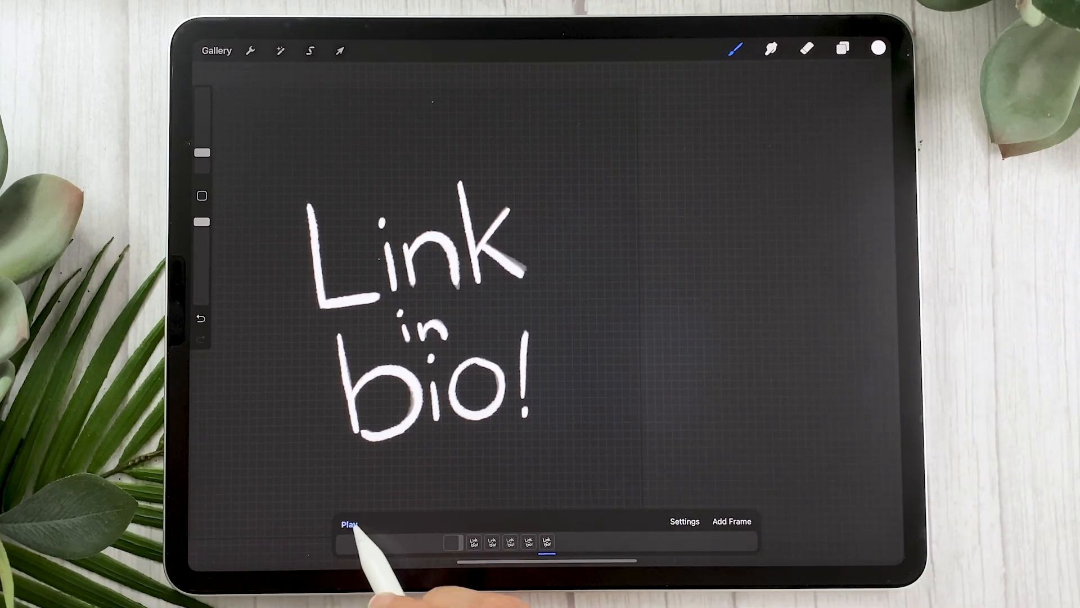
pyautogui.click(684, 521)
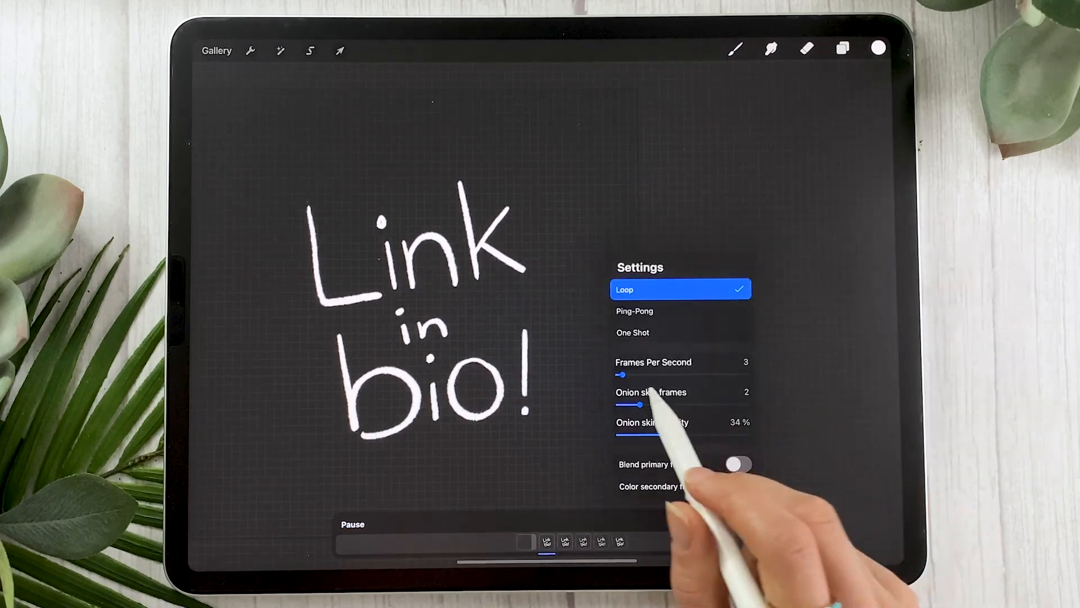
pyautogui.moveTo(622, 374); pyautogui.dragTo(654, 374)
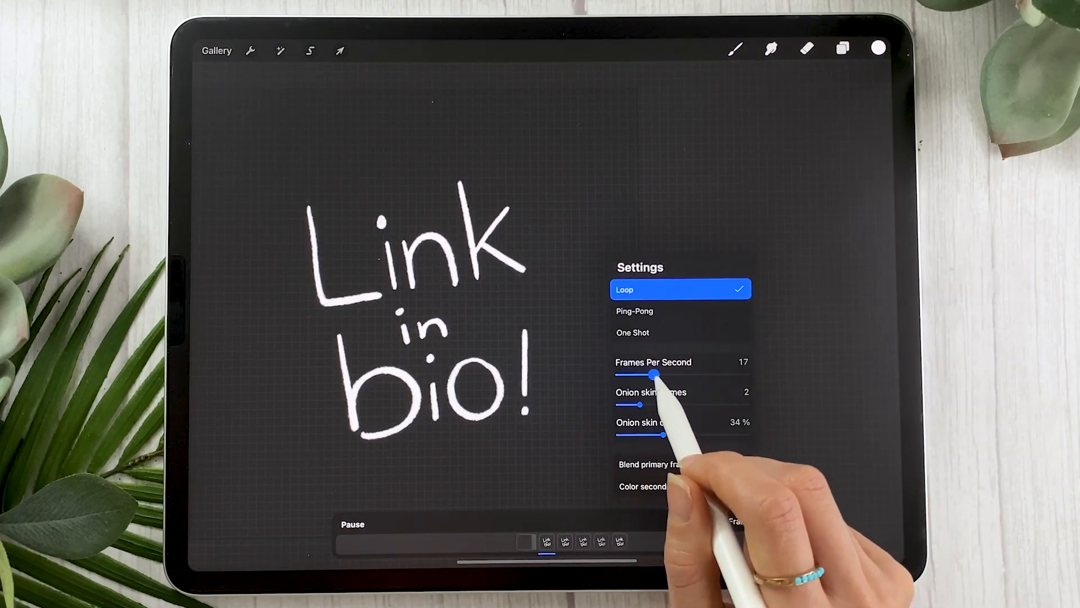
pyautogui.moveTo(654, 374); pyautogui.dragTo(668, 374)
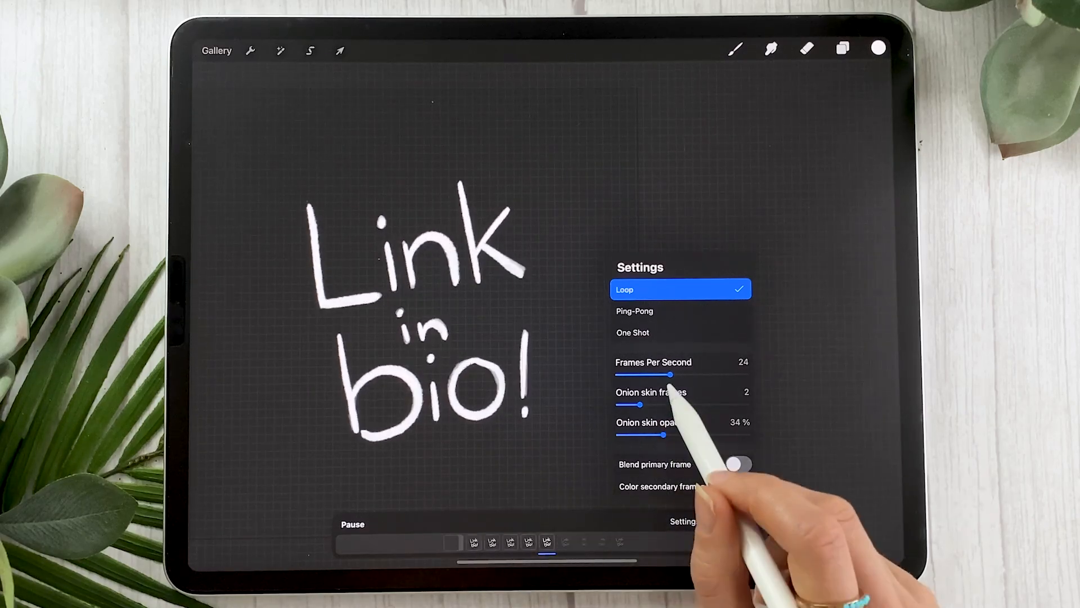
pyautogui.moveTo(665, 374); pyautogui.dragTo(625, 374)
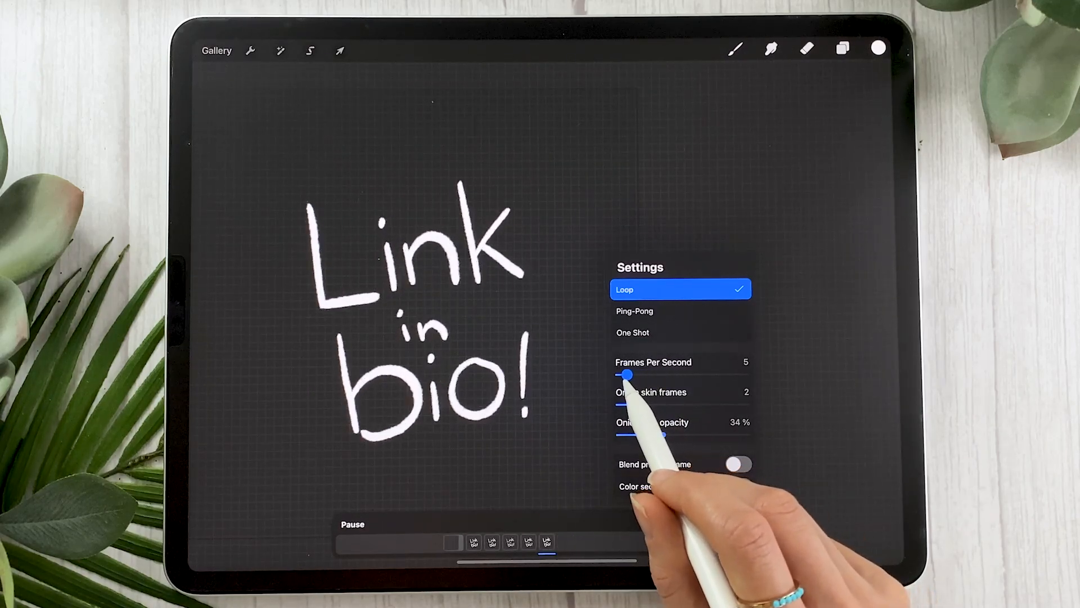
pyautogui.moveTo(625, 374); pyautogui.dragTo(622, 374)
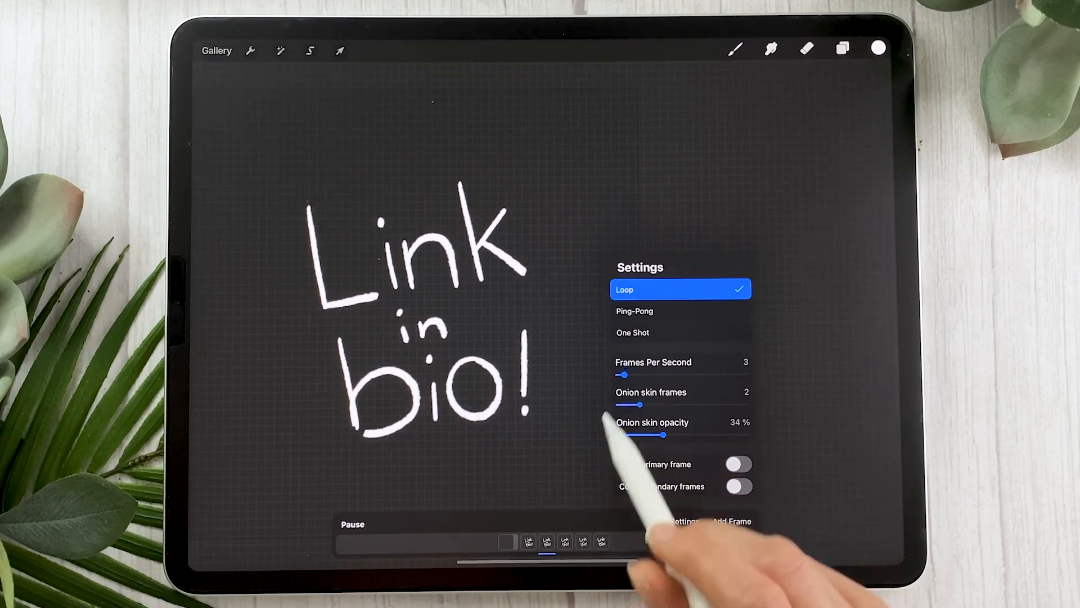
pyautogui.click(684, 522)
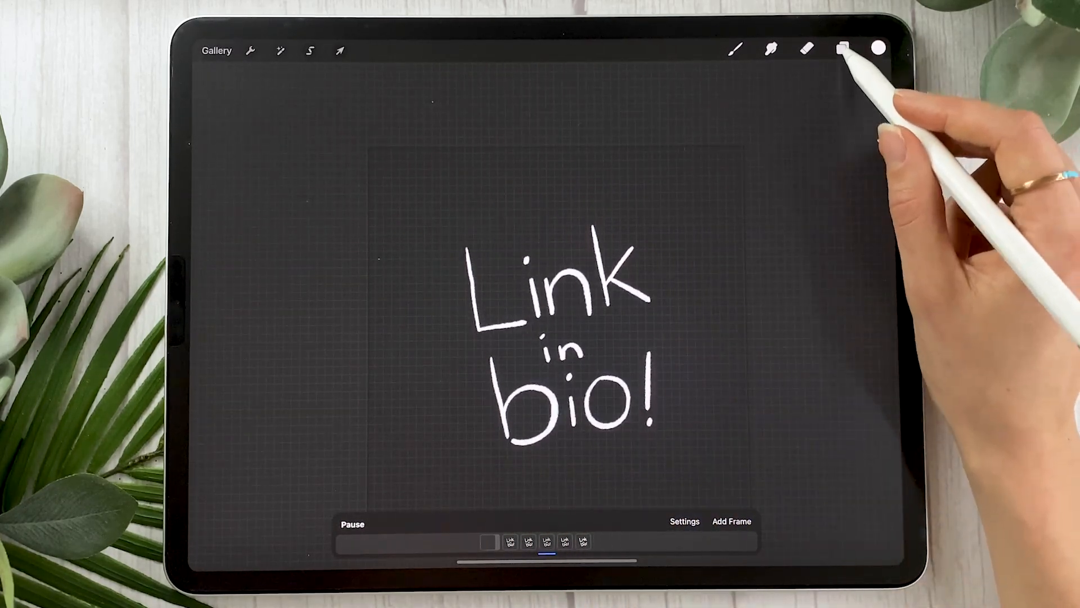
pyautogui.click(843, 49)
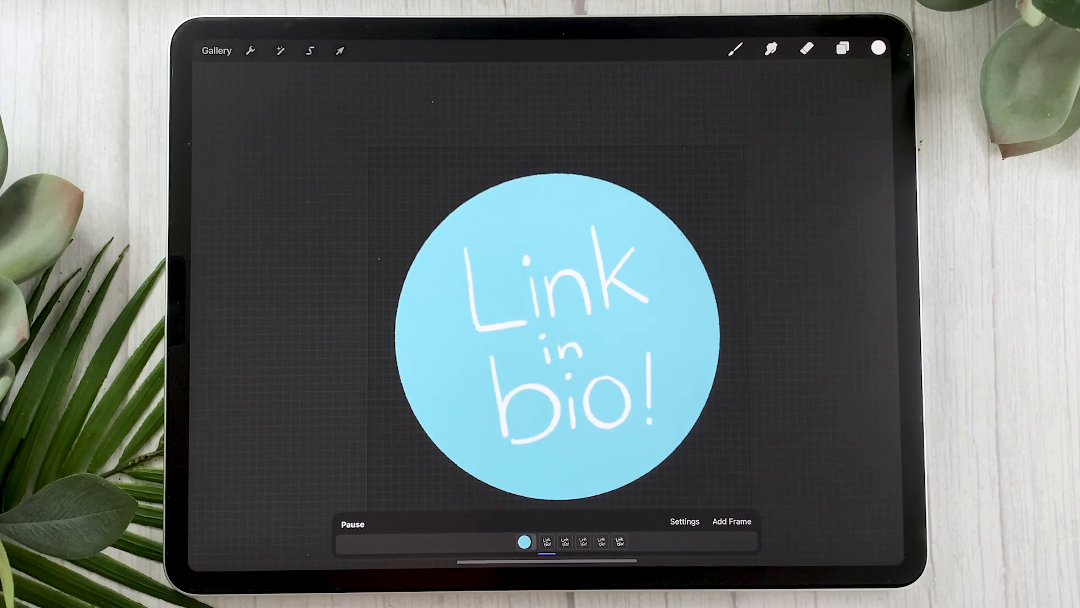
# - Make the blue circle frame a fixed Background, then open the smiling heart animation
pyautogui.click(524, 540)
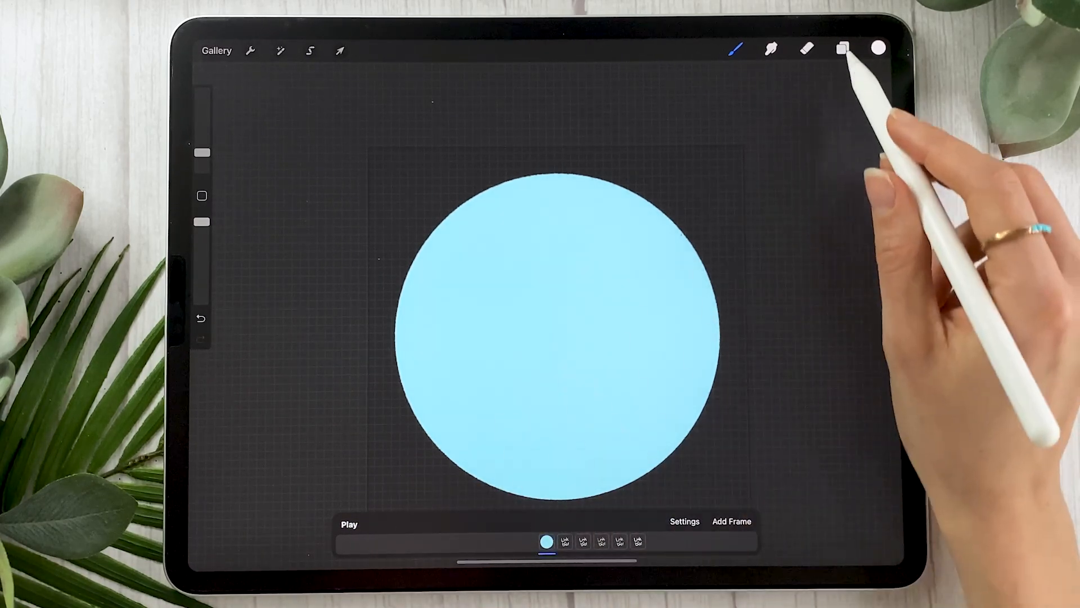
pyautogui.click(843, 50)
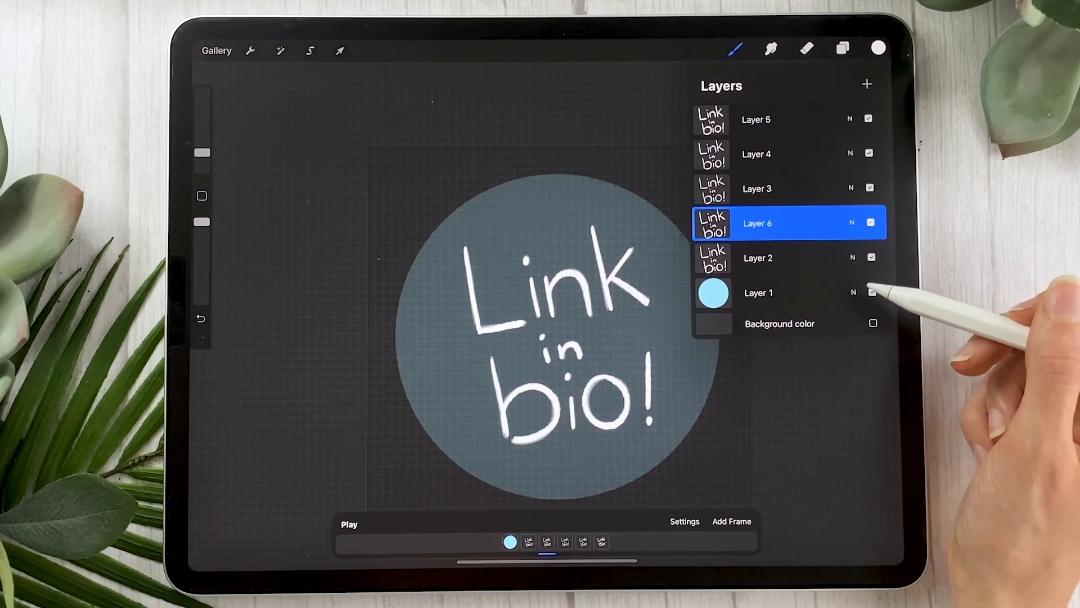
pyautogui.click(546, 542)
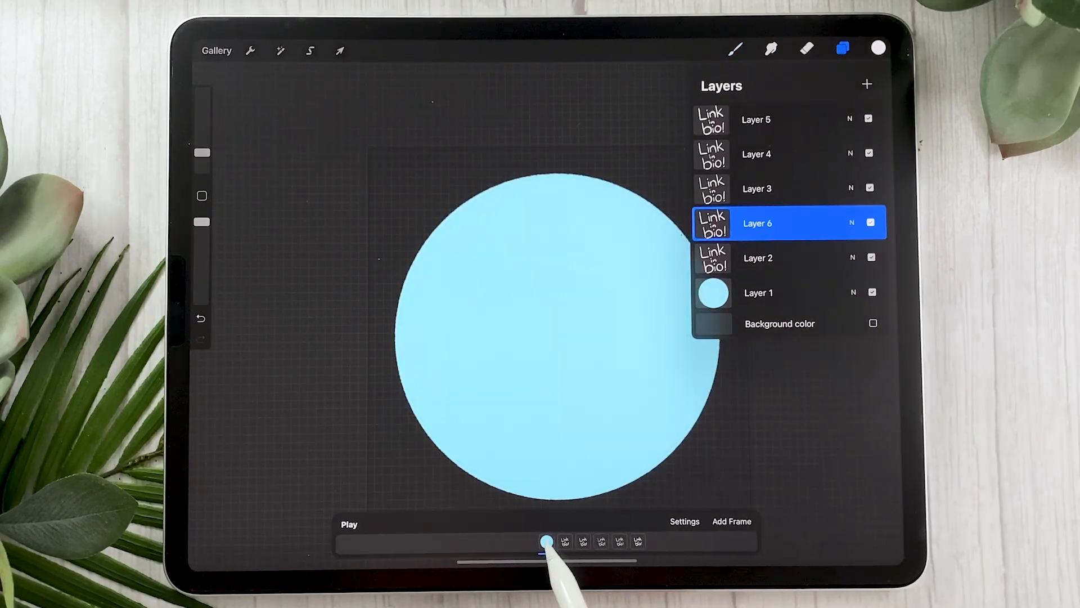
pyautogui.click(546, 540)
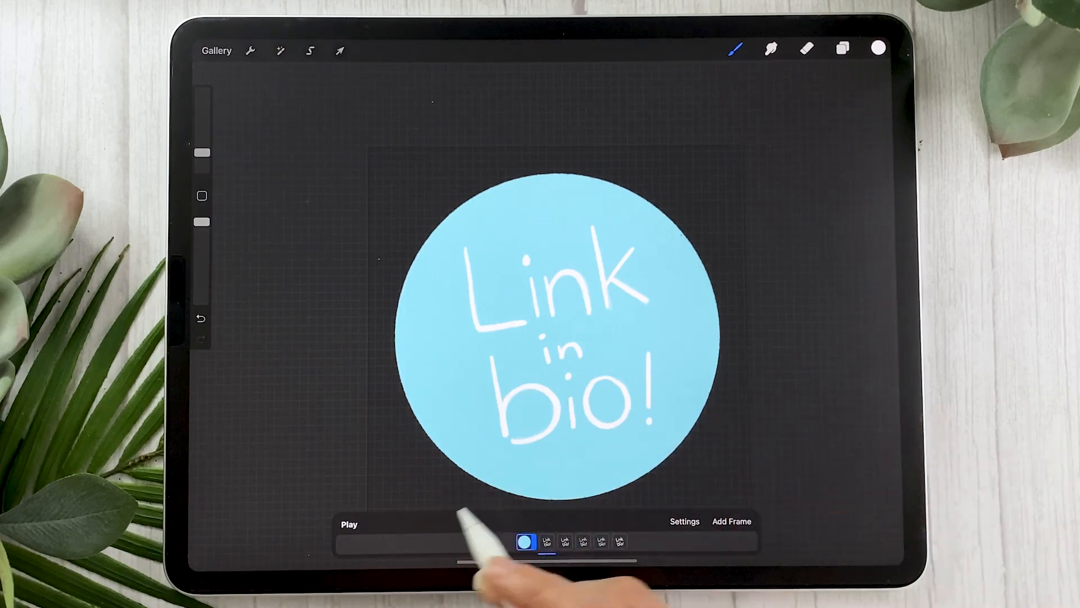
pyautogui.click(349, 523)
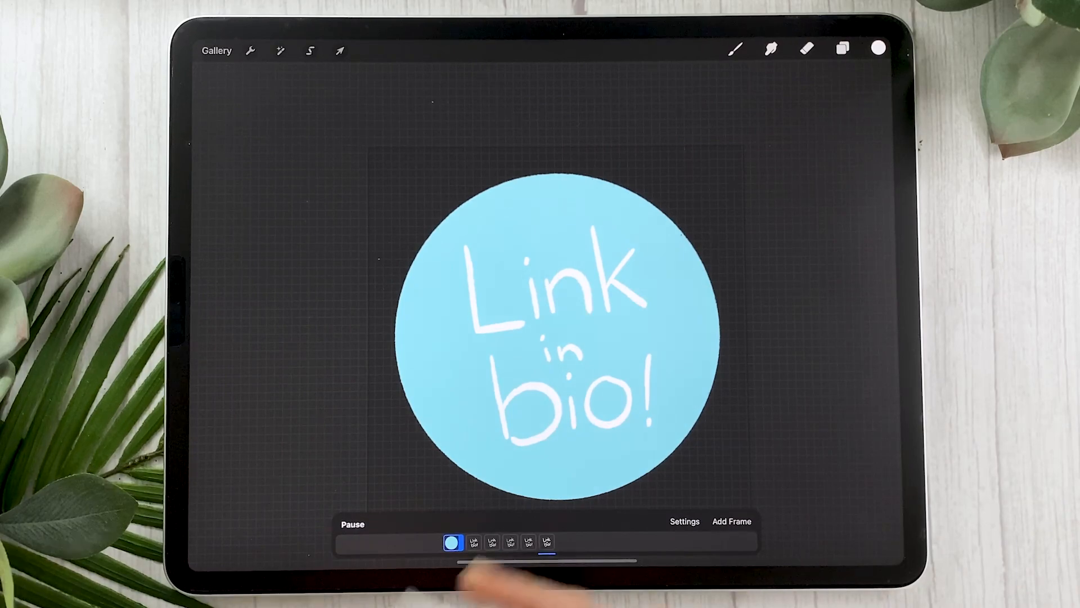
pyautogui.click(352, 523)
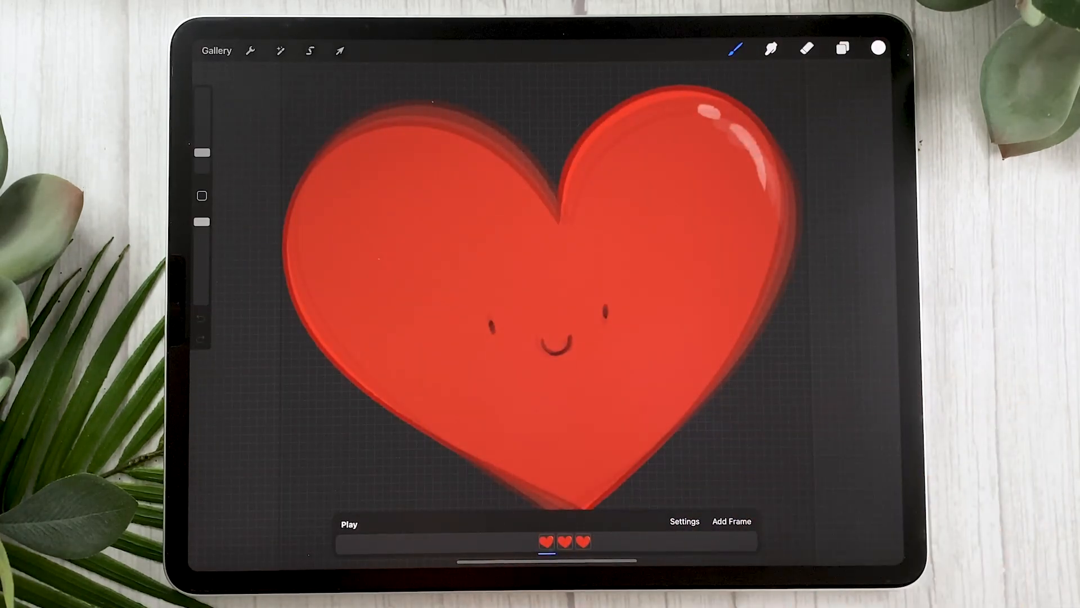
pyautogui.click(349, 521)
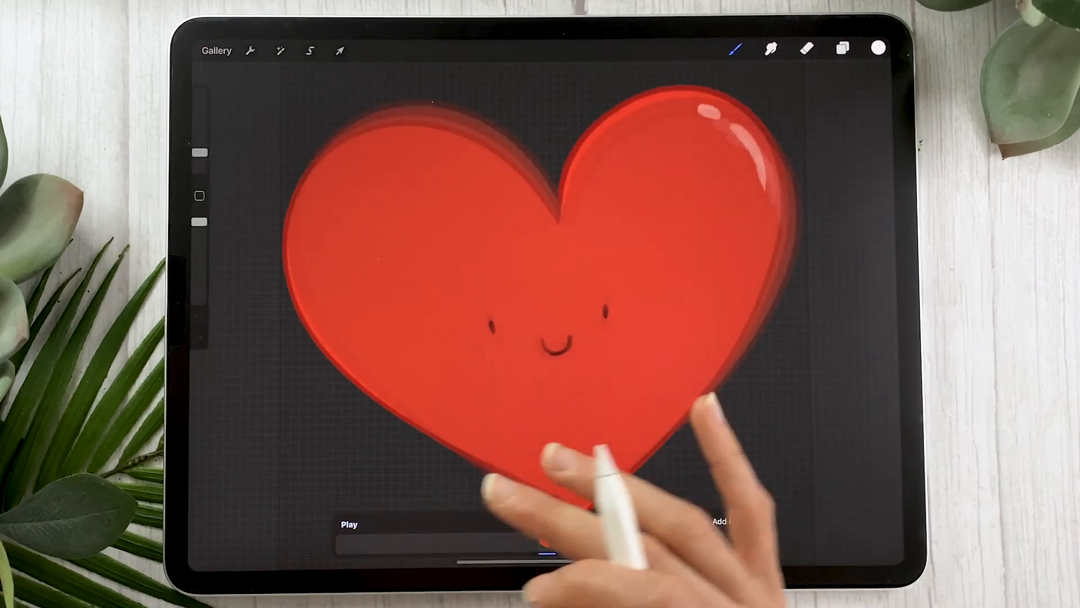
pyautogui.click(842, 50)
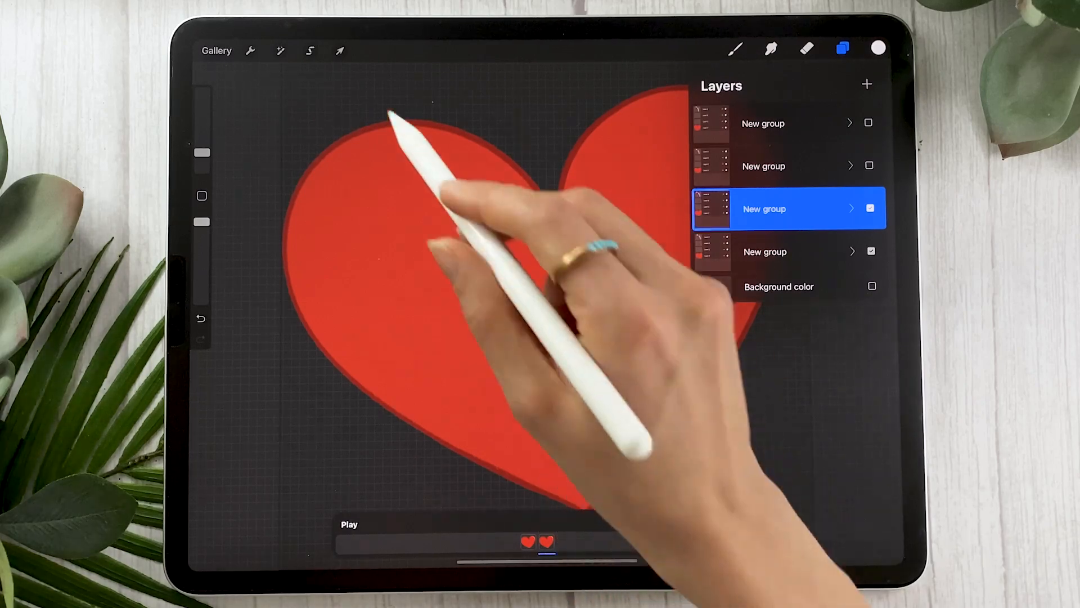
pyautogui.click(340, 51)
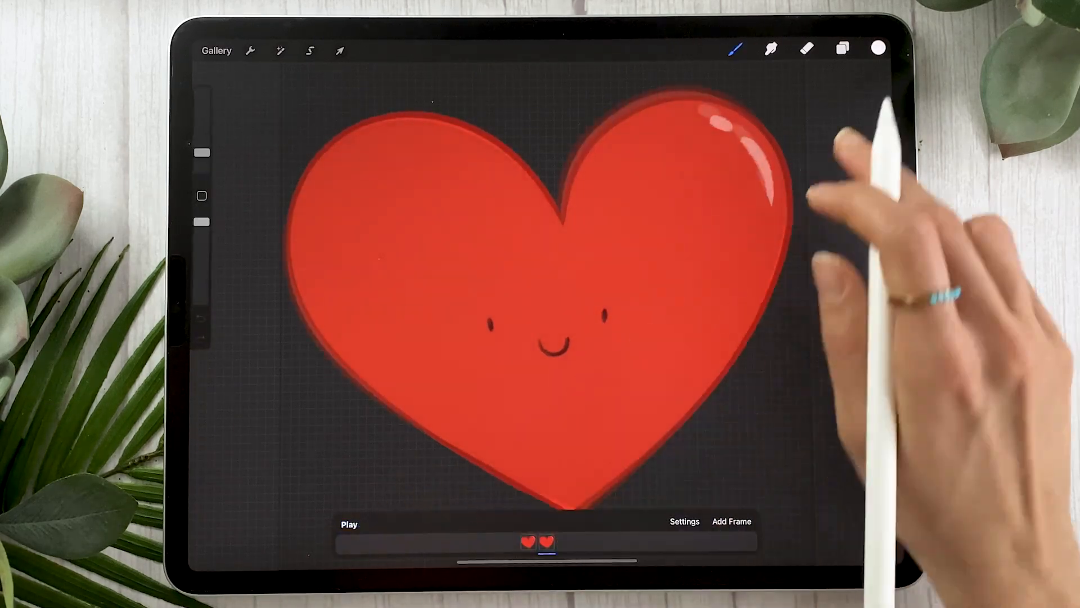
pyautogui.click(842, 48)
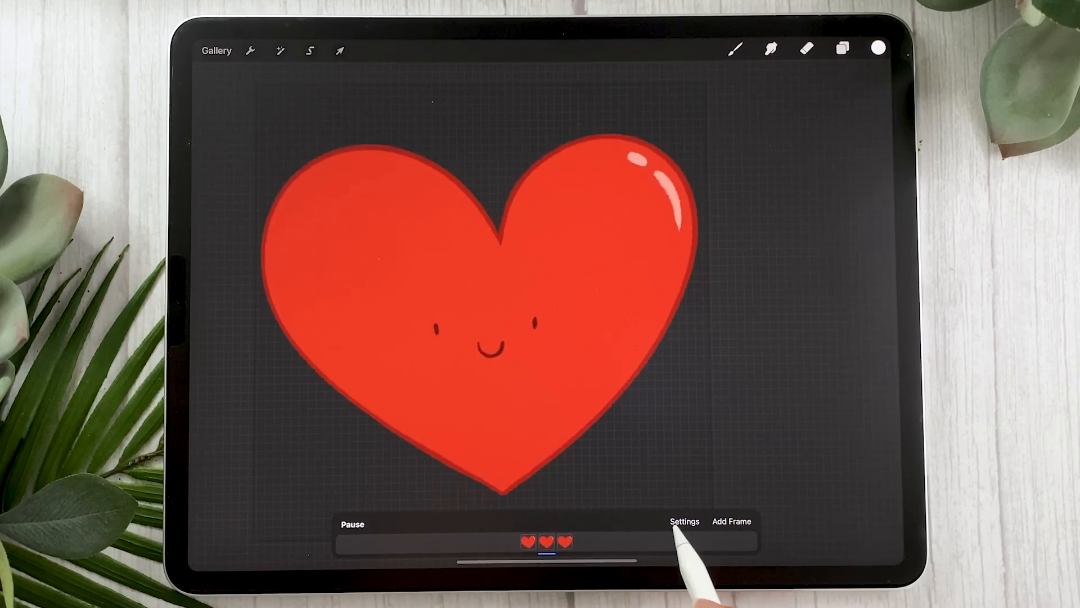
# - Switch Animation Assist playback to Loop, play the heart, and open the teacup artwork
pyautogui.click(684, 521)
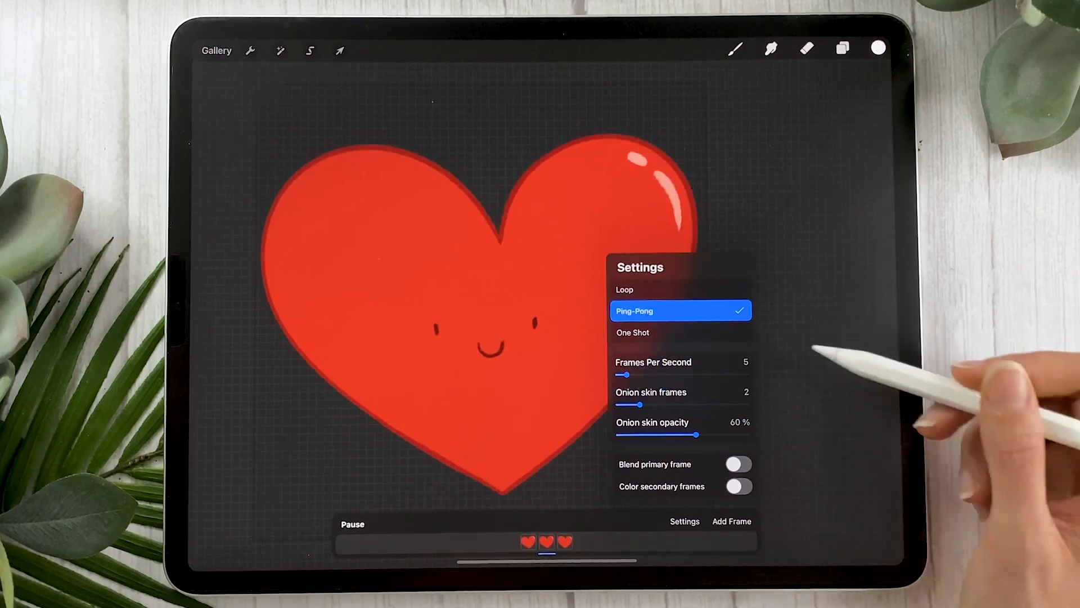
pyautogui.click(681, 288)
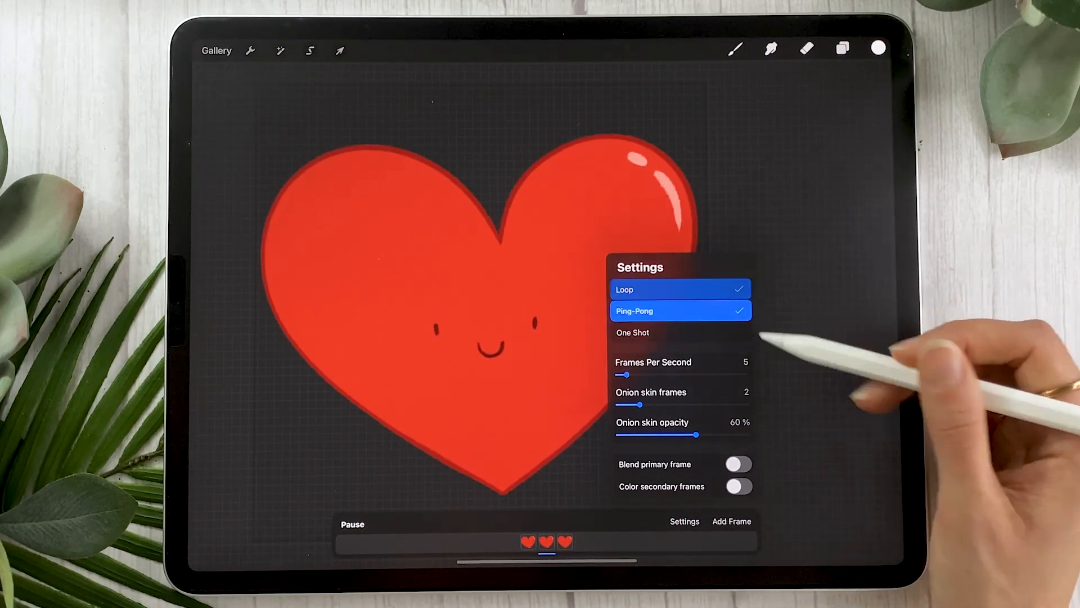
pyautogui.click(680, 289)
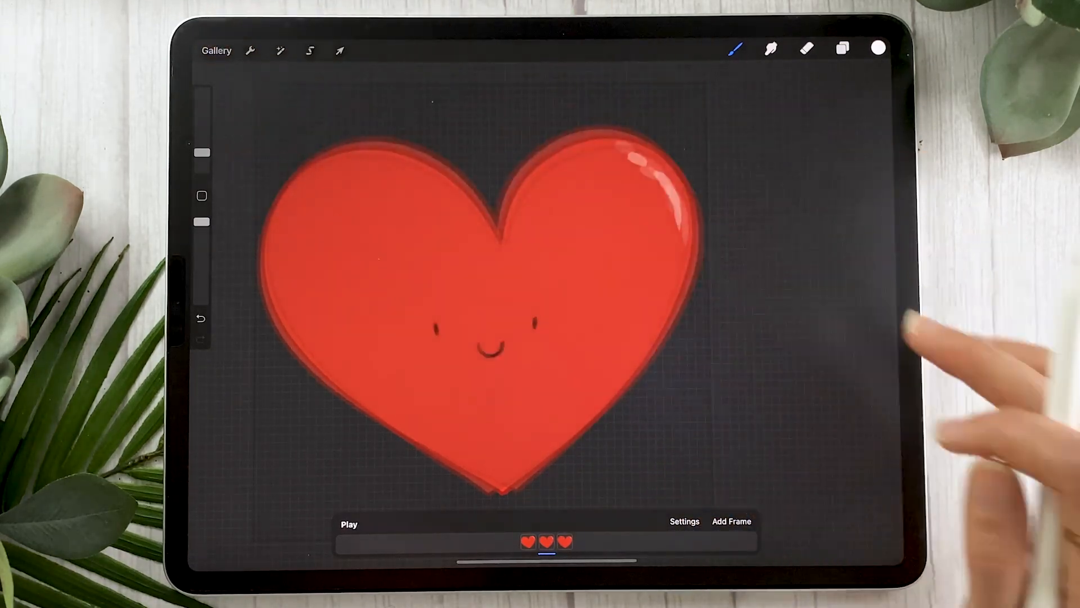
pyautogui.click(215, 50)
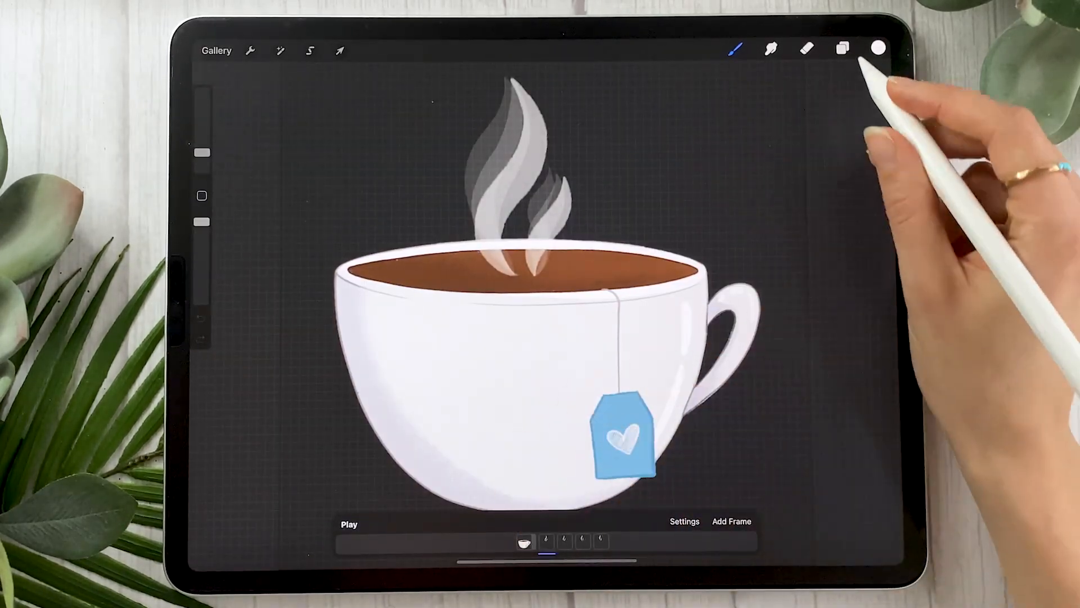
# - Make the teacup frame a fixed background in Animation Assist
pyautogui.click(844, 50)
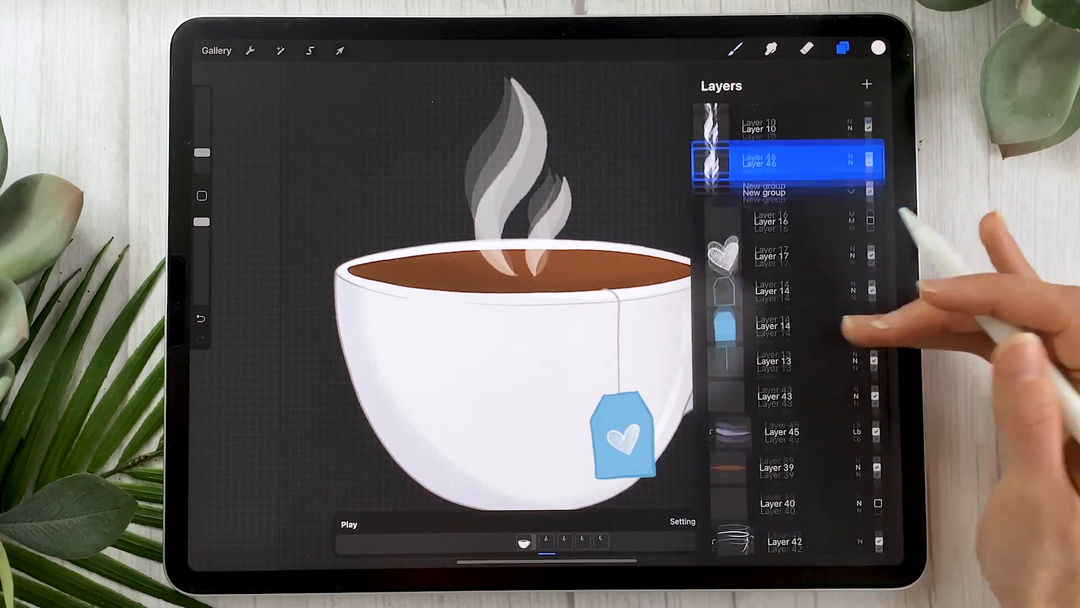
pyautogui.scroll(-3)
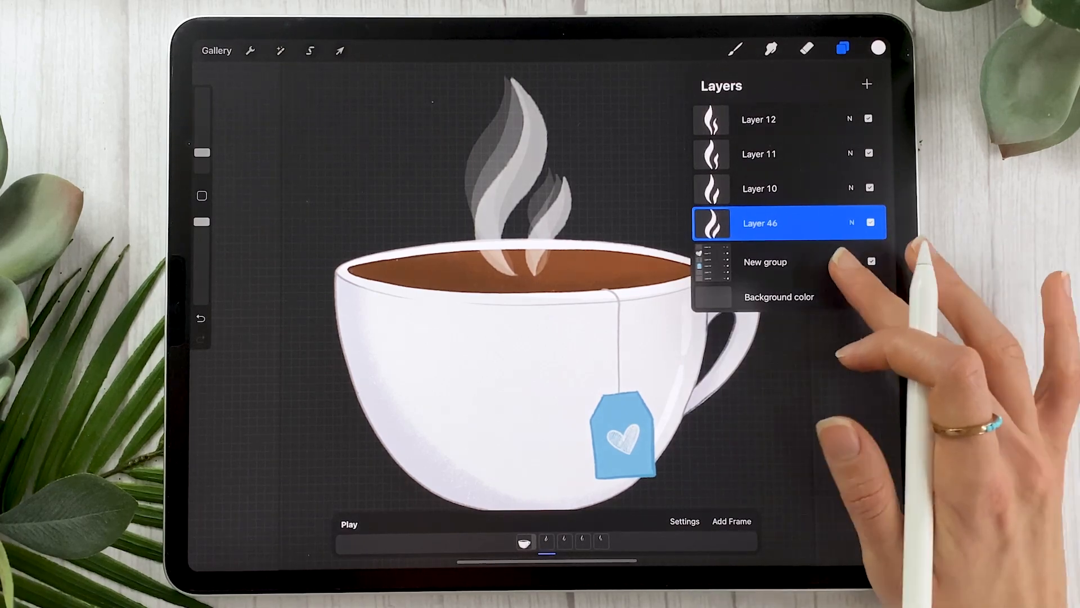
pyautogui.click(523, 542)
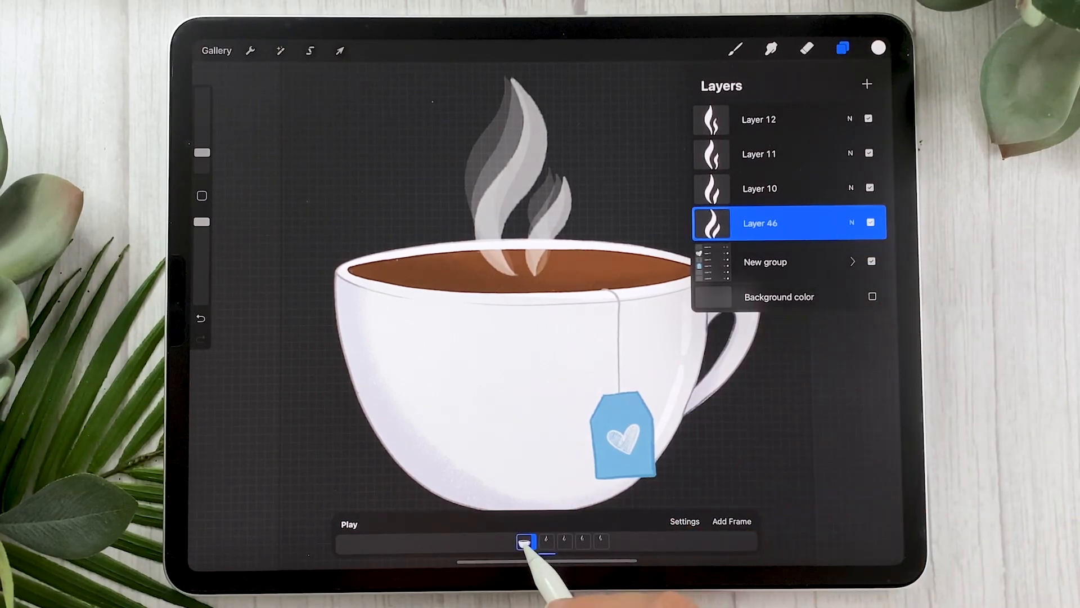
pyautogui.click(525, 541)
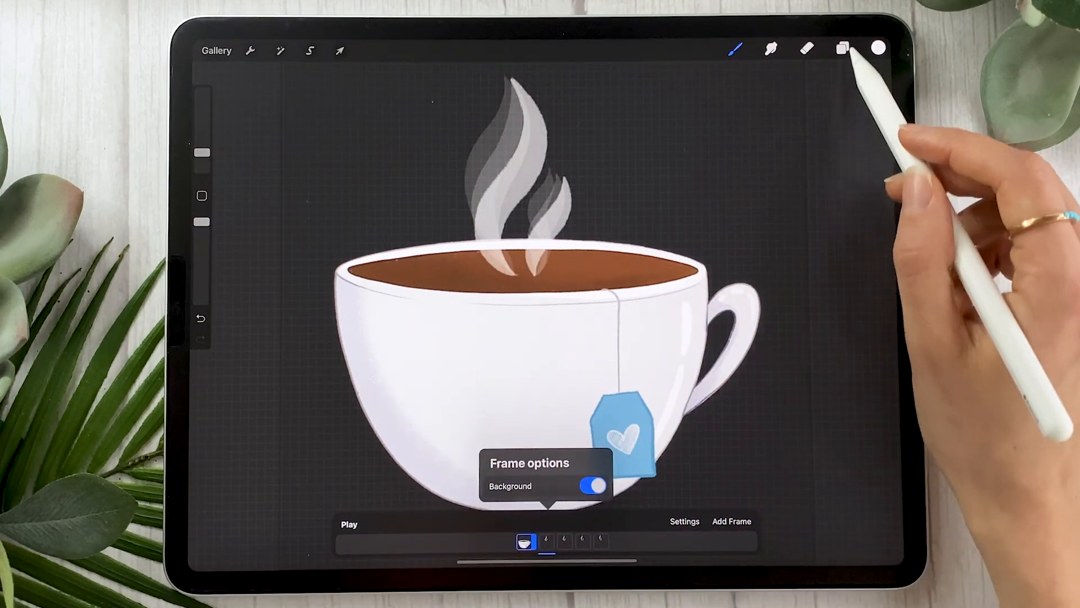
# - Select the Layer 11 steam frame and play the steam loop
pyautogui.click(843, 49)
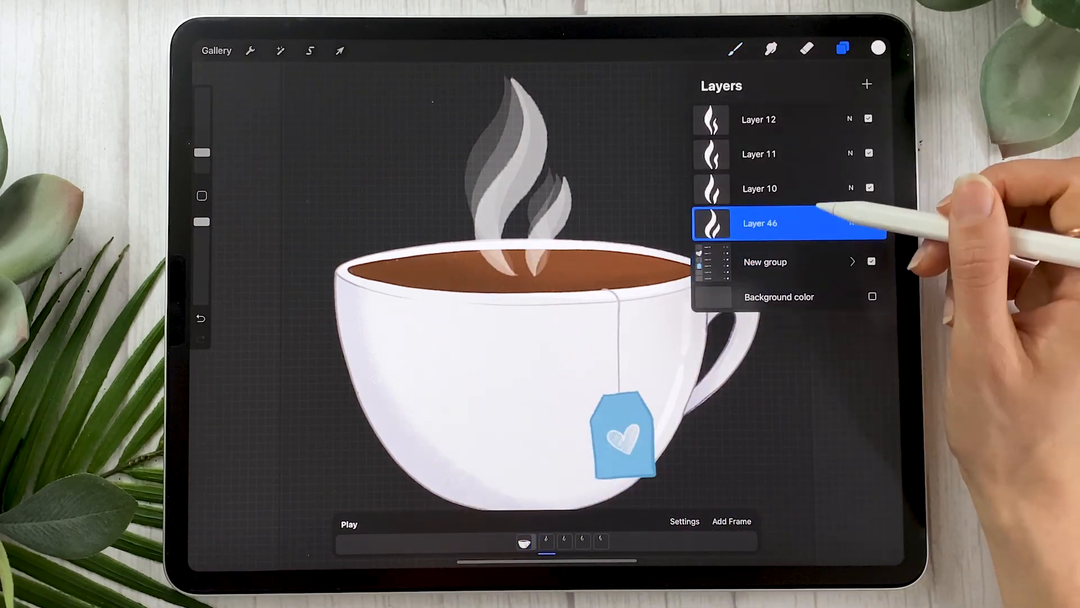
pyautogui.click(757, 153)
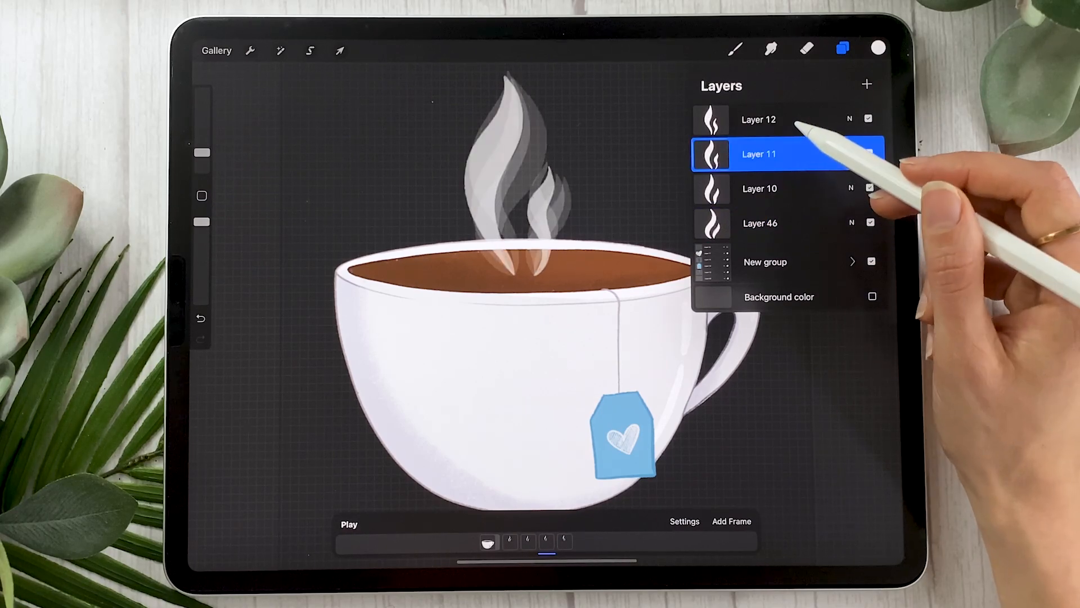
pyautogui.click(757, 120)
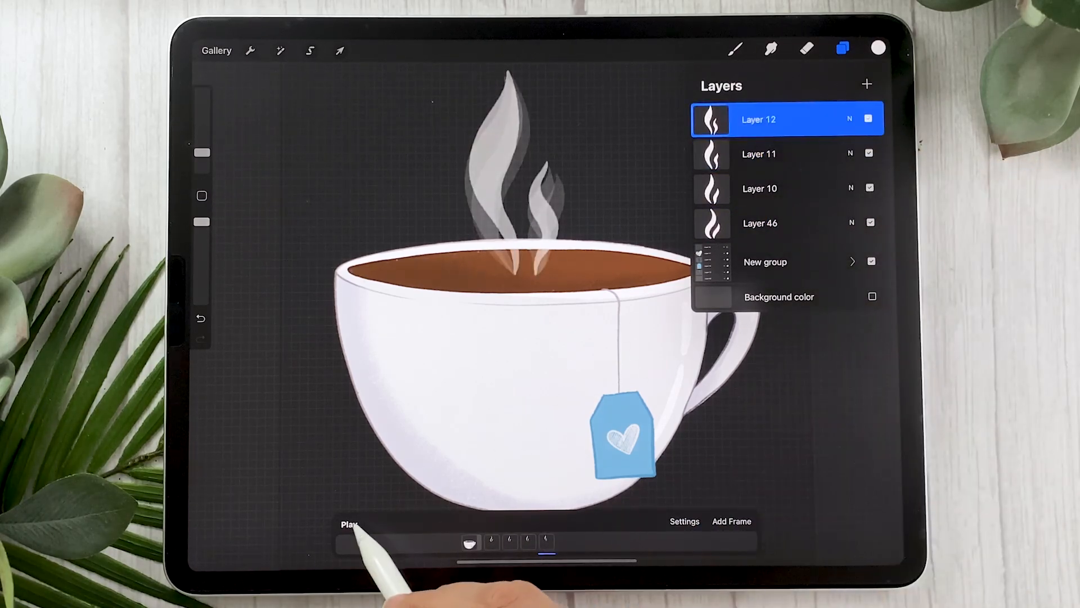
pyautogui.click(348, 525)
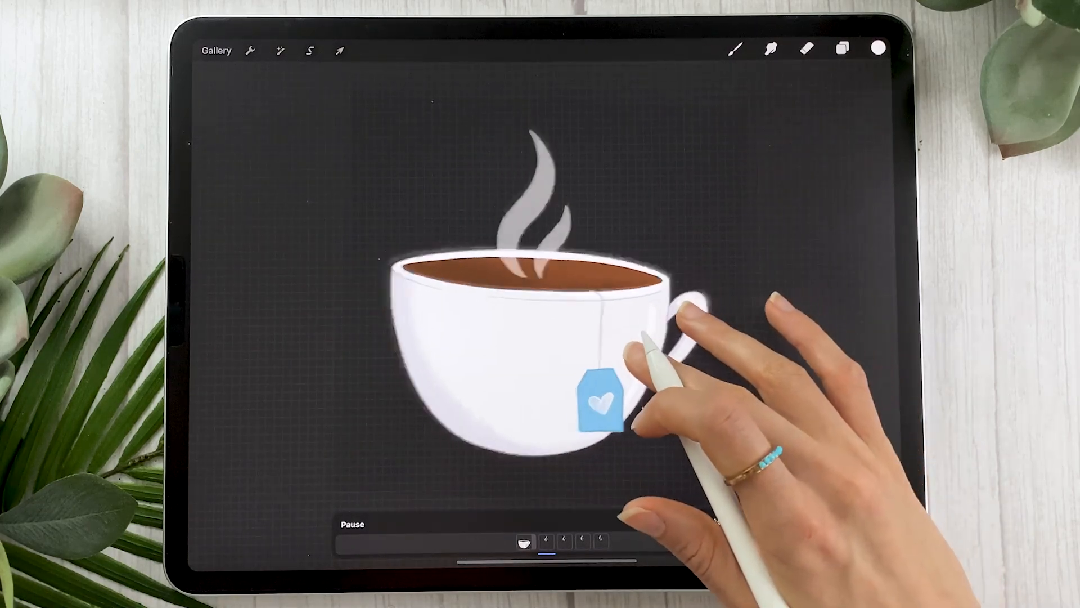
# - Select the cup group and all steam layers, enlarge them with Transform, and toggle background colour
pyautogui.click(842, 49)
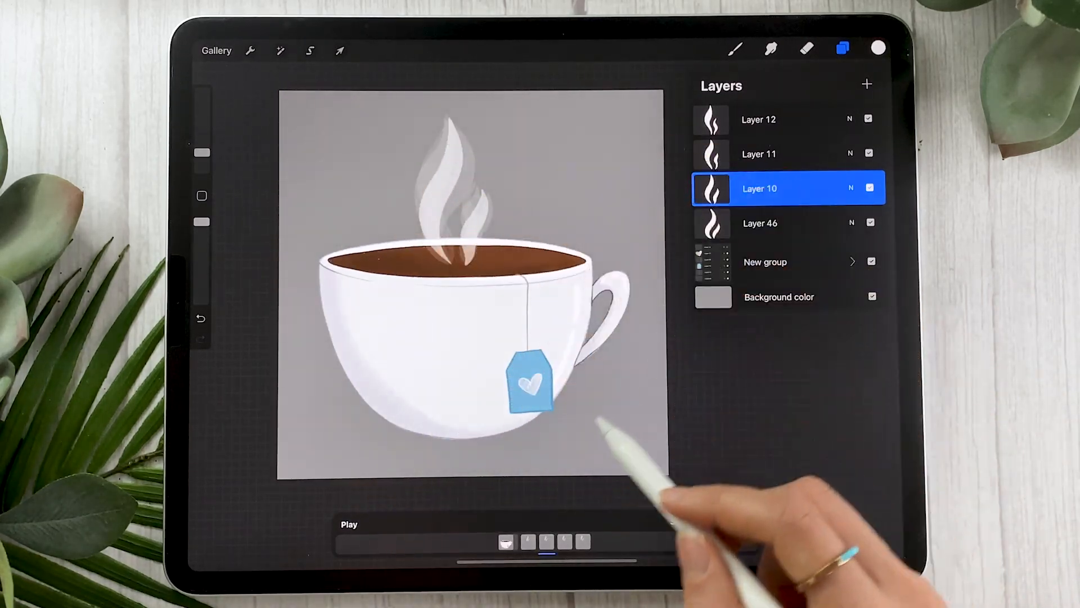
pyautogui.click(765, 261)
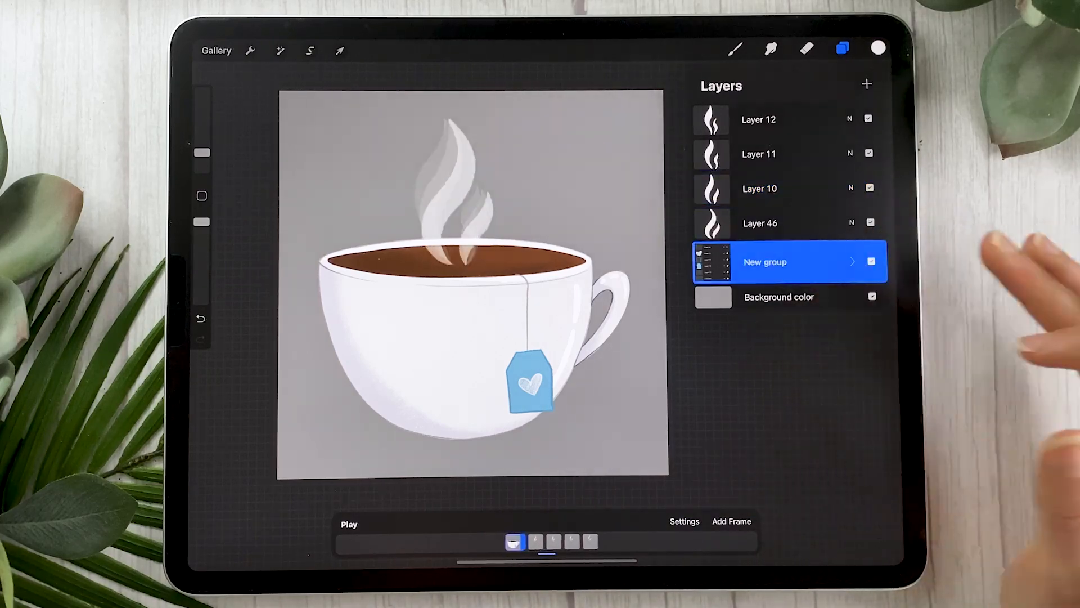
pyautogui.moveTo(758, 223); pyautogui.dragTo(779, 248)
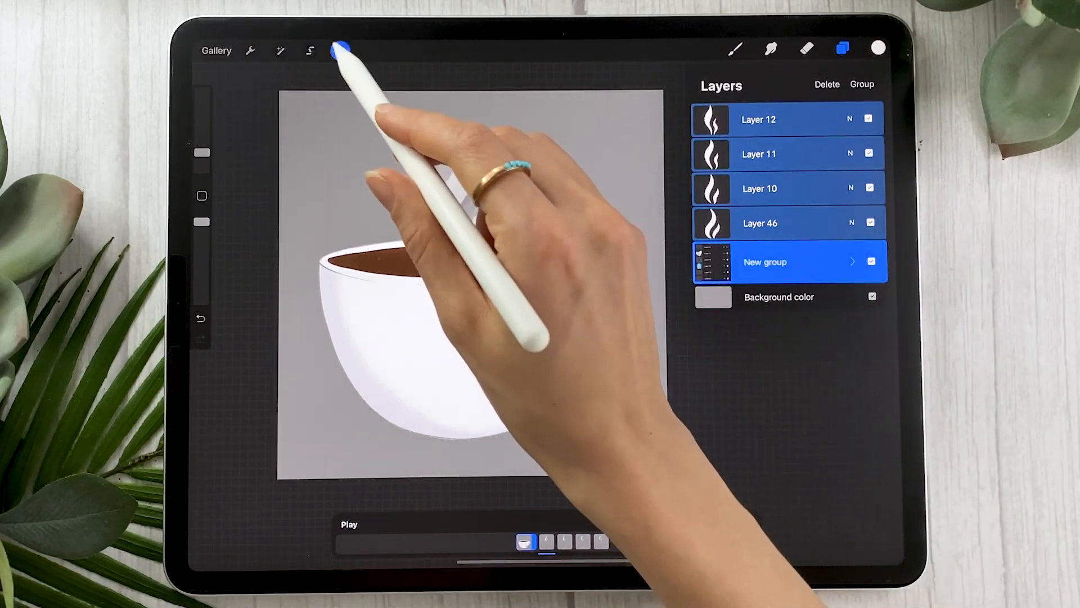
pyautogui.click(338, 50)
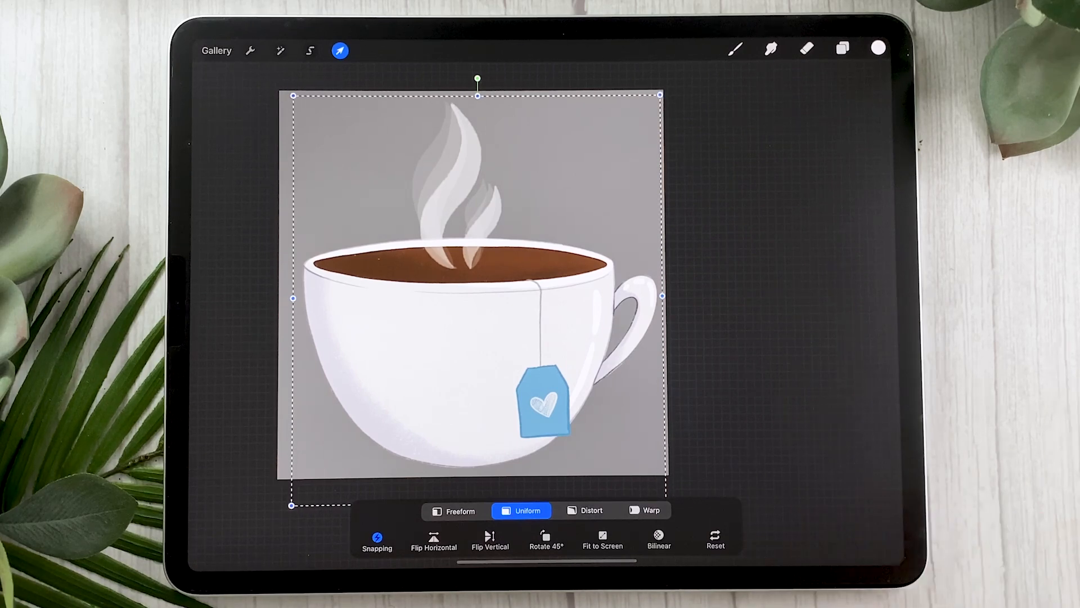
pyautogui.click(376, 539)
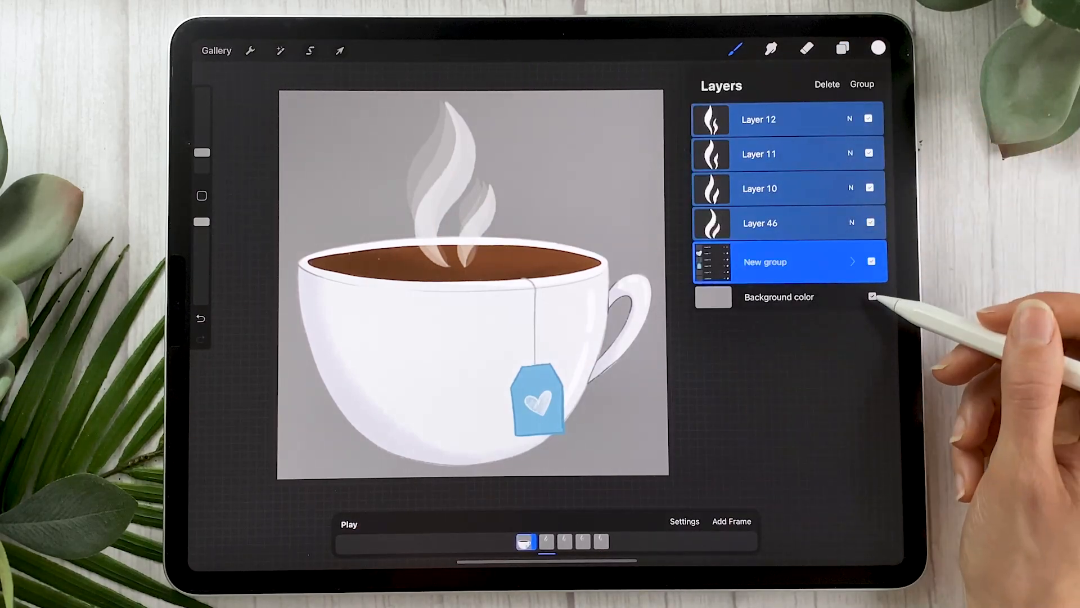
pyautogui.click(871, 296)
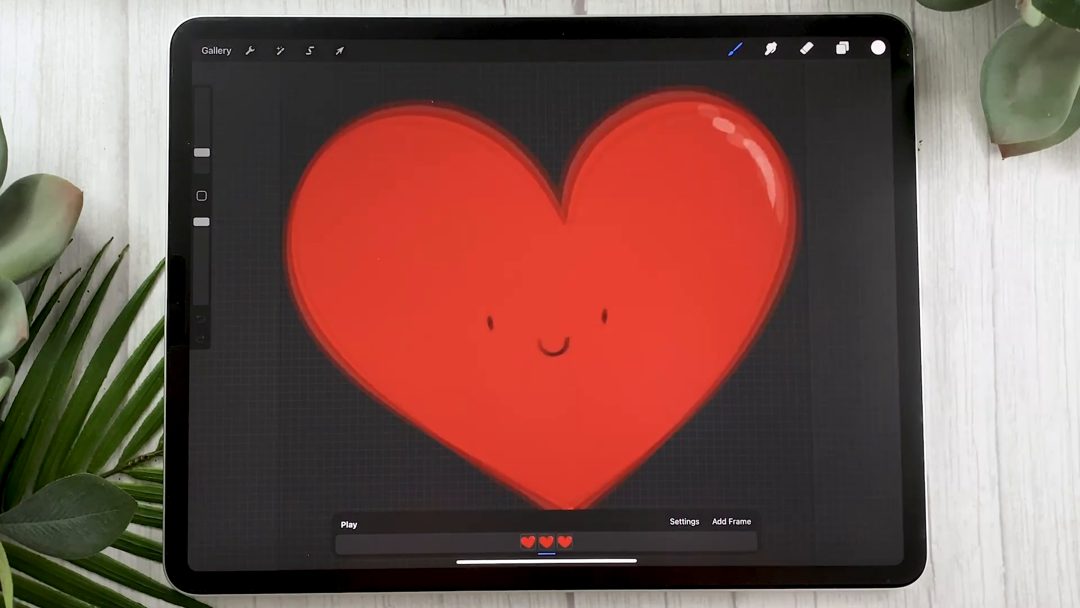
# - Choose Animated GIF under Share Layers to export the heart
pyautogui.click(249, 52)
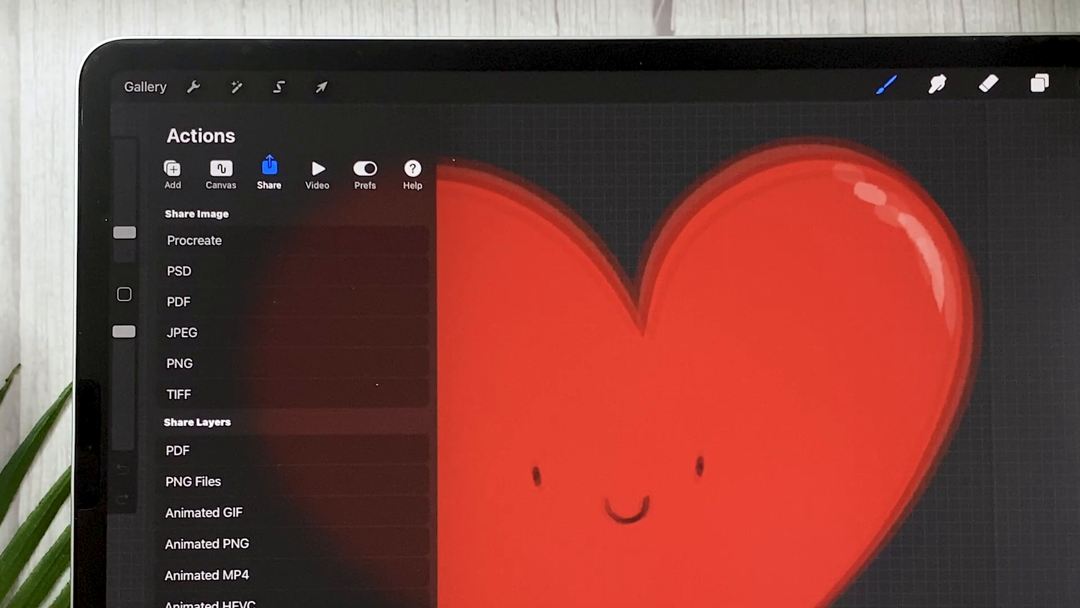
pyautogui.click(204, 512)
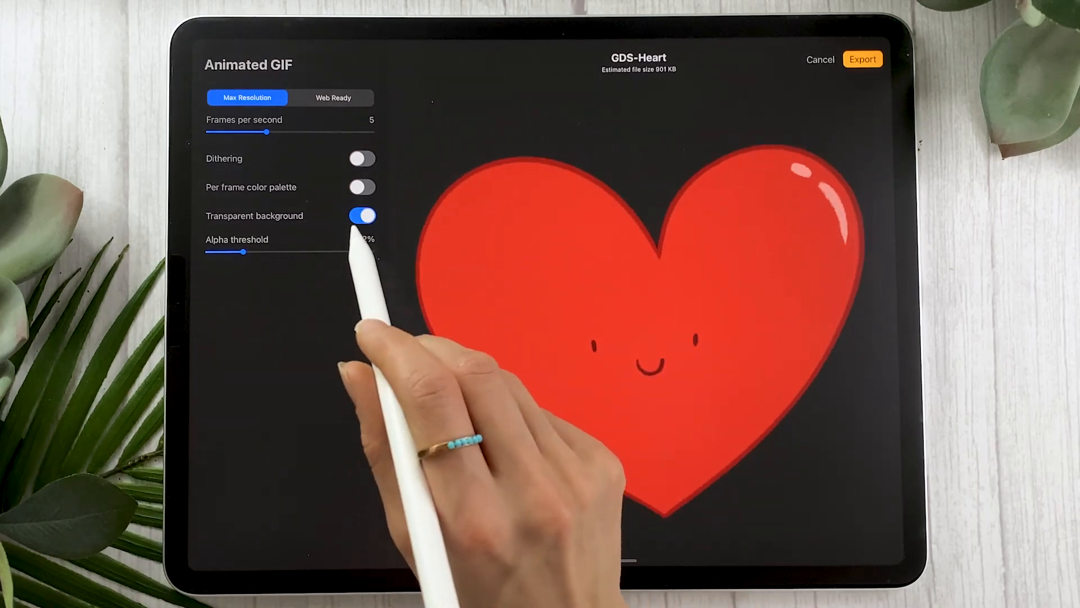
# - Export the heart GIF with transparent background on and a 30% alpha threshold
pyautogui.click(362, 215)
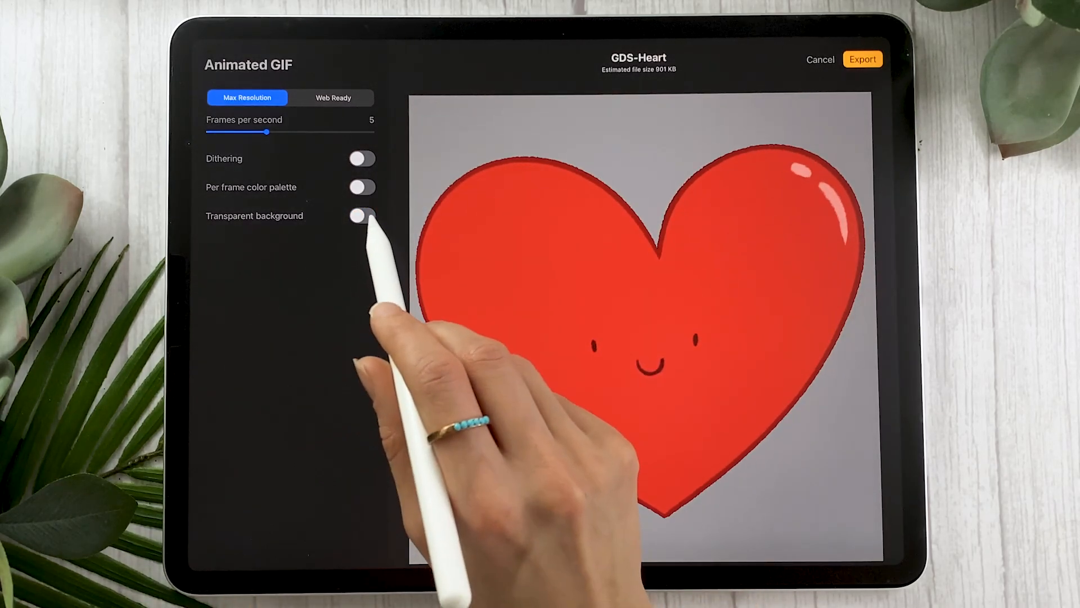
pyautogui.click(361, 215)
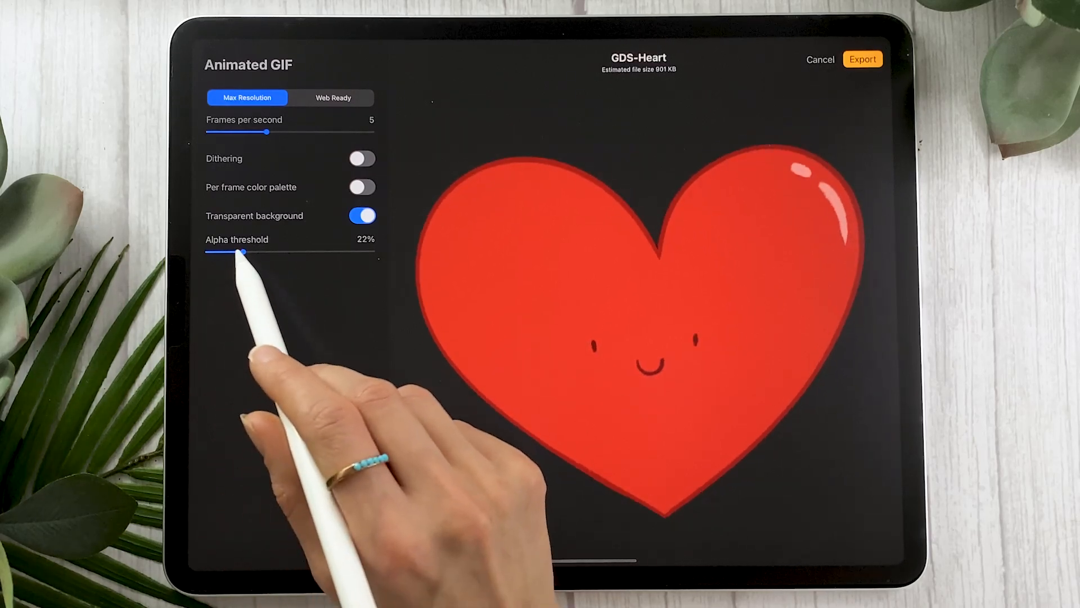
pyautogui.moveTo(243, 252); pyautogui.dragTo(206, 252)
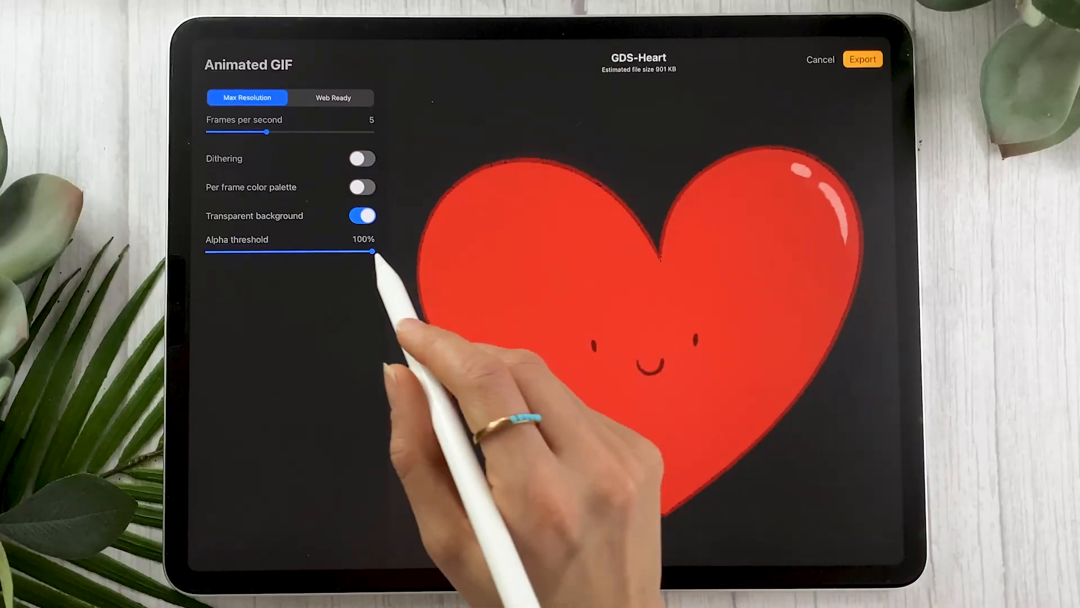
pyautogui.moveTo(372, 252); pyautogui.dragTo(251, 251)
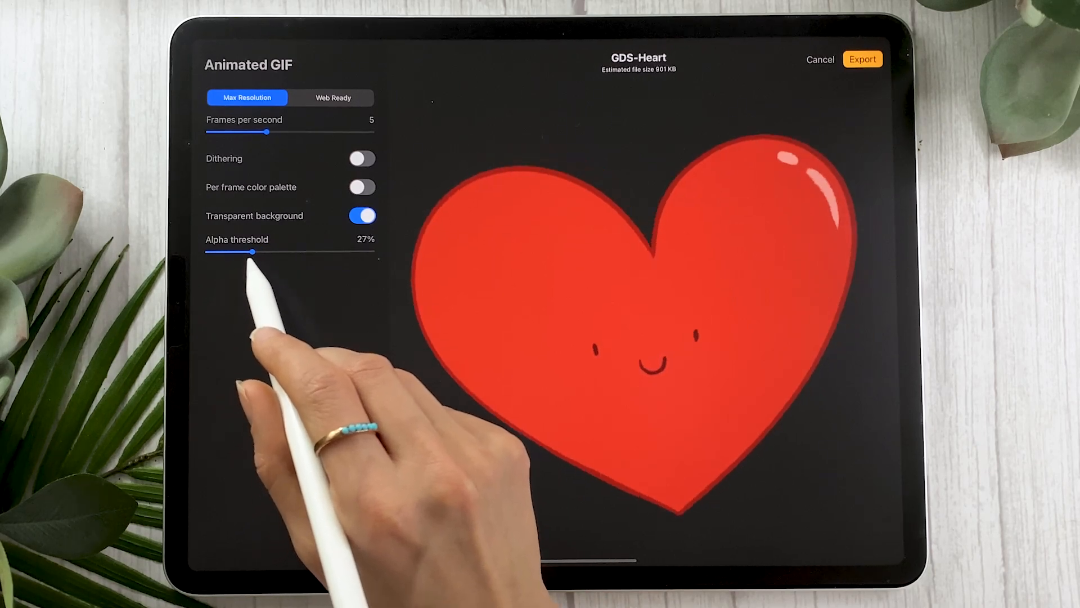
pyautogui.moveTo(251, 252); pyautogui.dragTo(256, 252)
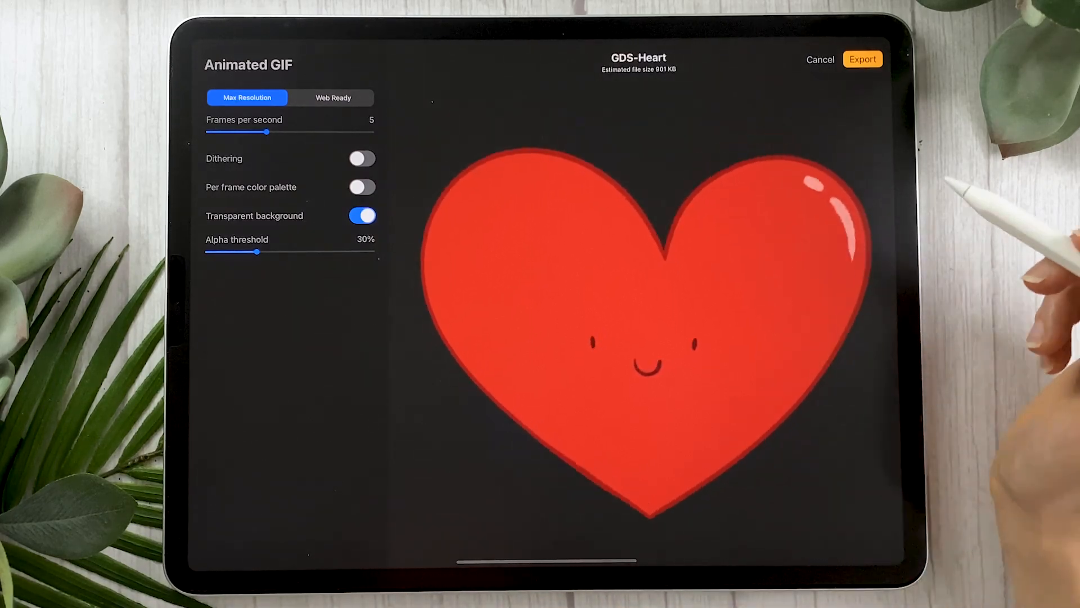
pyautogui.click(862, 58)
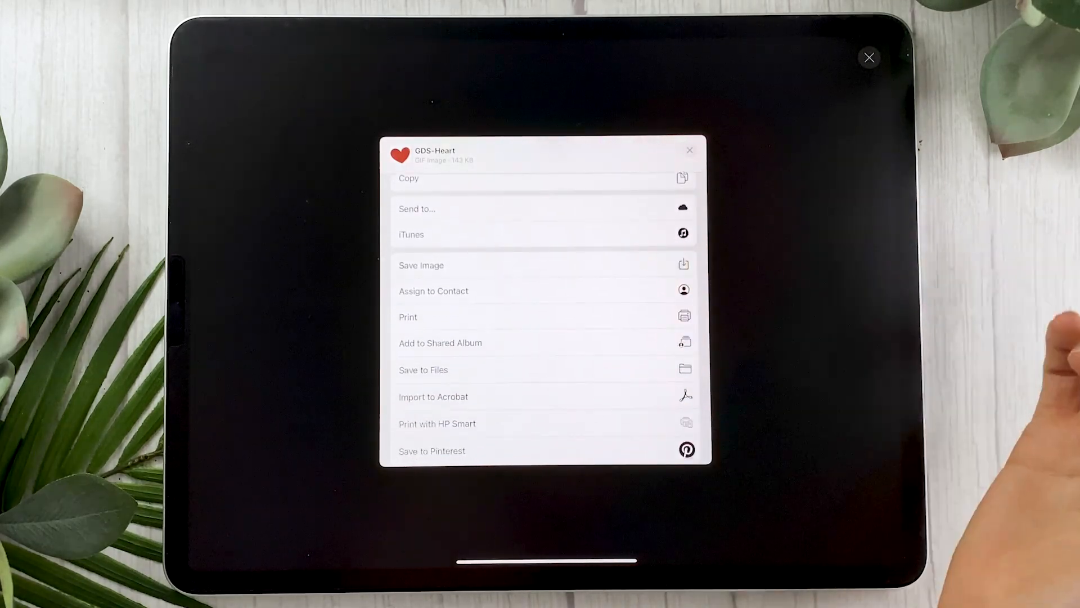
pyautogui.moveTo(999, 310)
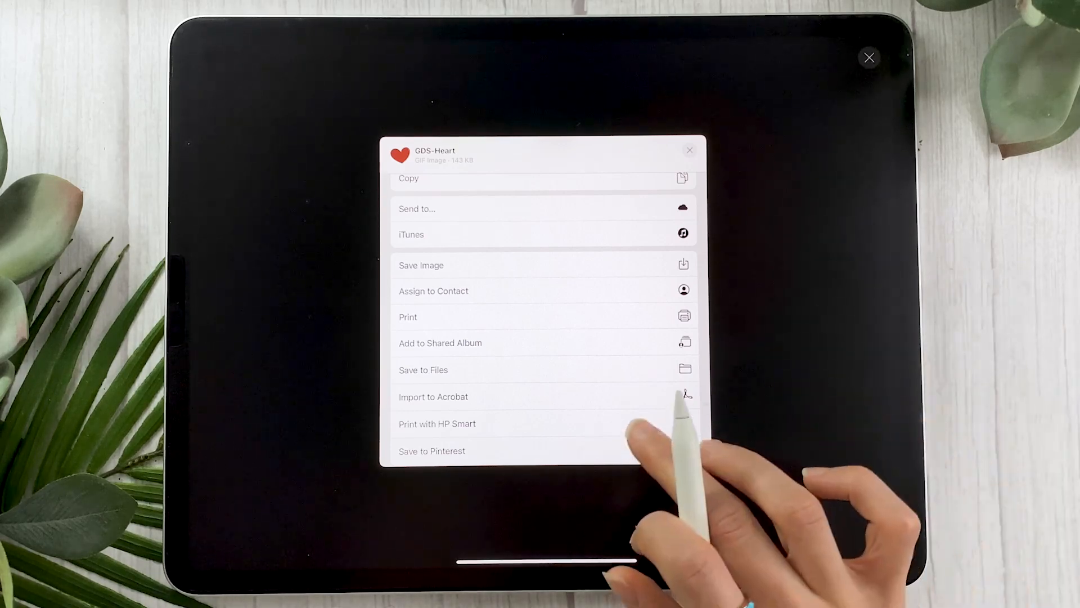
# - Save the heart GIF to Files inside a new folder named Gifs
pyautogui.click(423, 371)
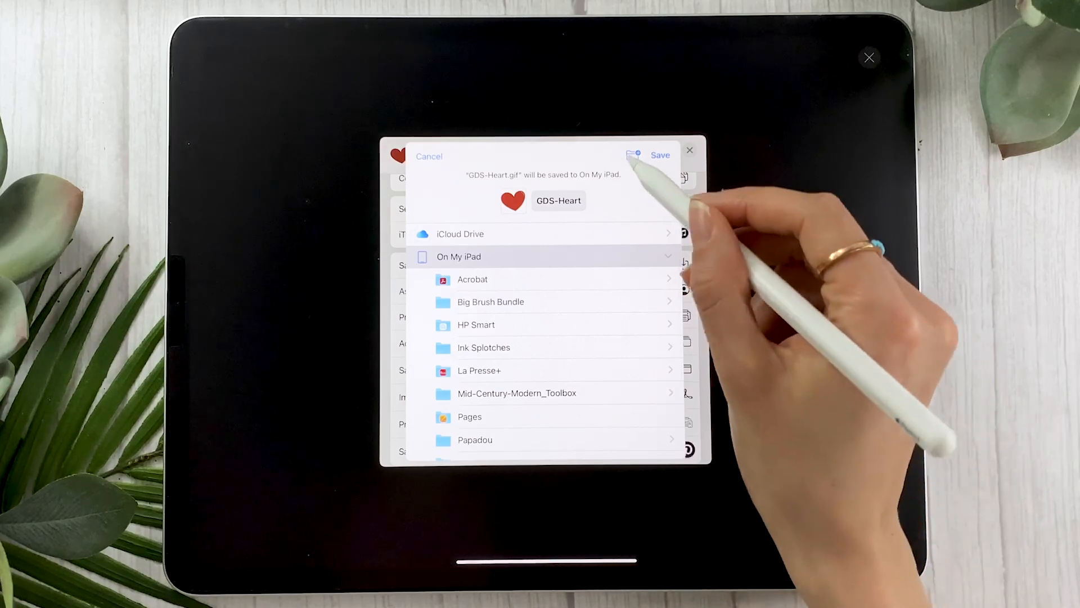
pyautogui.click(632, 153)
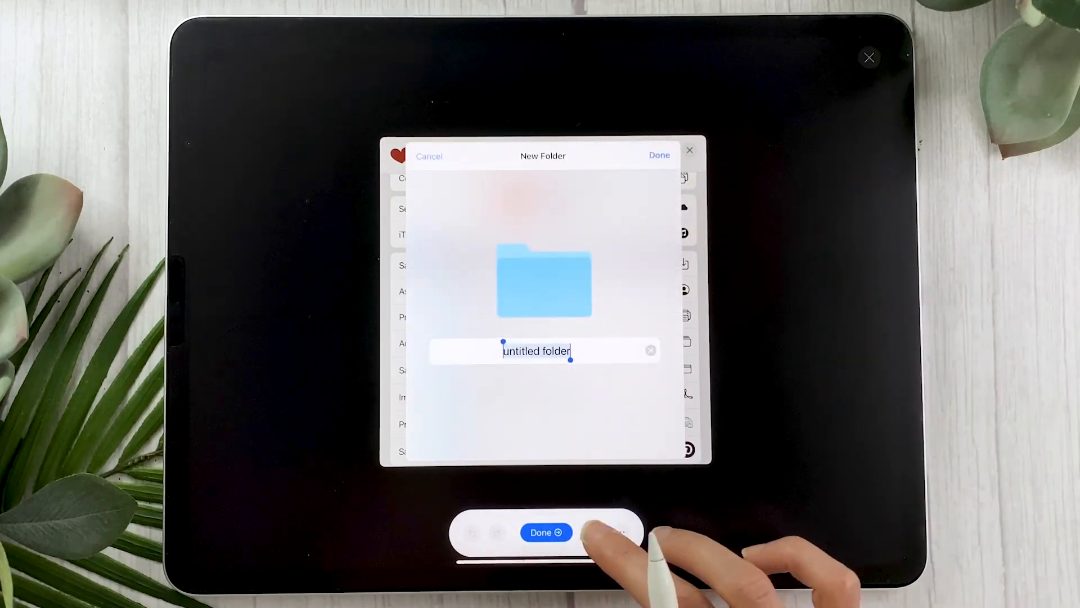
pyautogui.write('Gif')
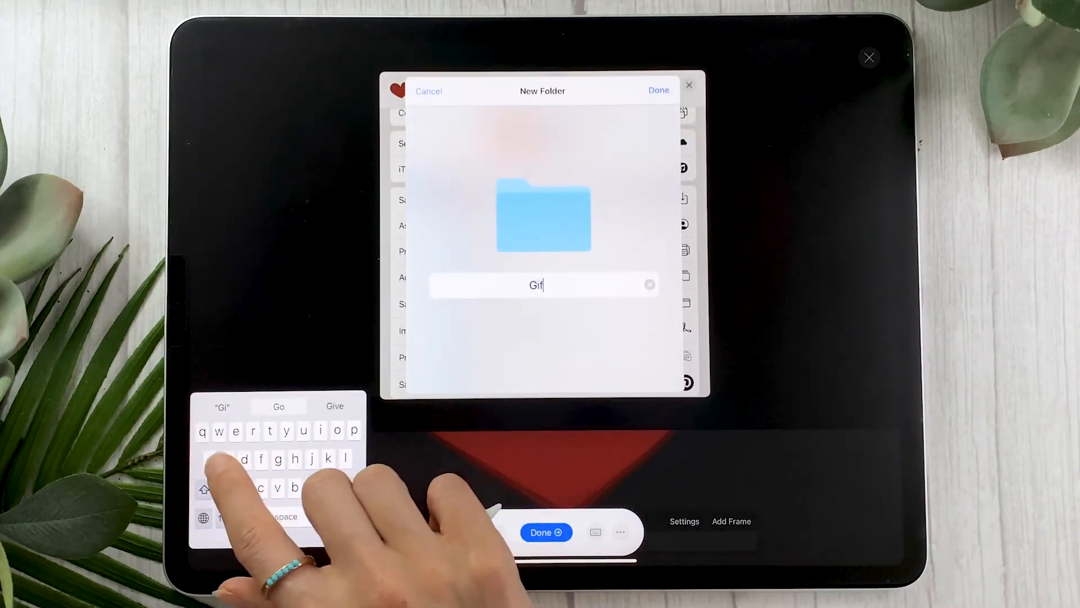
pyautogui.click(657, 90)
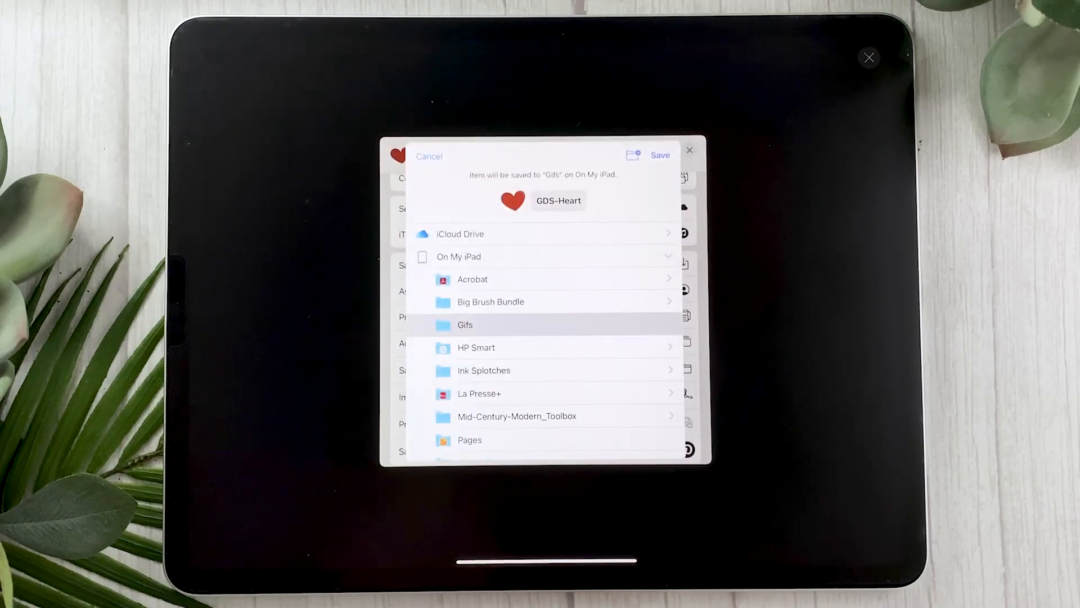
pyautogui.click(659, 155)
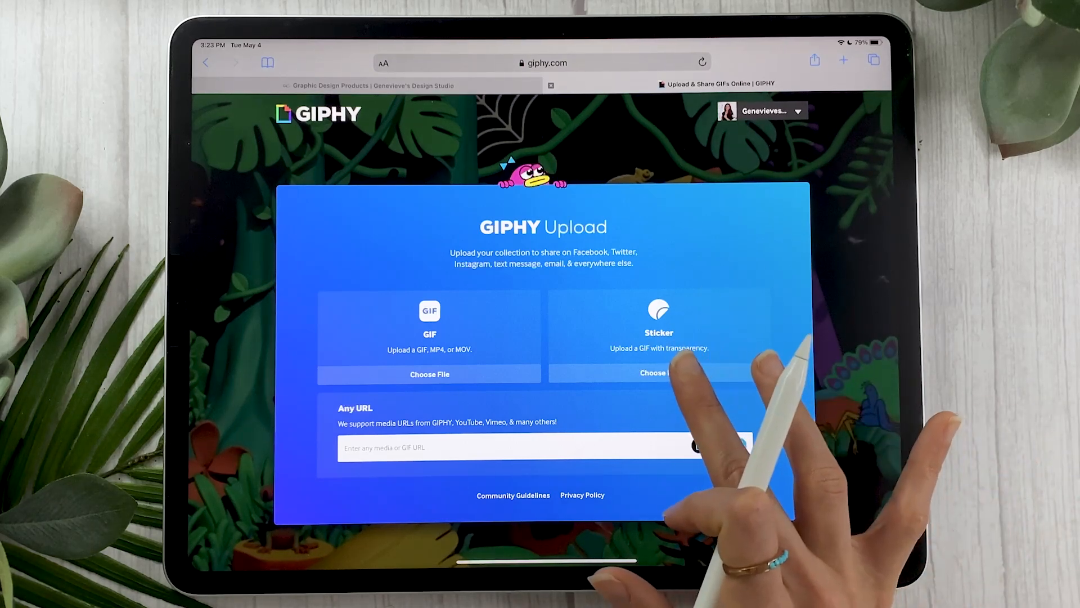
# - Pick GDS-Heart.gif as the sticker file on GIPHY's Upload page
pyautogui.click(659, 372)
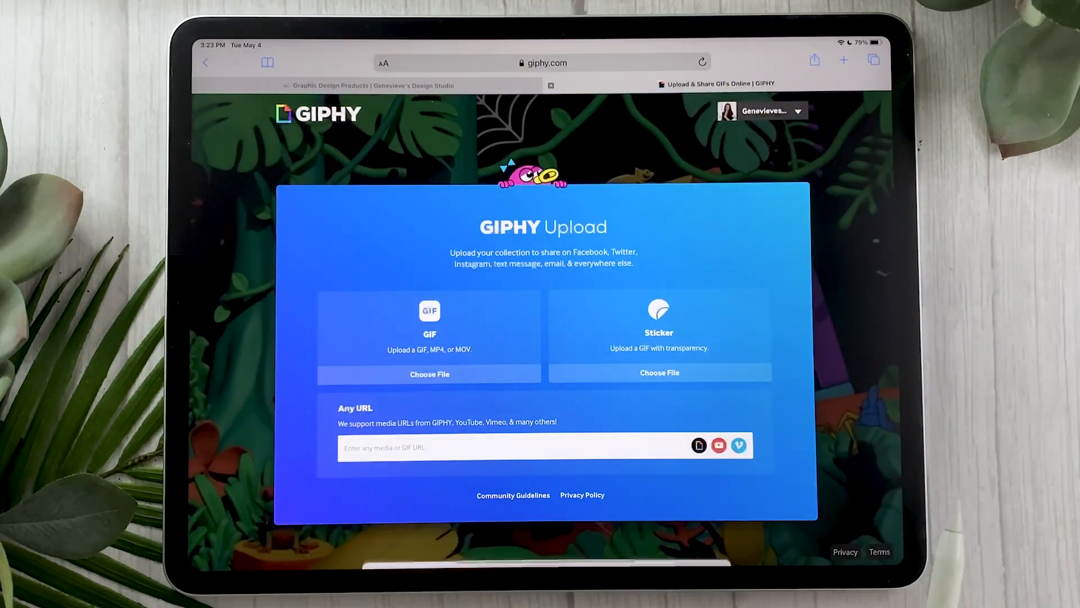
pyautogui.click(429, 374)
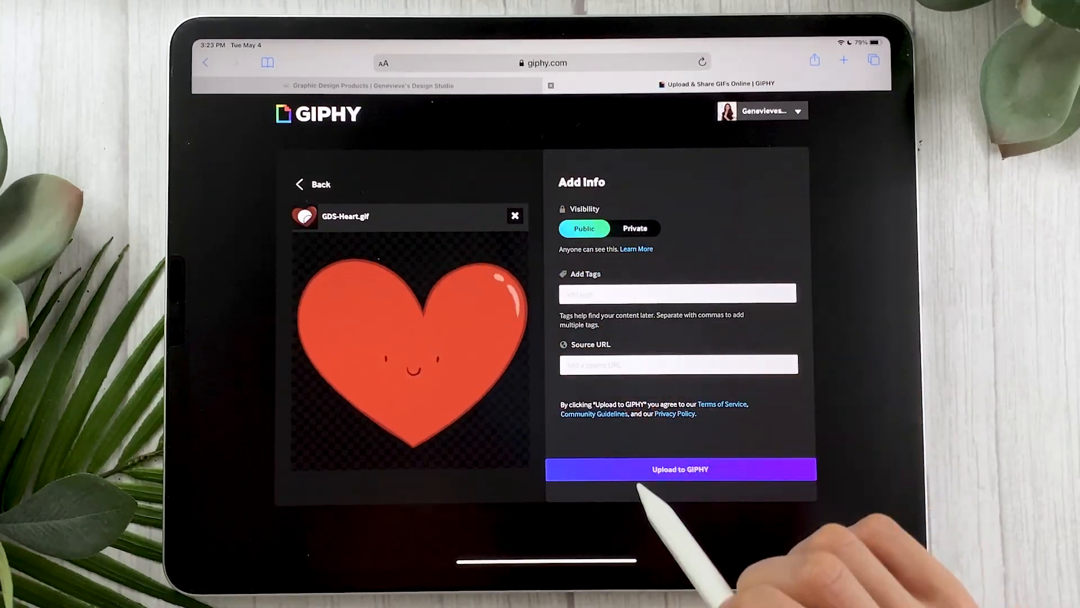
# - Tag the heart sticker GDS, illustration, heart, love, cute, design and upload it
pyautogui.click(677, 292)
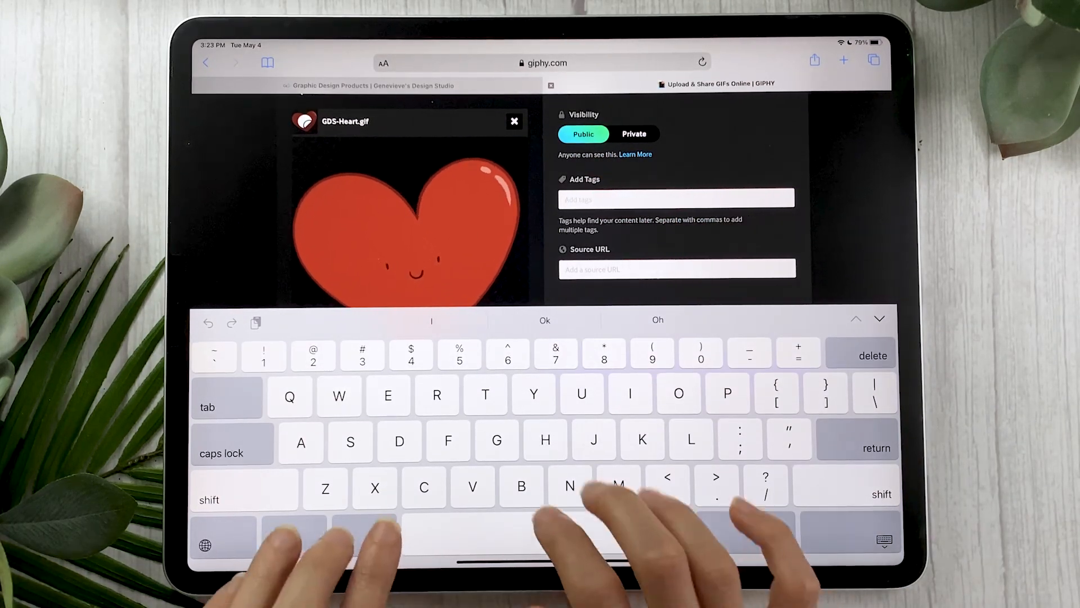
pyautogui.write('GDs')
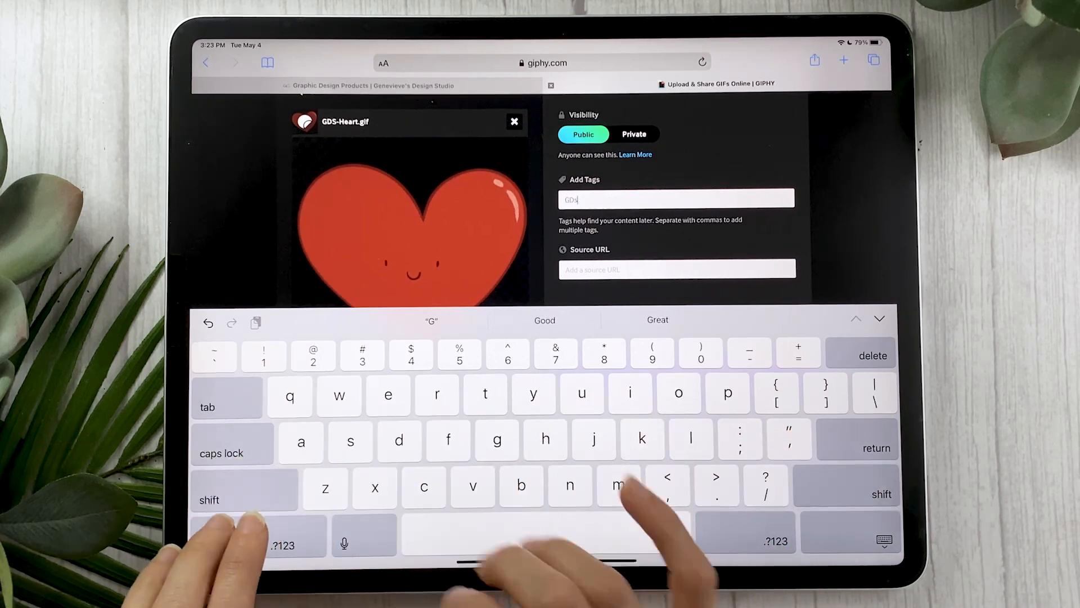
pyautogui.write('S, illustration,')
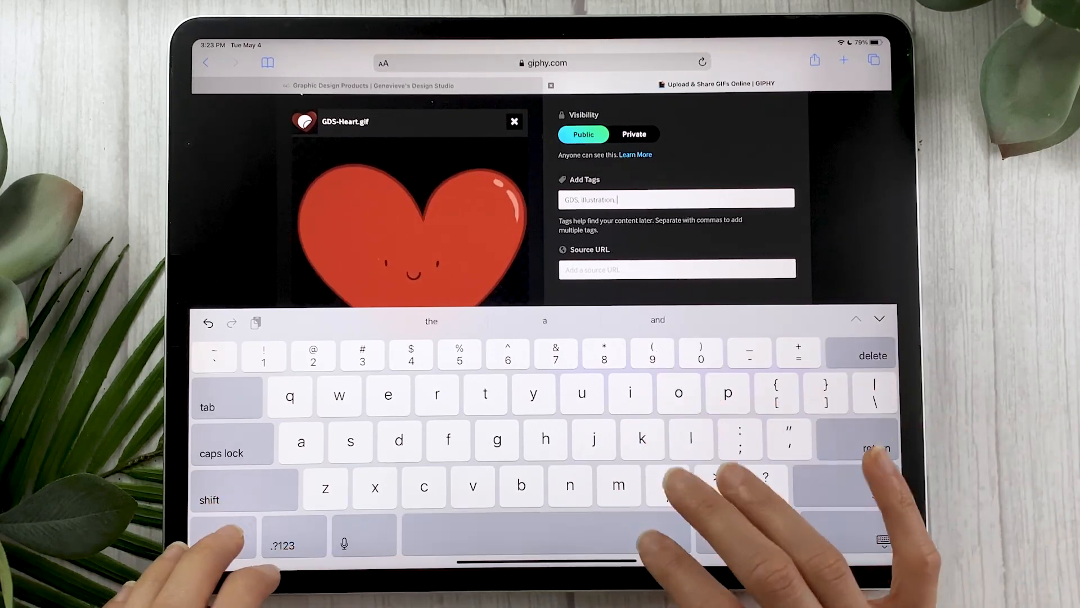
pyautogui.write('heart,')
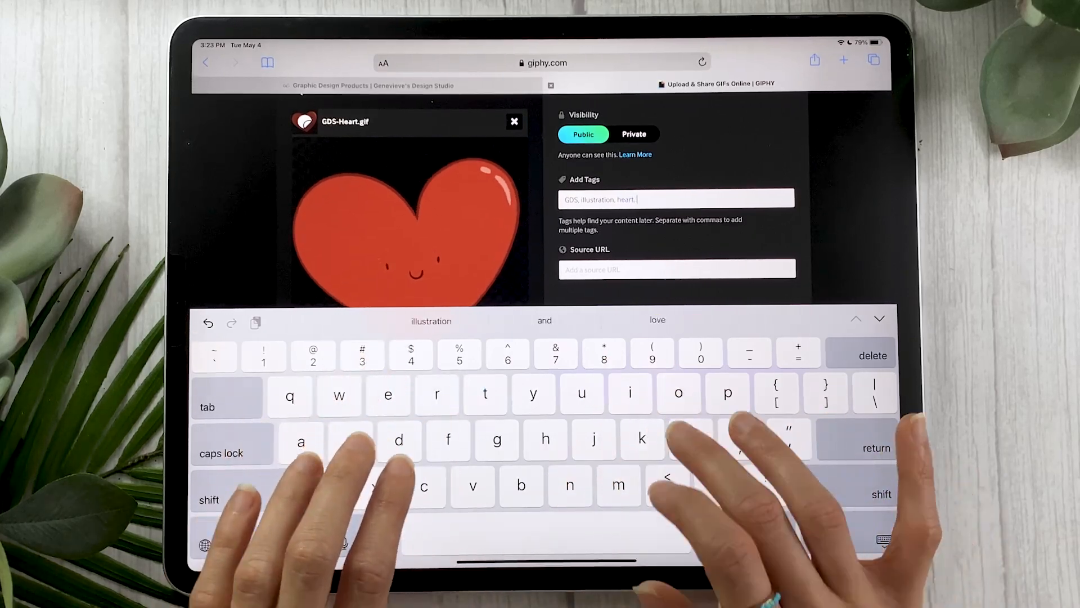
pyautogui.write('love,')
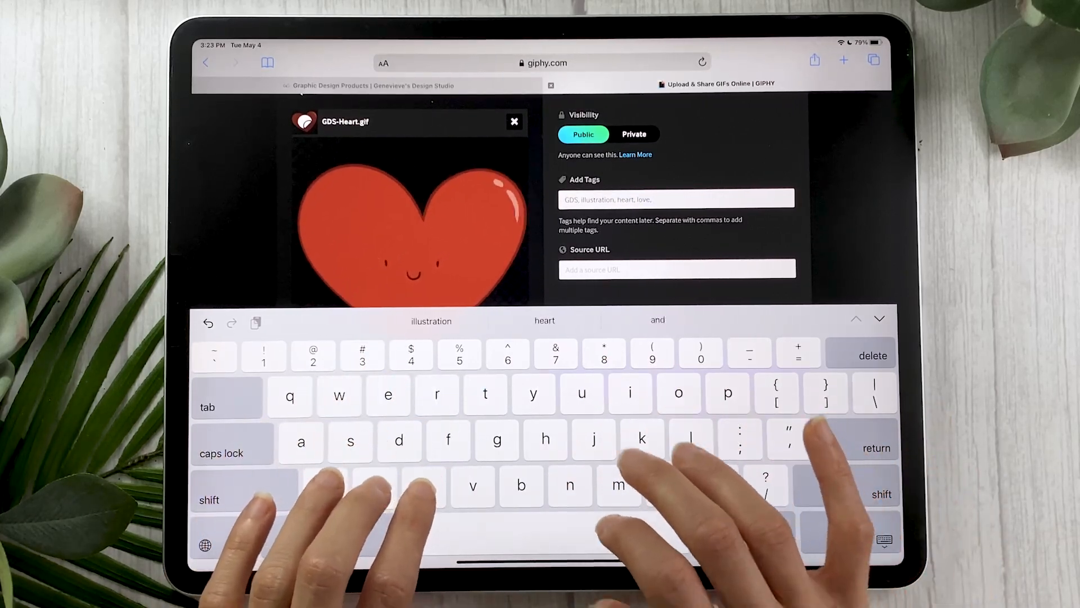
pyautogui.write('cute')
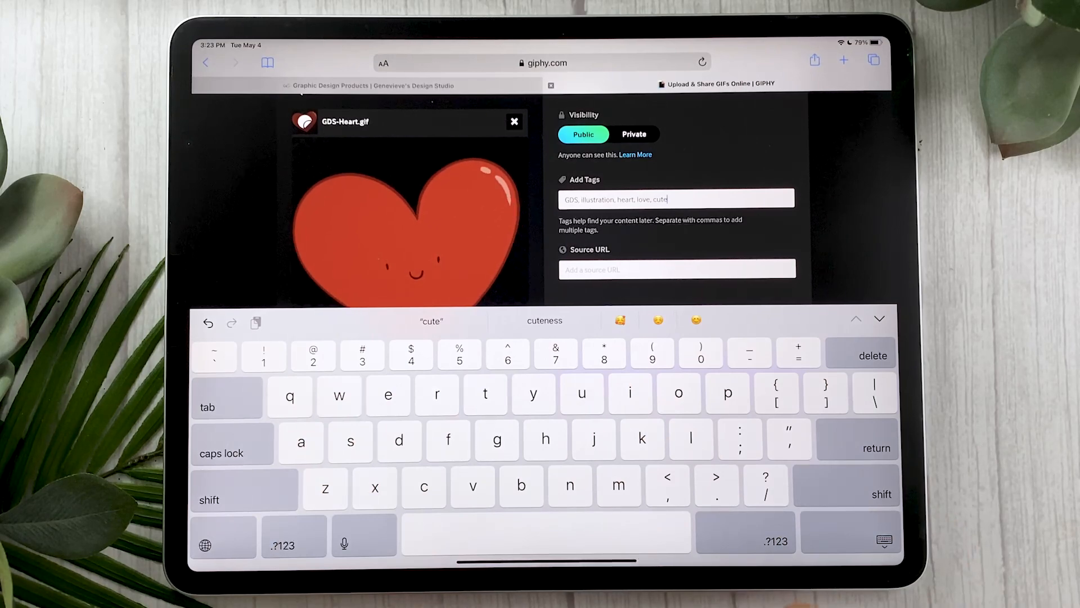
pyautogui.write('design')
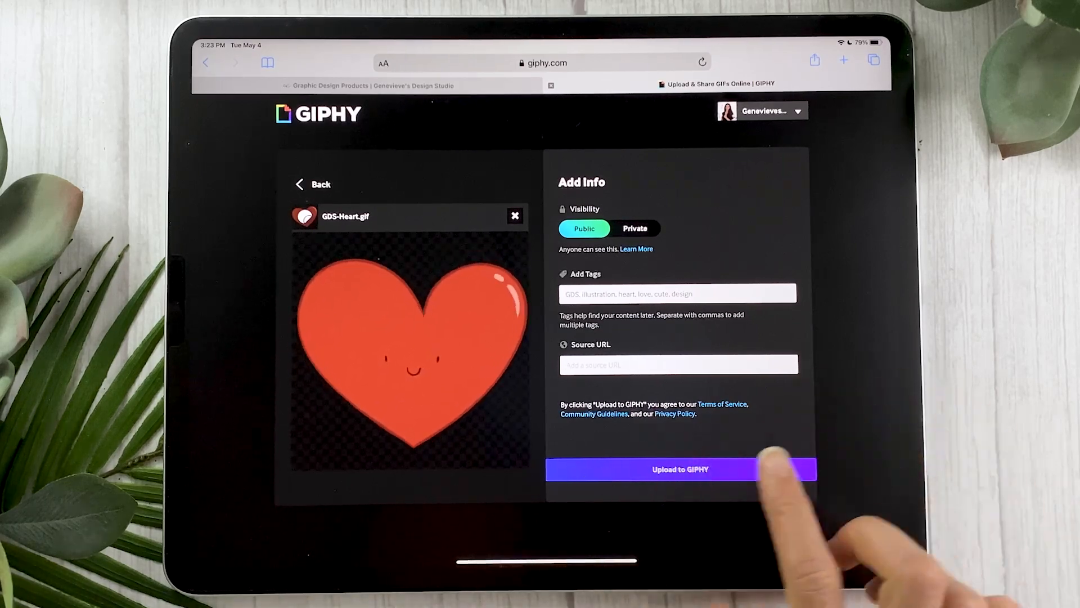
pyautogui.click(680, 469)
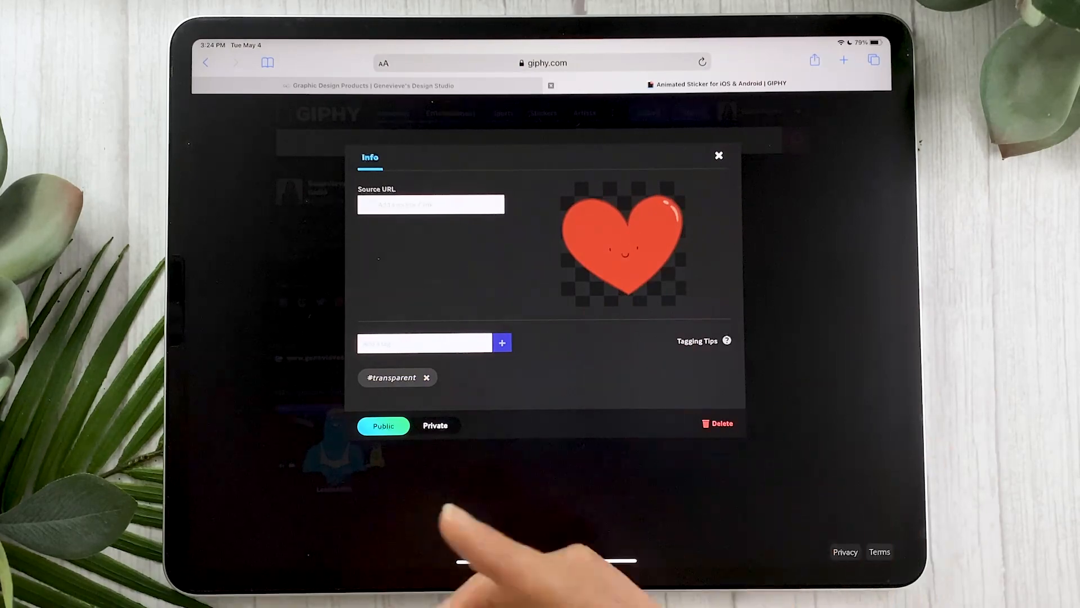
# - Add the tags GDS, illustration, Art and Heart to the uploaded heart sticker
pyautogui.click(424, 343)
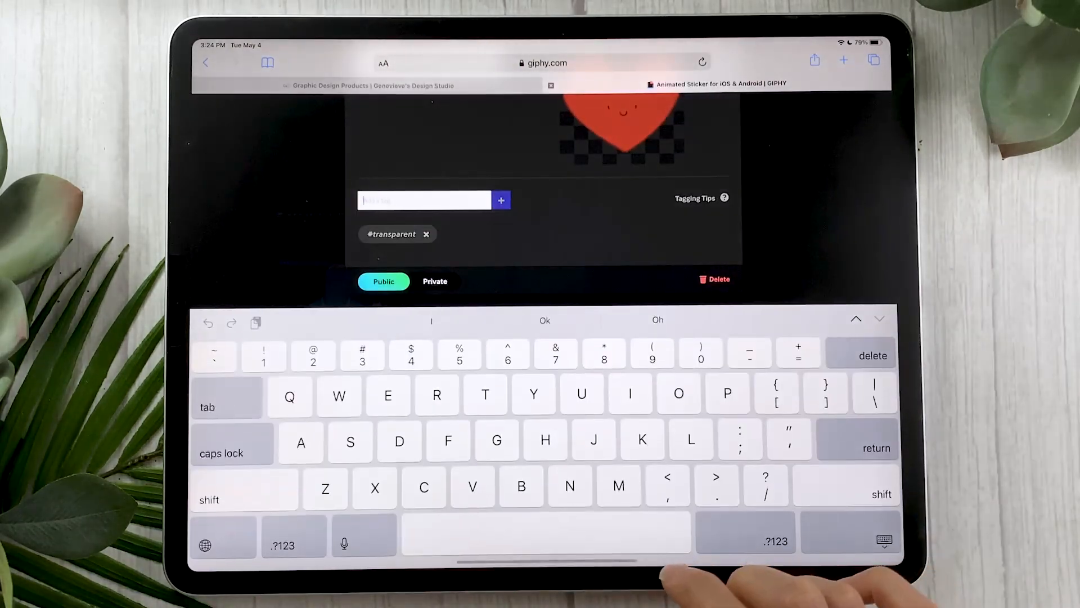
pyautogui.write('GDS')
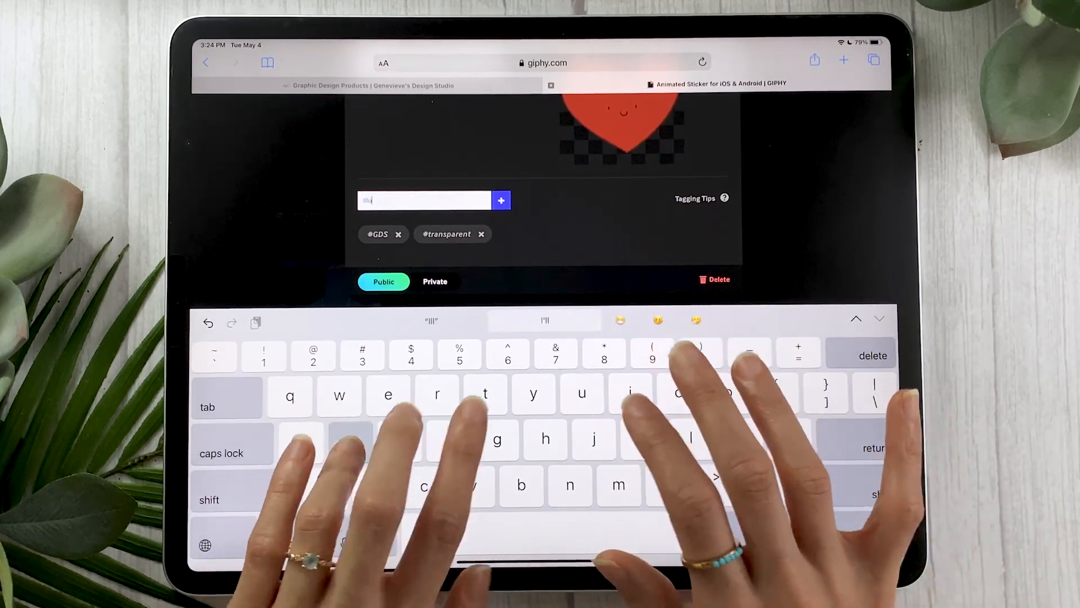
pyautogui.write('illustration')
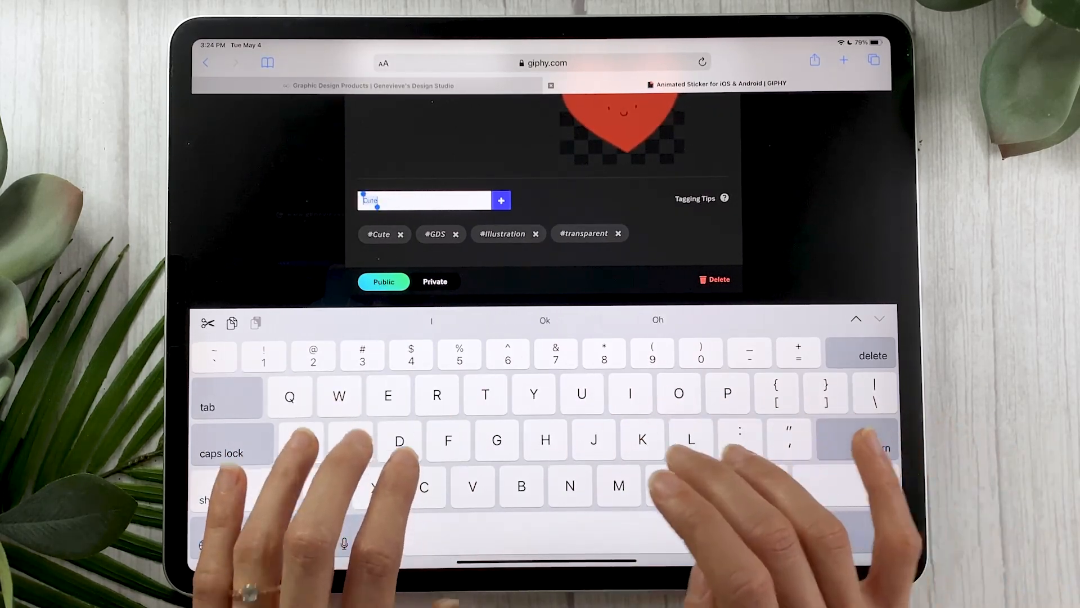
pyautogui.write('Art')
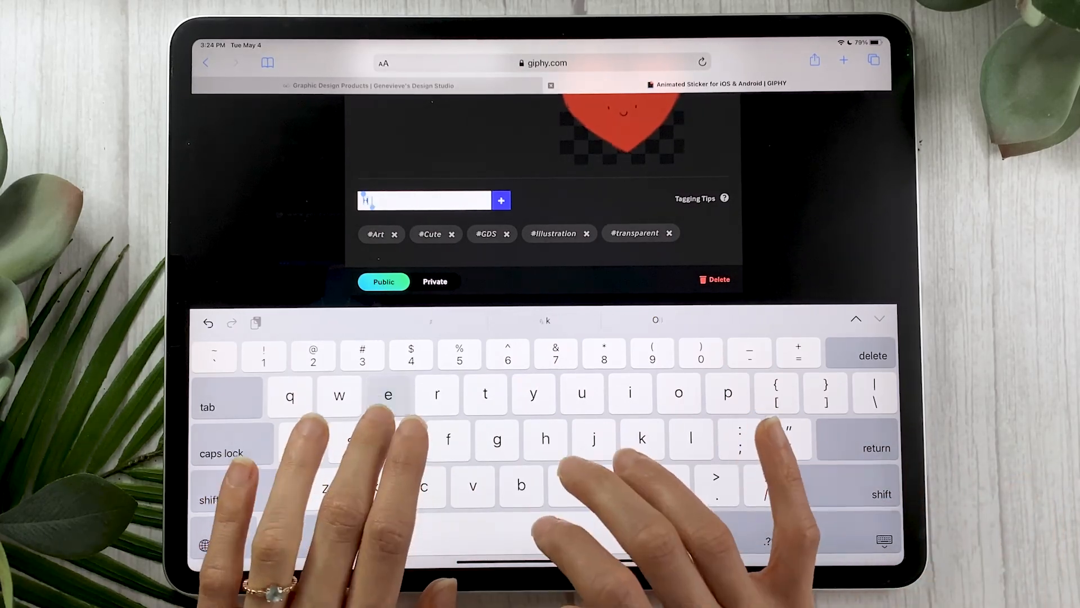
pyautogui.write('Heart')
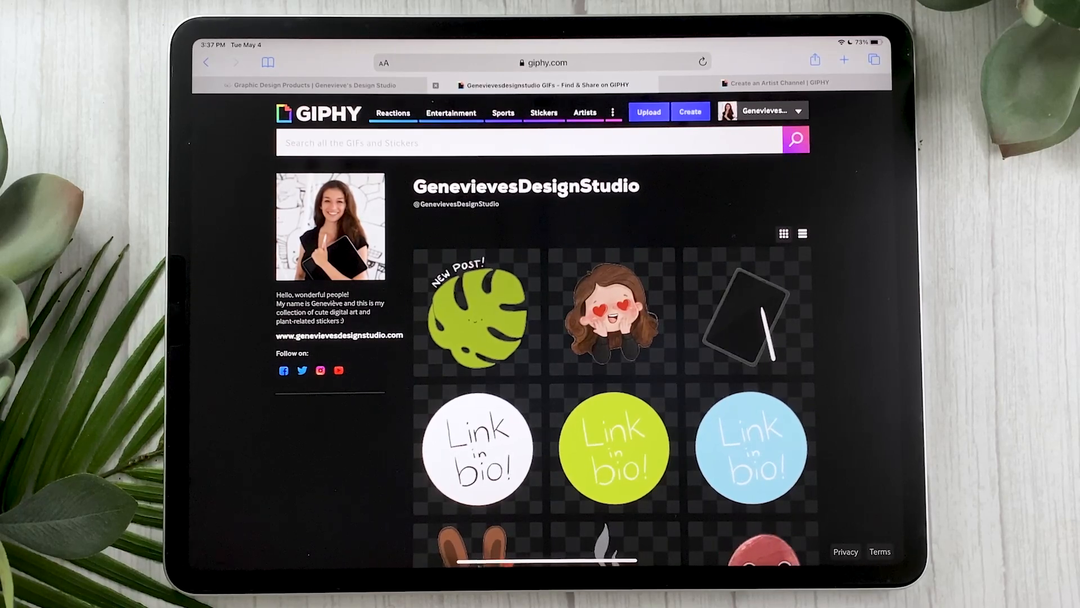
# - Scroll down the GIPHY channel page
pyautogui.scroll(-3)
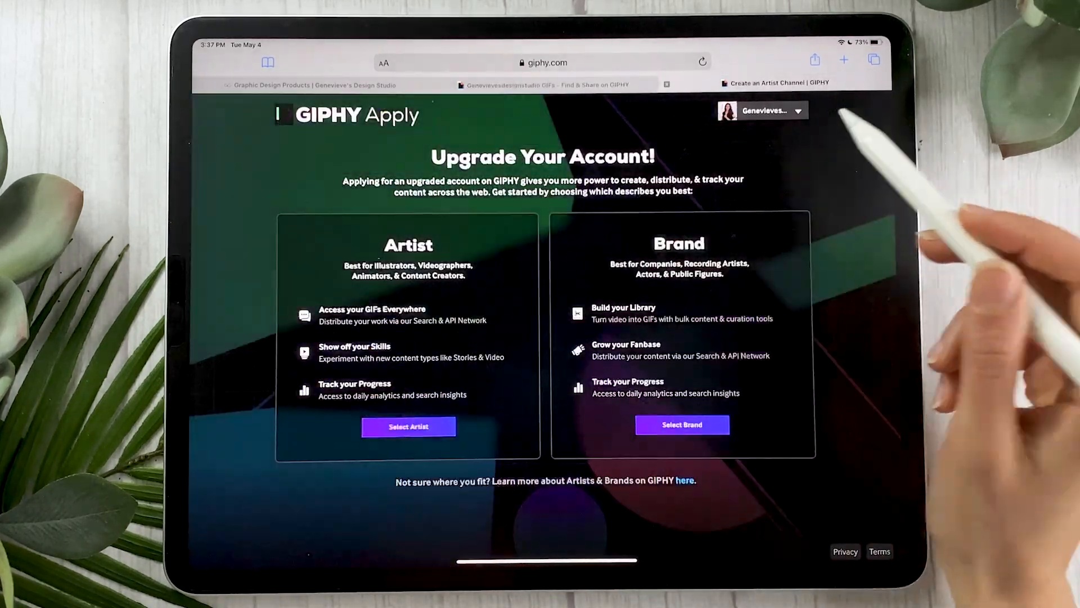
# - Dismiss the favourites overlay and choose the Artist account type
pyautogui.click(525, 62)
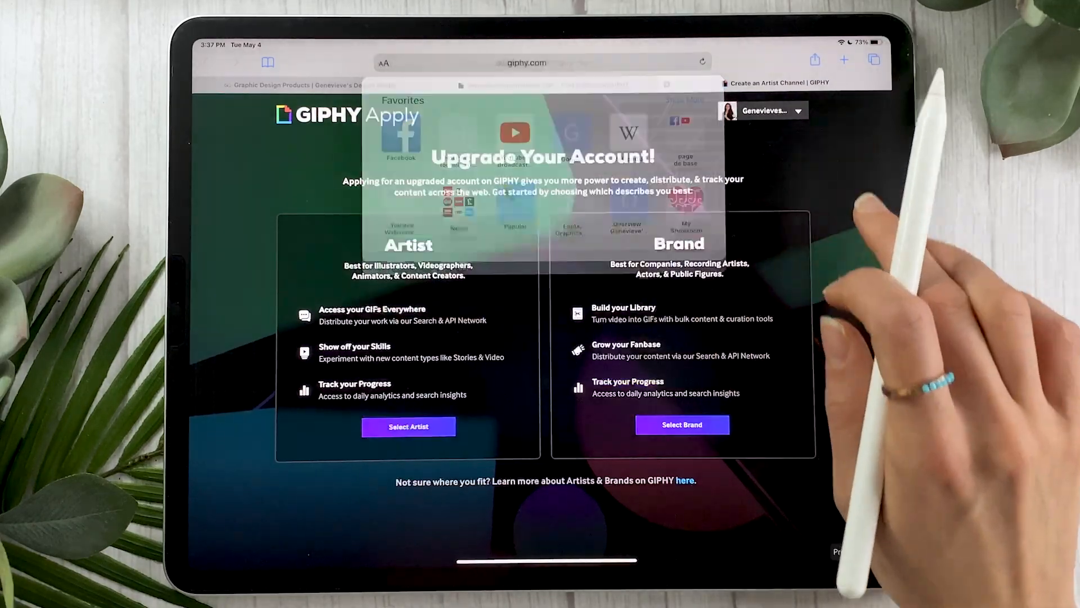
pyautogui.click(525, 63)
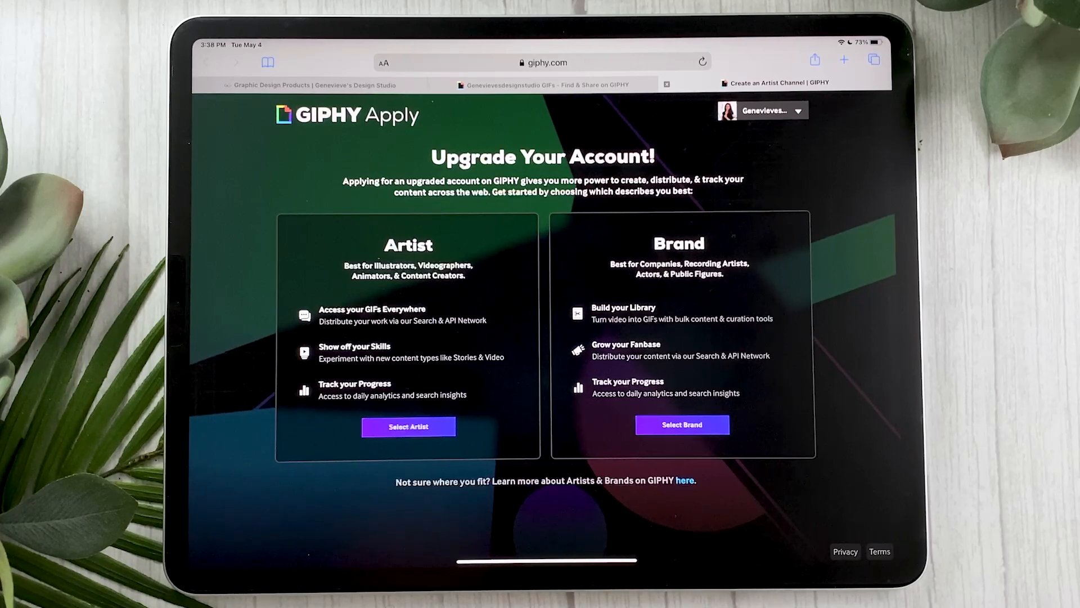
pyautogui.click(408, 426)
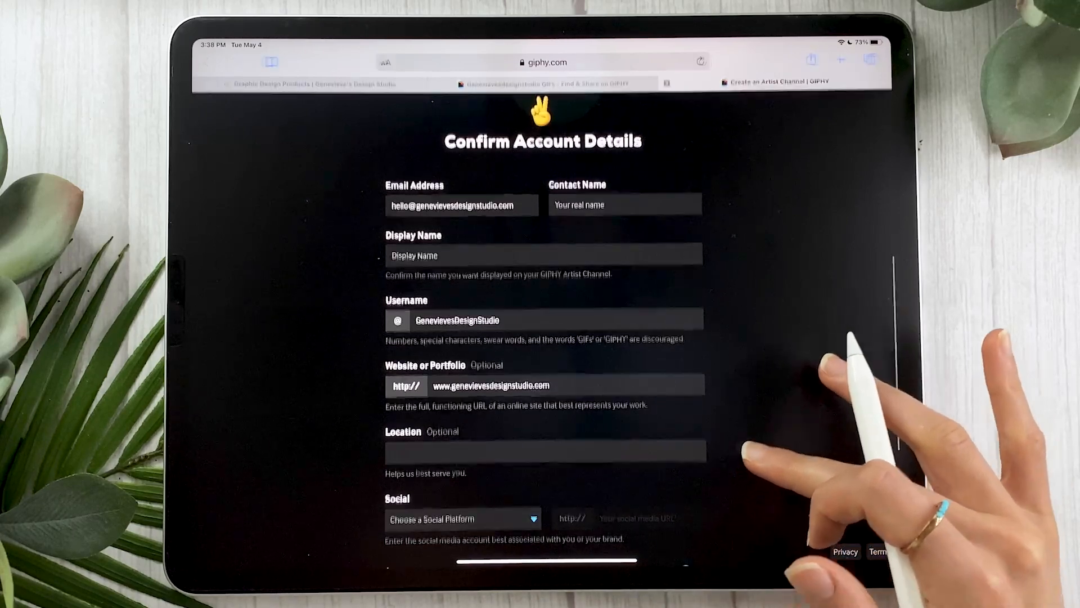
# - Enter contact name 'Genevie', confirm the work is yours, and submit the artist application
pyautogui.scroll(-3)
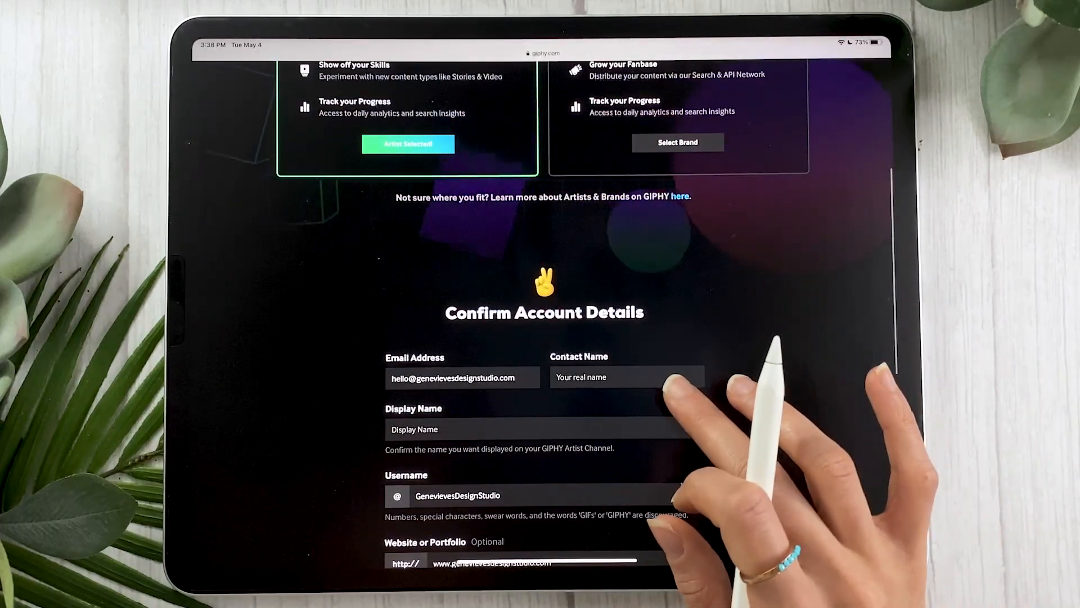
pyautogui.write('Genevie')
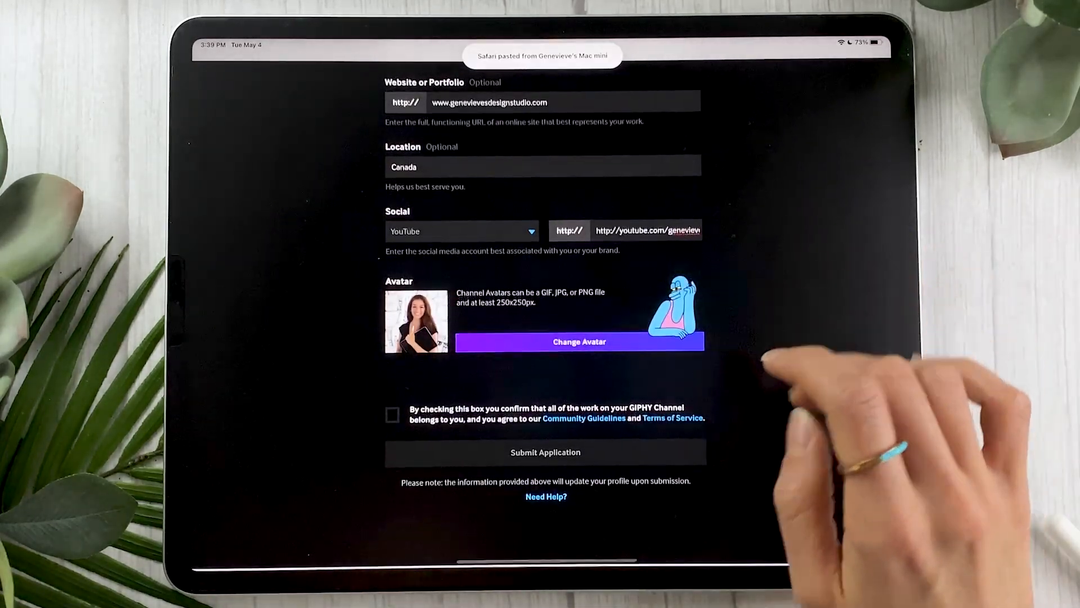
pyautogui.click(393, 414)
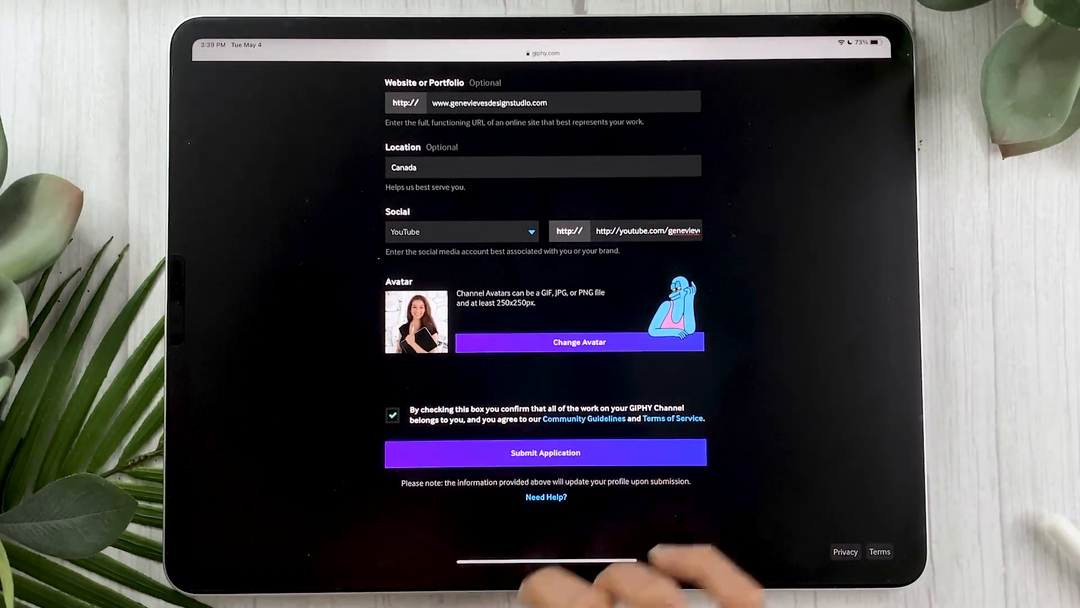
pyautogui.click(546, 453)
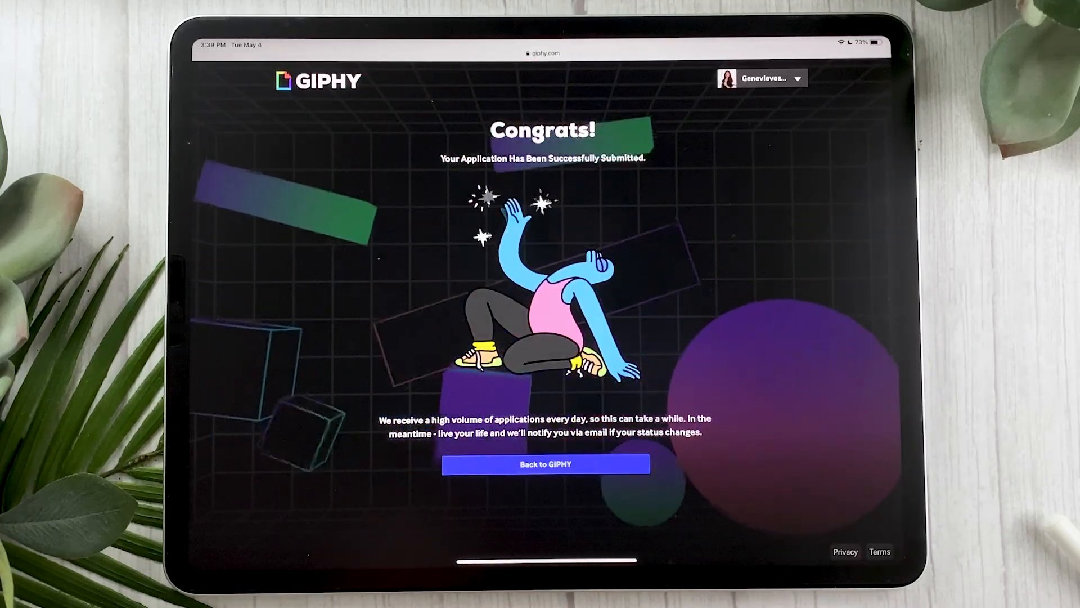
# - Go back to the GIPHY homepage, then leave to the iPad home screen
pyautogui.click(545, 463)
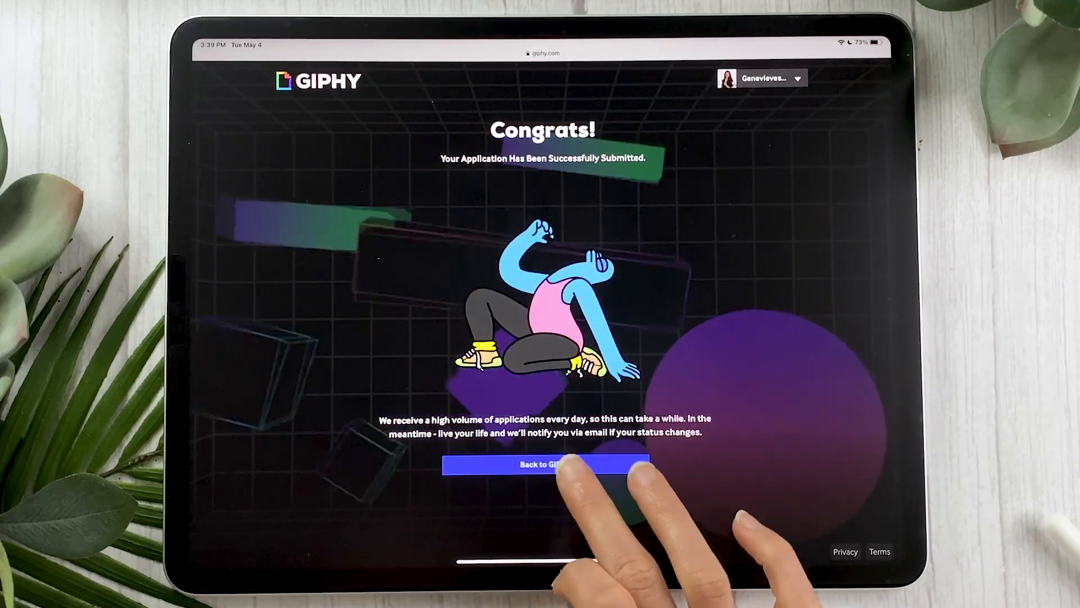
pyautogui.click(543, 464)
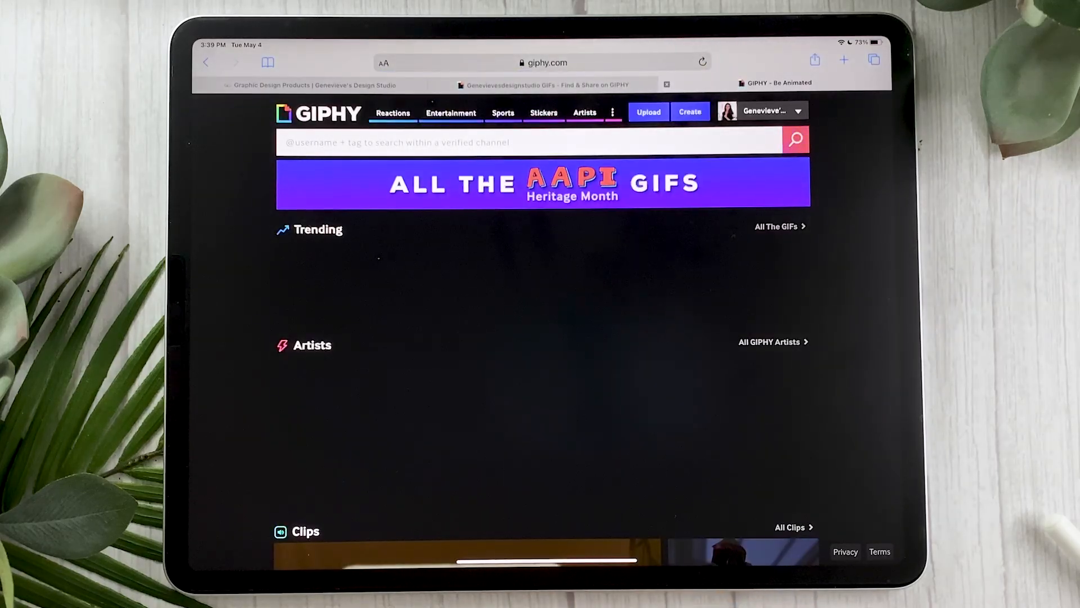
pyautogui.click(761, 111)
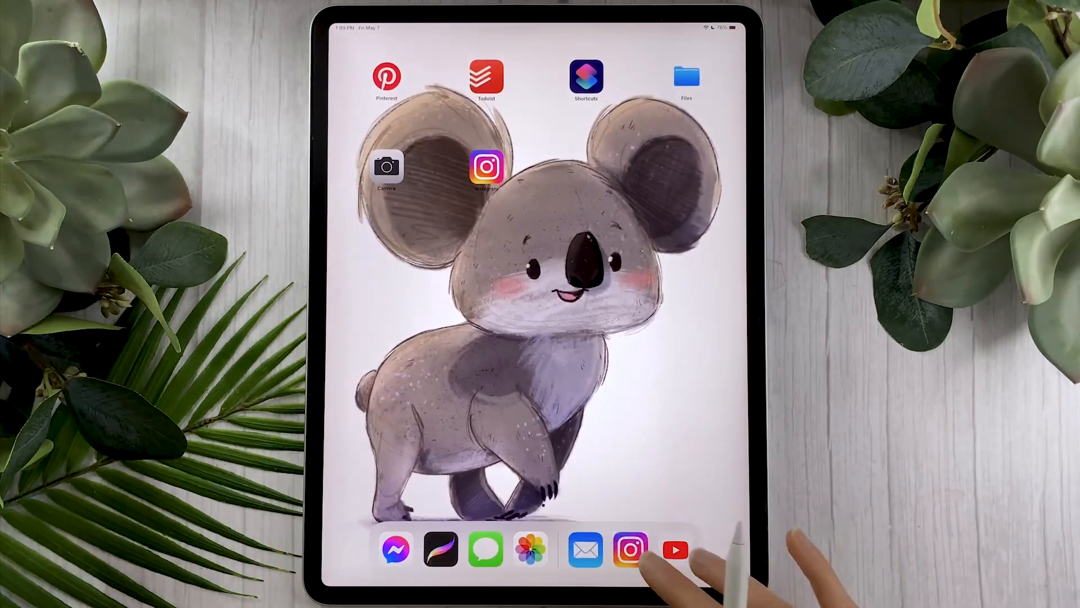
# - Launch Instagram, capture a story photo, and start a GIPHY sticker search
pyautogui.click(629, 549)
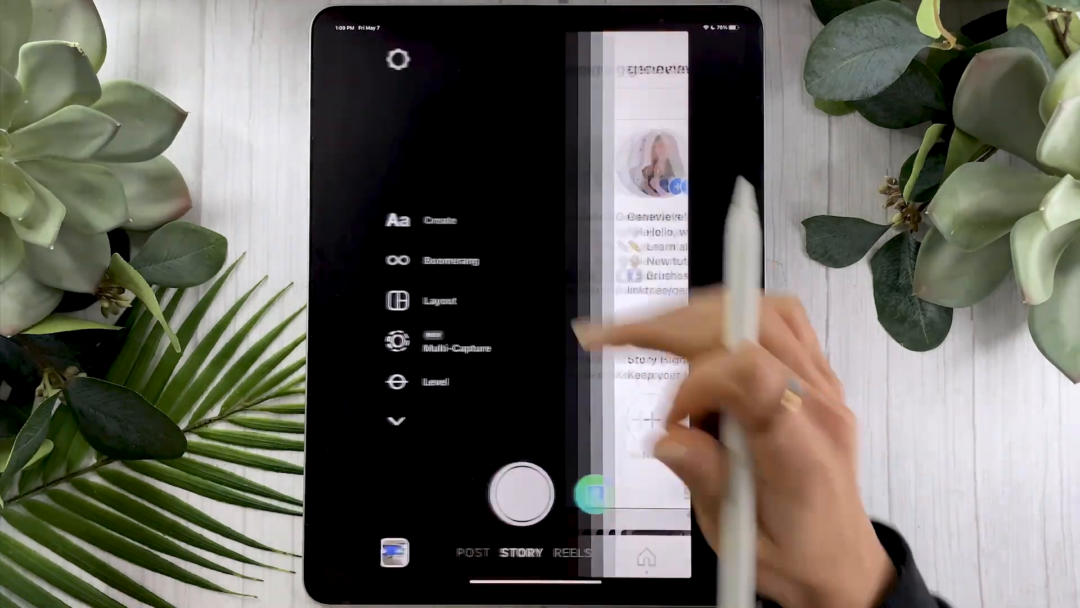
pyautogui.click(522, 494)
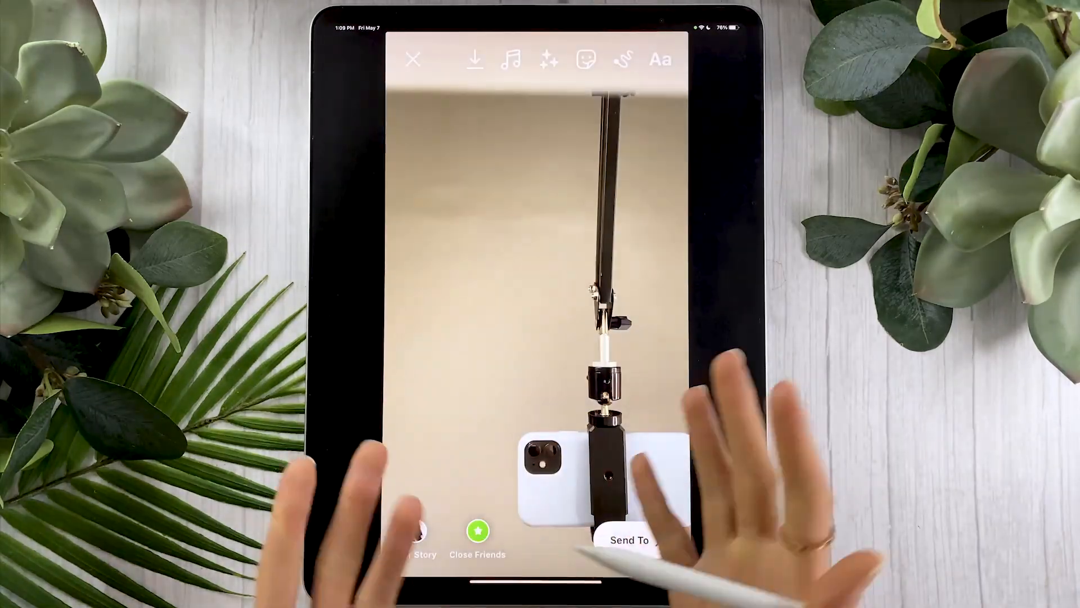
pyautogui.click(585, 59)
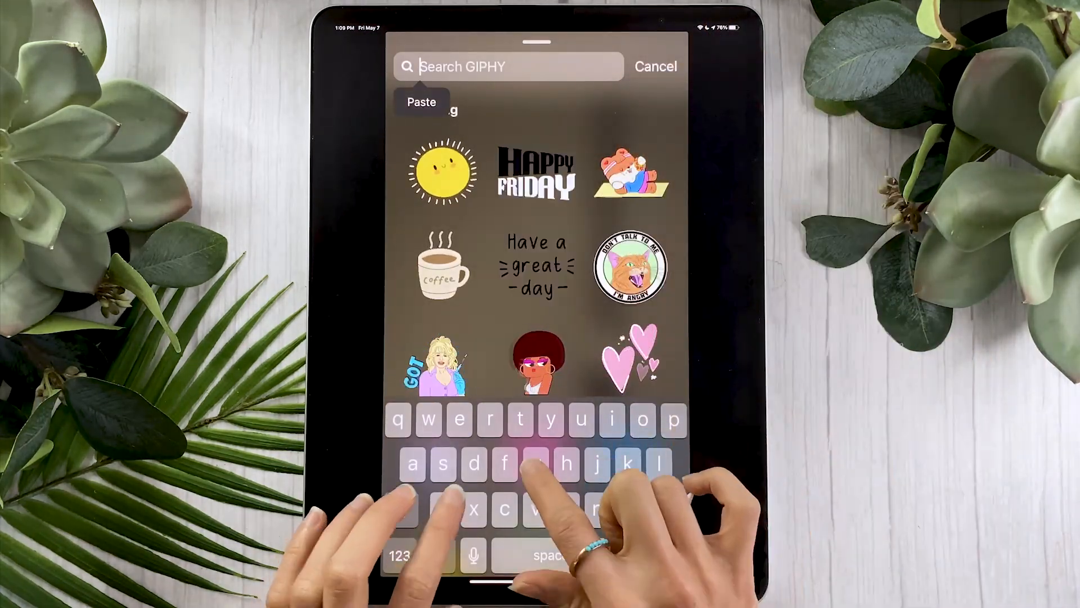
# - Search 'gds', add the heart sticker, and move Link in bio to lower right
pyautogui.write('gds')
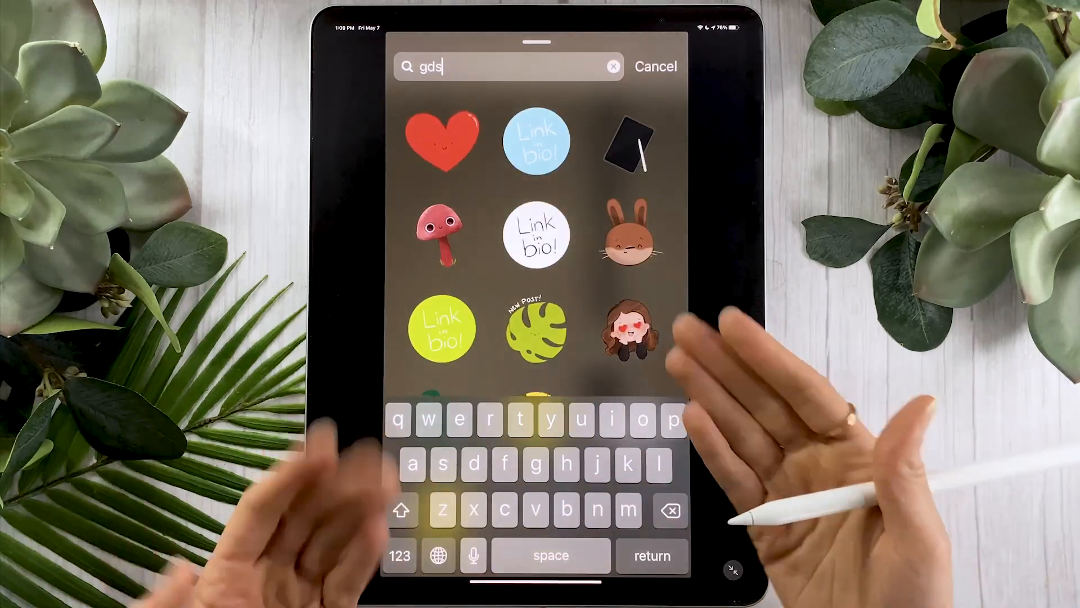
pyautogui.click(629, 245)
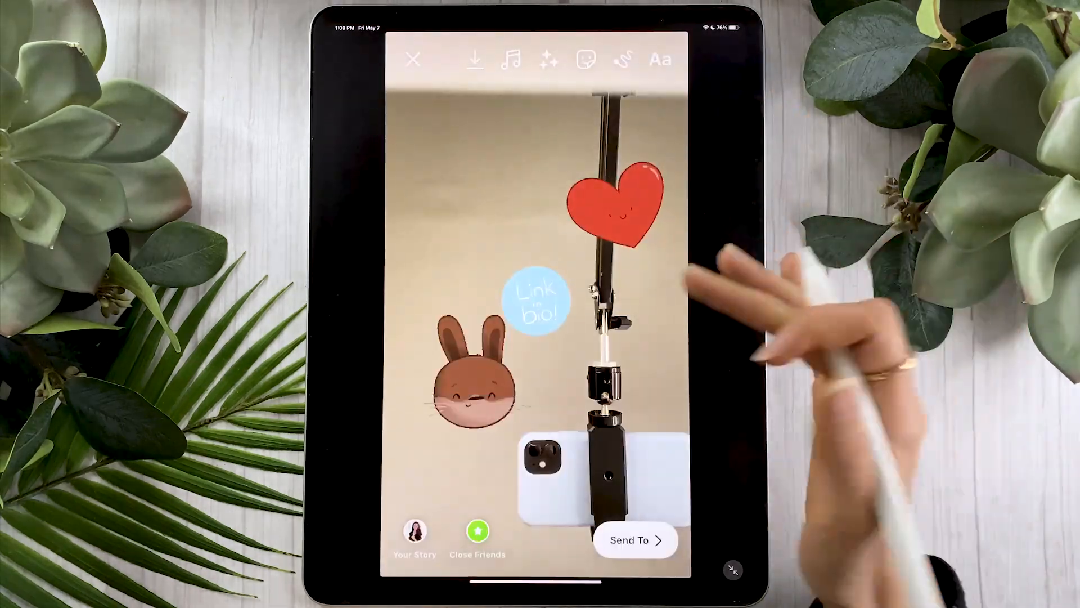
pyautogui.moveTo(538, 300); pyautogui.dragTo(634, 437)
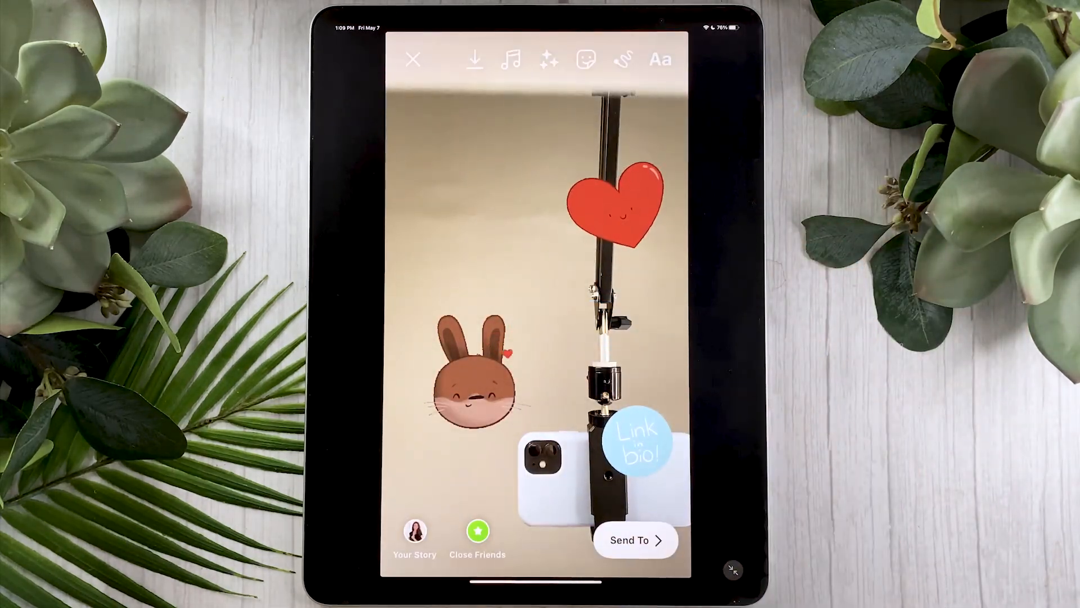